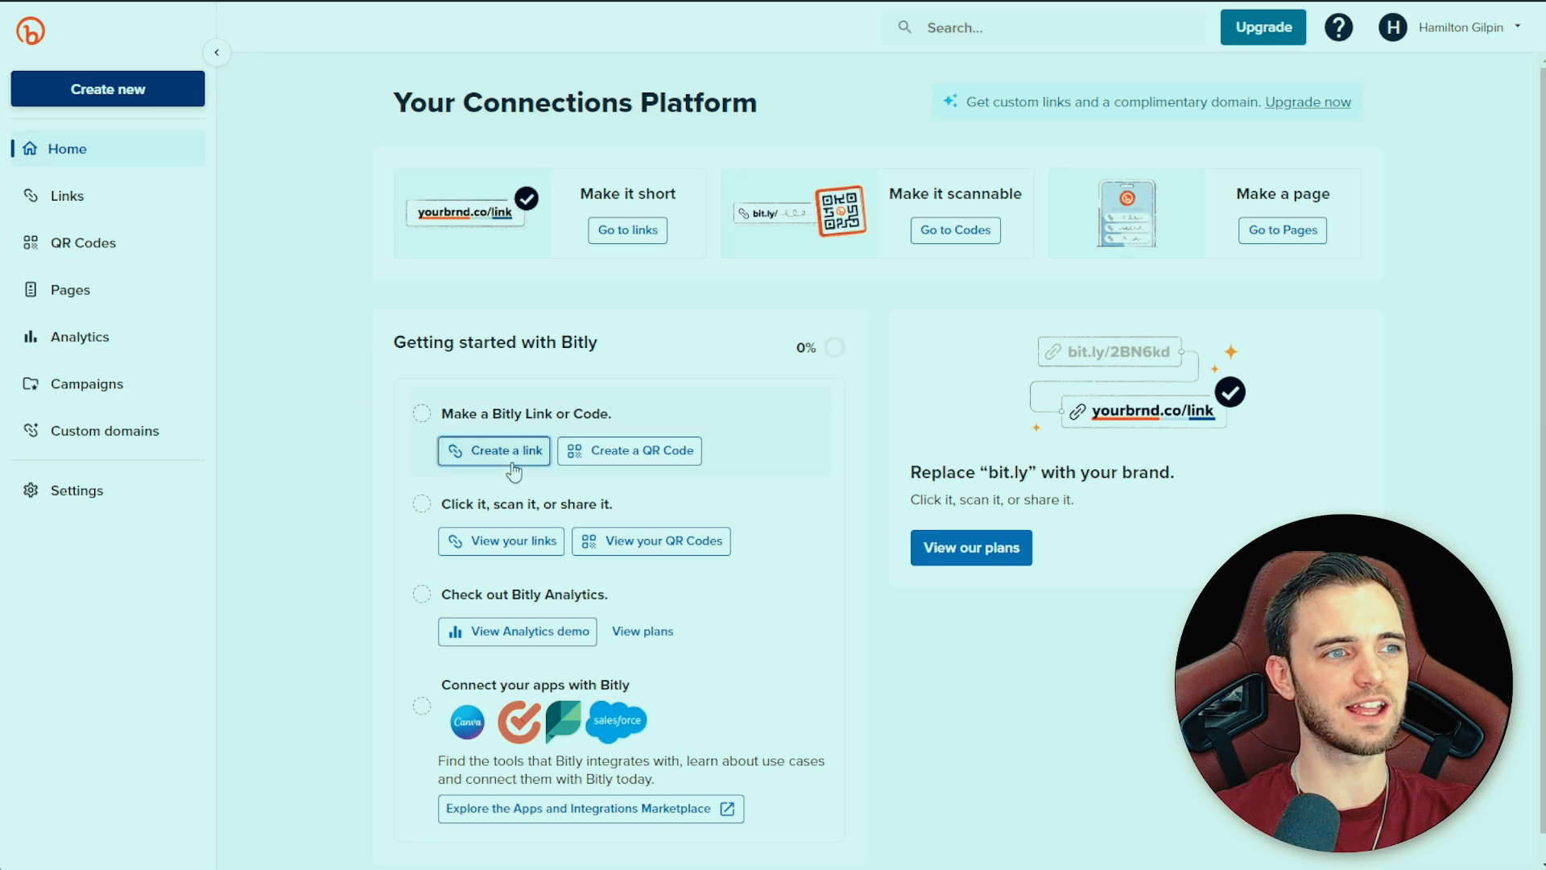
- Bring up Bitly's Create link form, try the Bitly Page and QR options, and highlight the 10-link limit
left_click(493, 451)
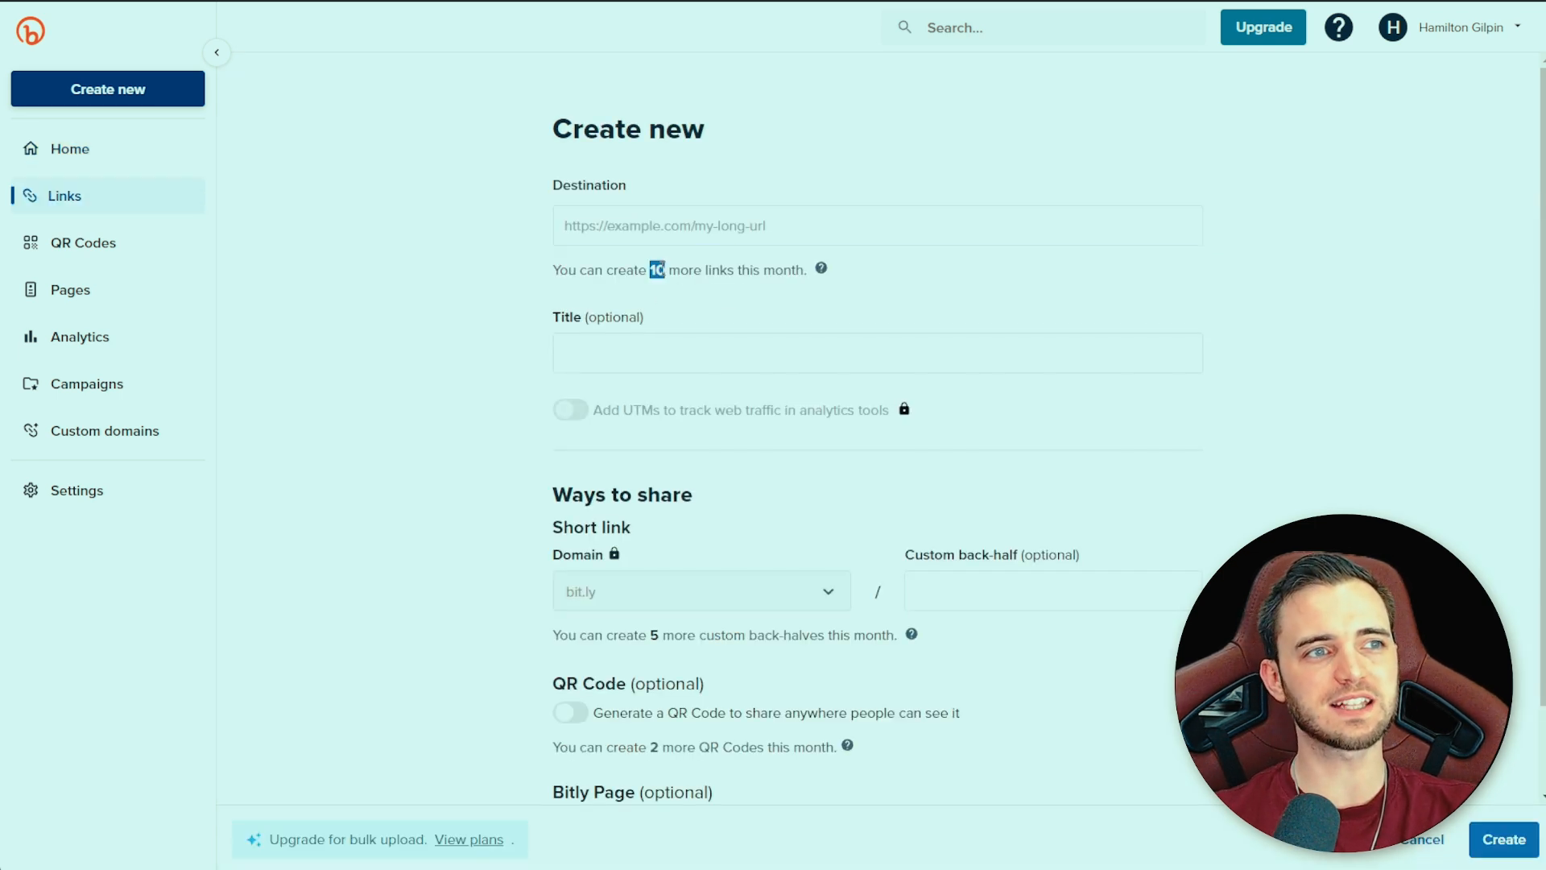
scroll("down", 3)
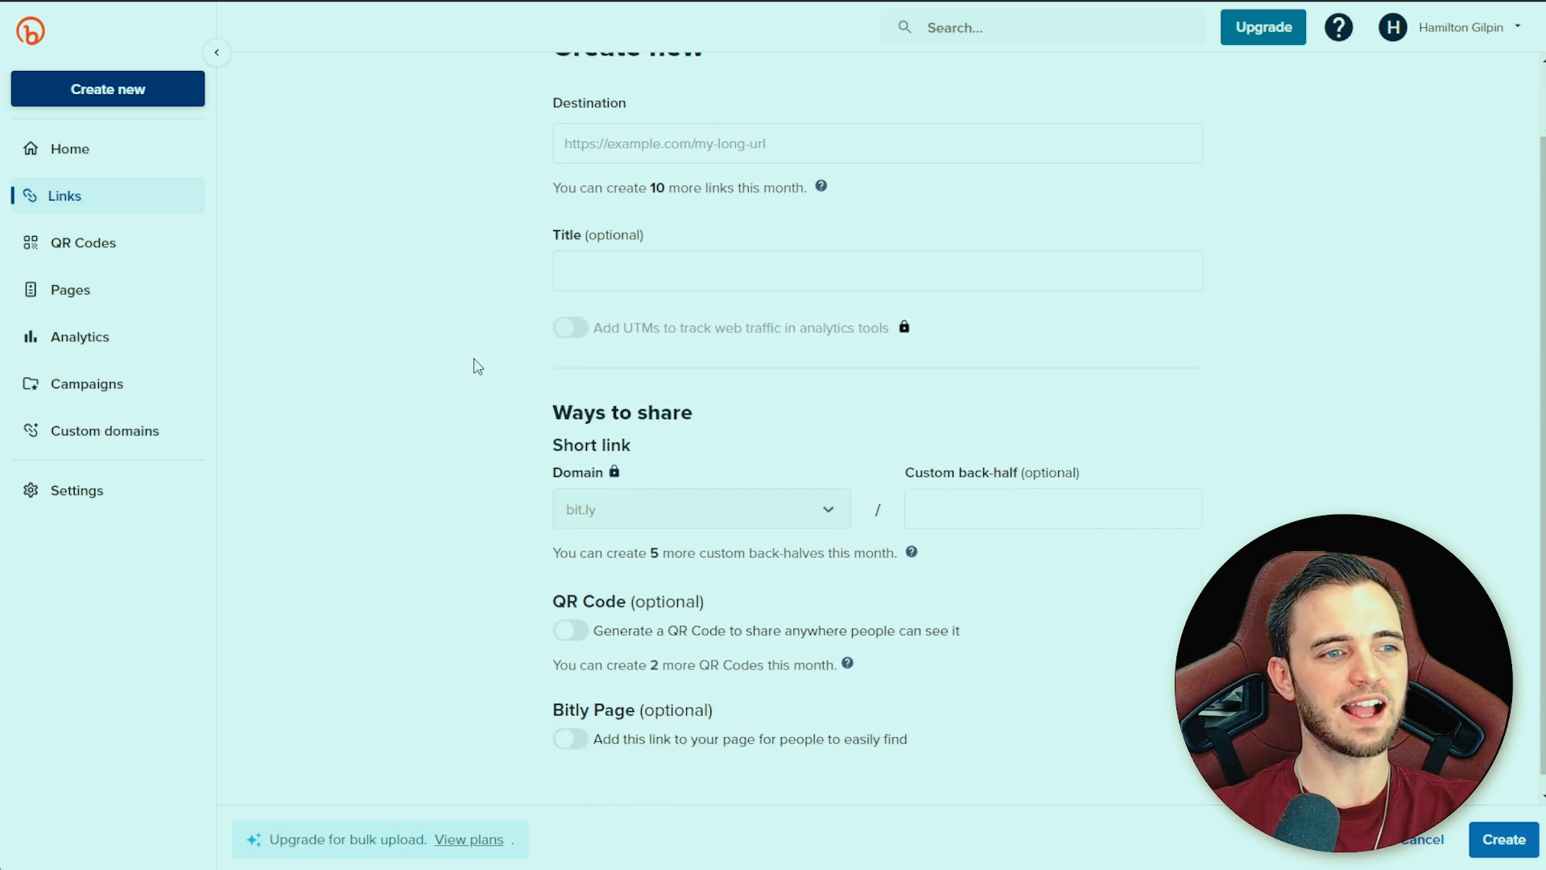
left_click(571, 739)
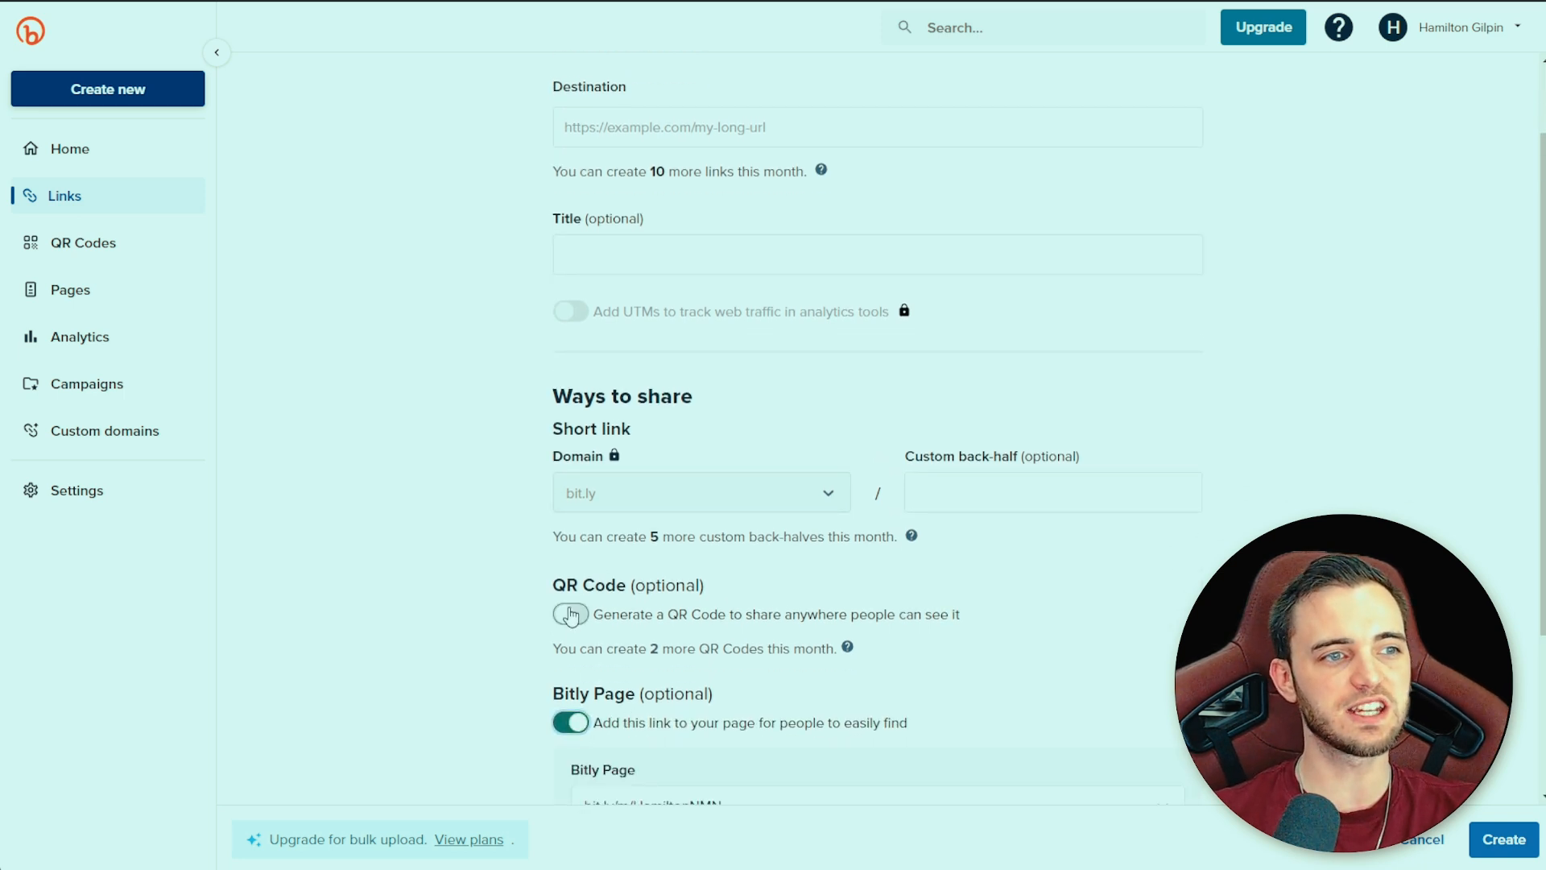
left_click(571, 613)
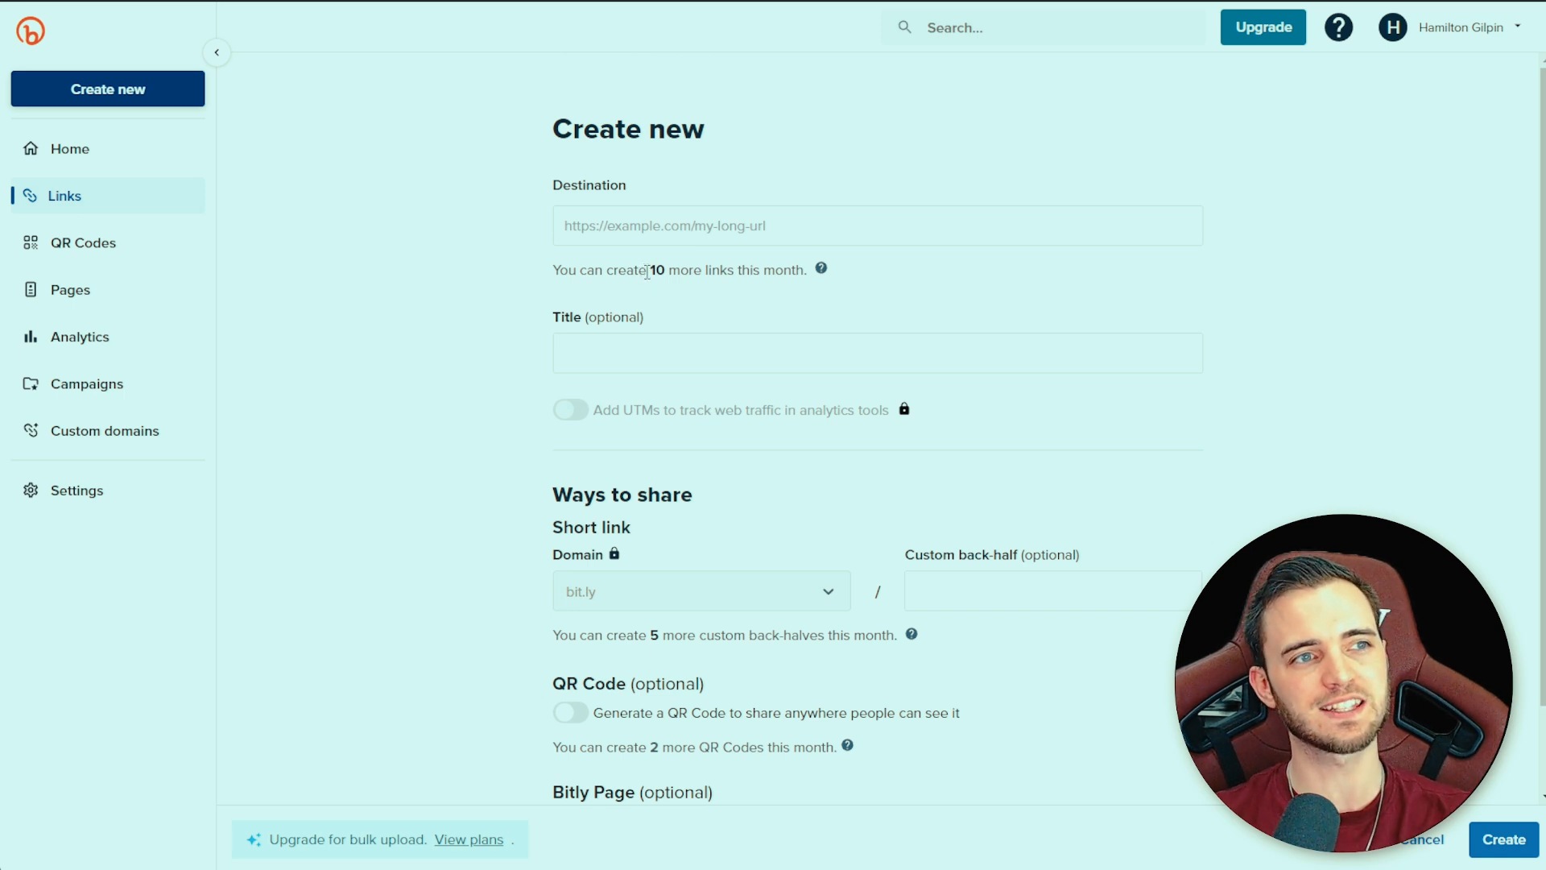
double_click(657, 269)
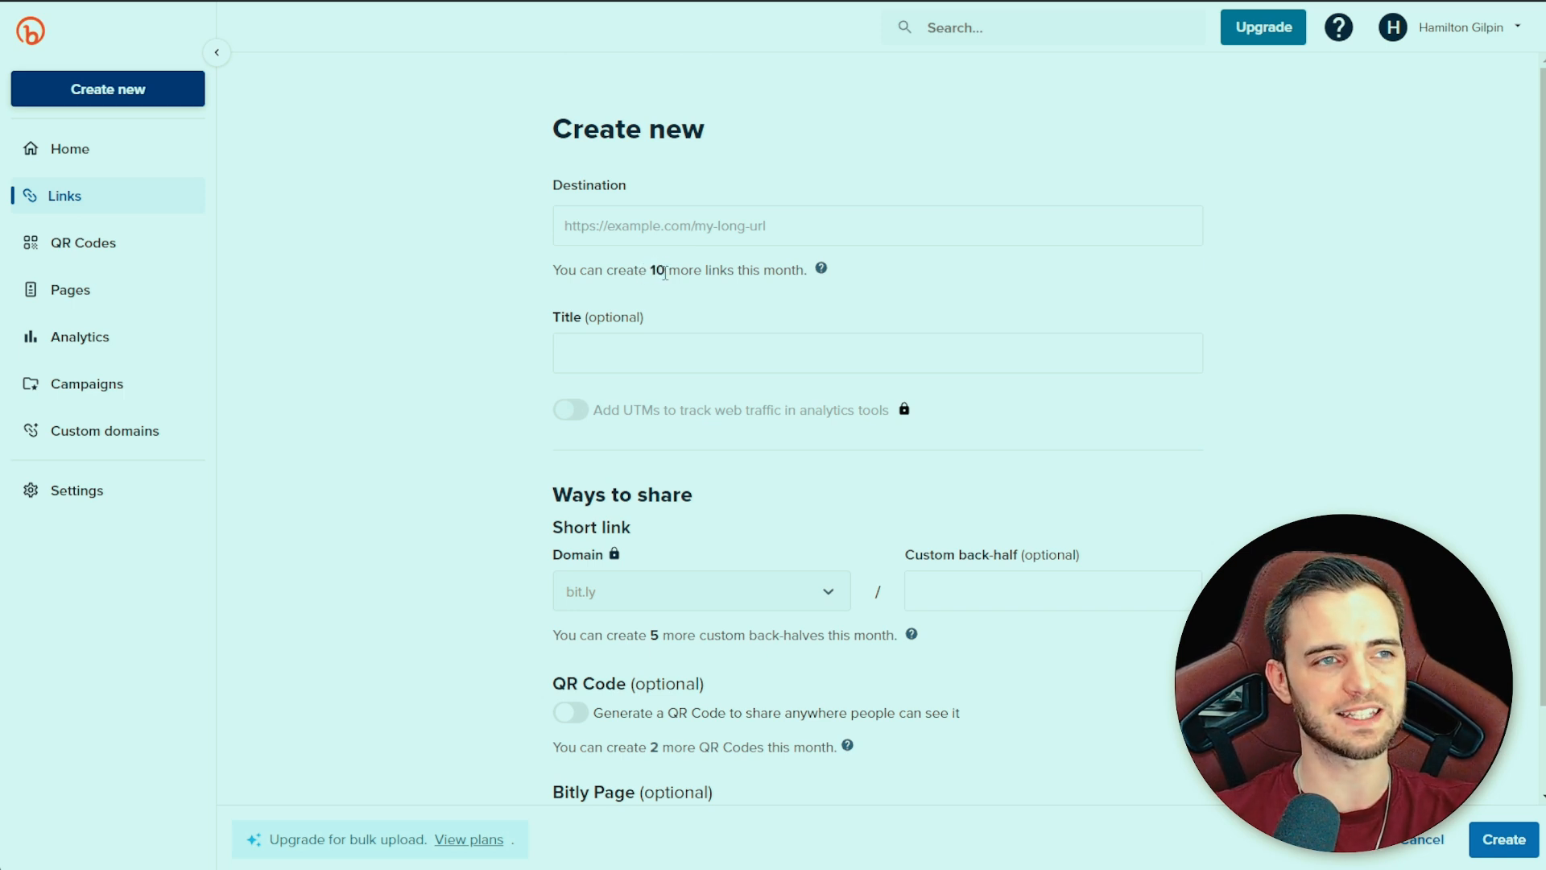
left_click(876, 225)
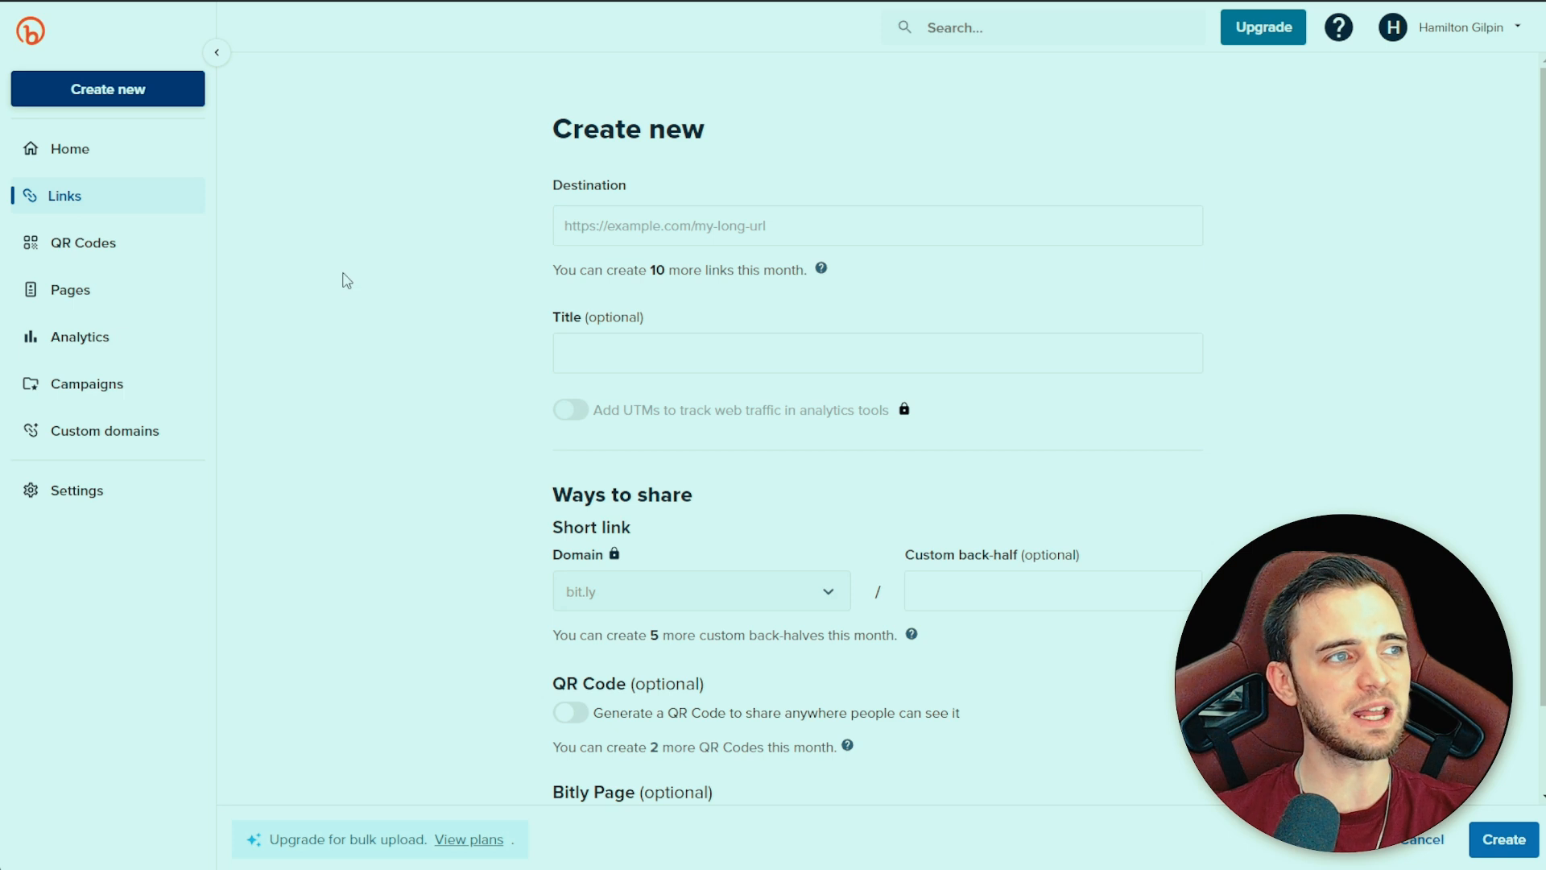
- Start a new Bitly QR code, point out the 2 codes left, and attempt Design your code with an empty destination
left_click(82, 243)
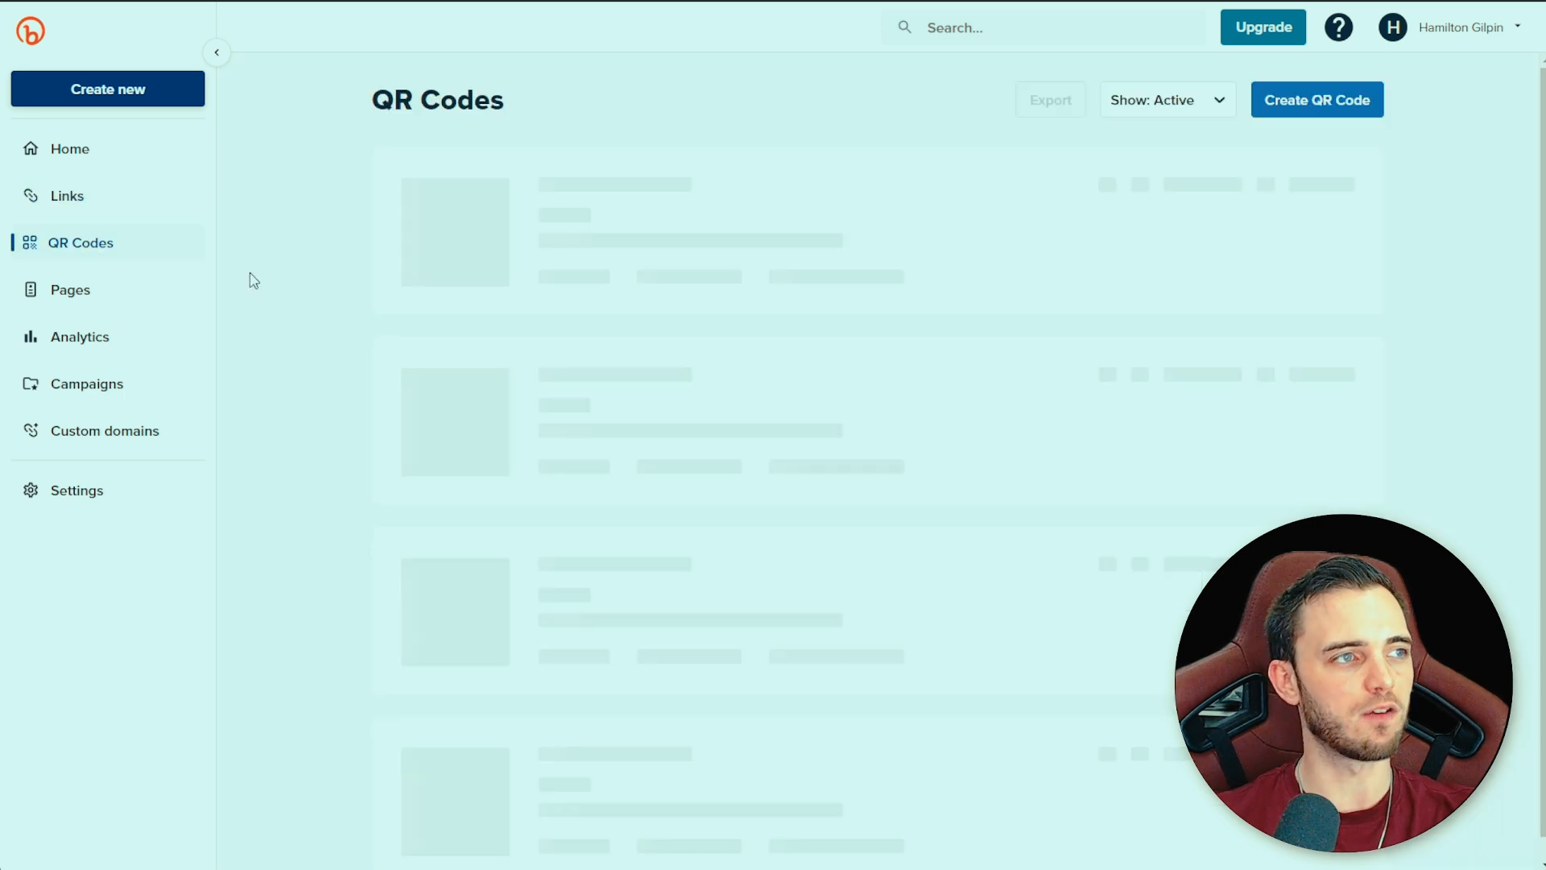
left_click(1316, 100)
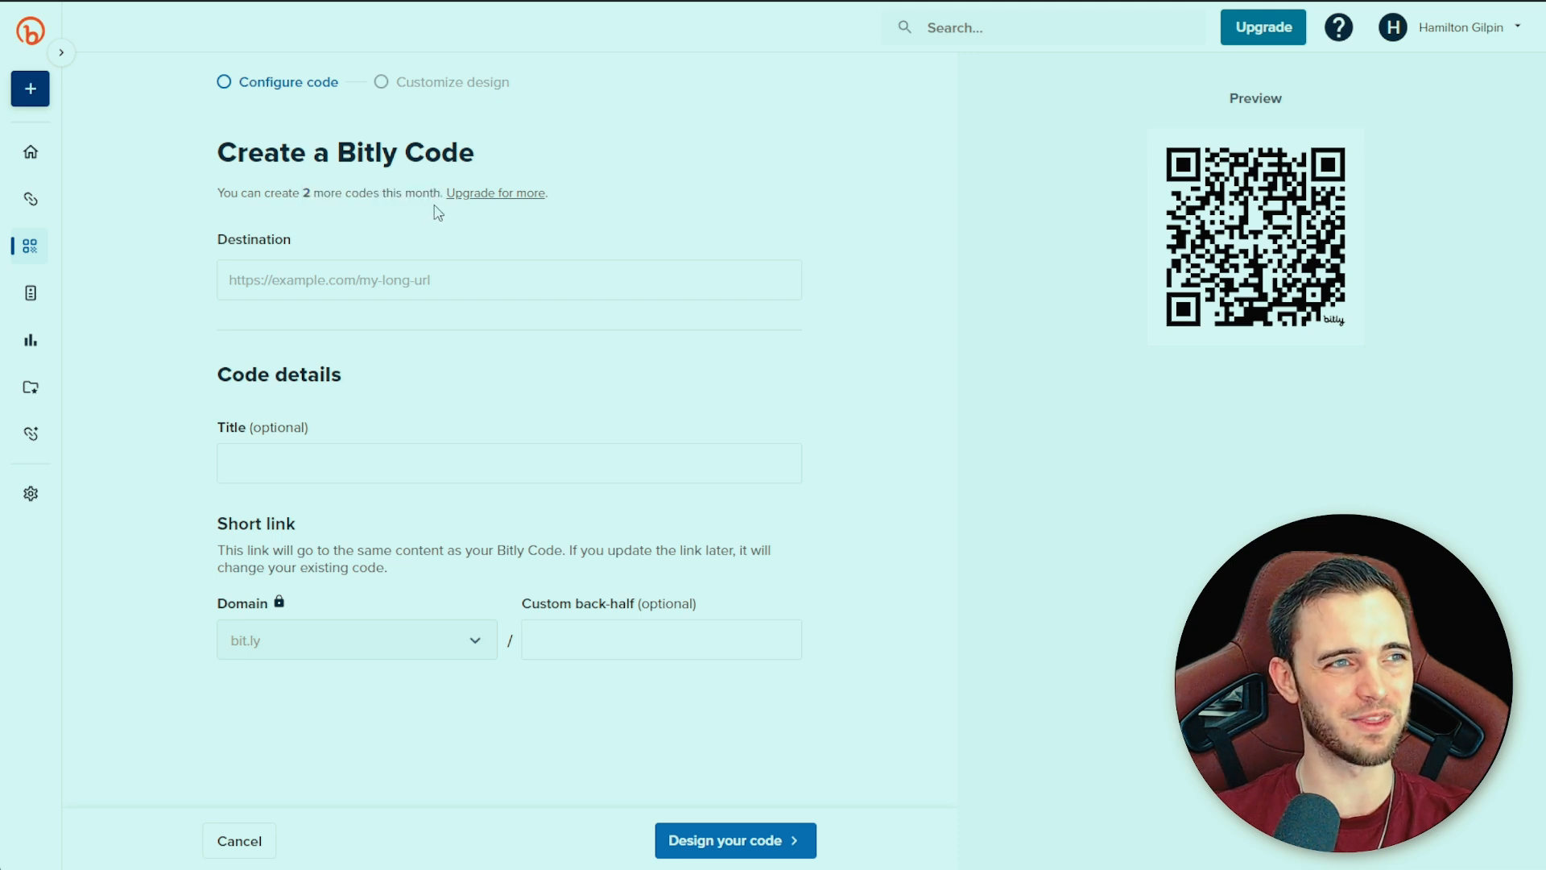
left_click_drag(307, 193, 441, 193)
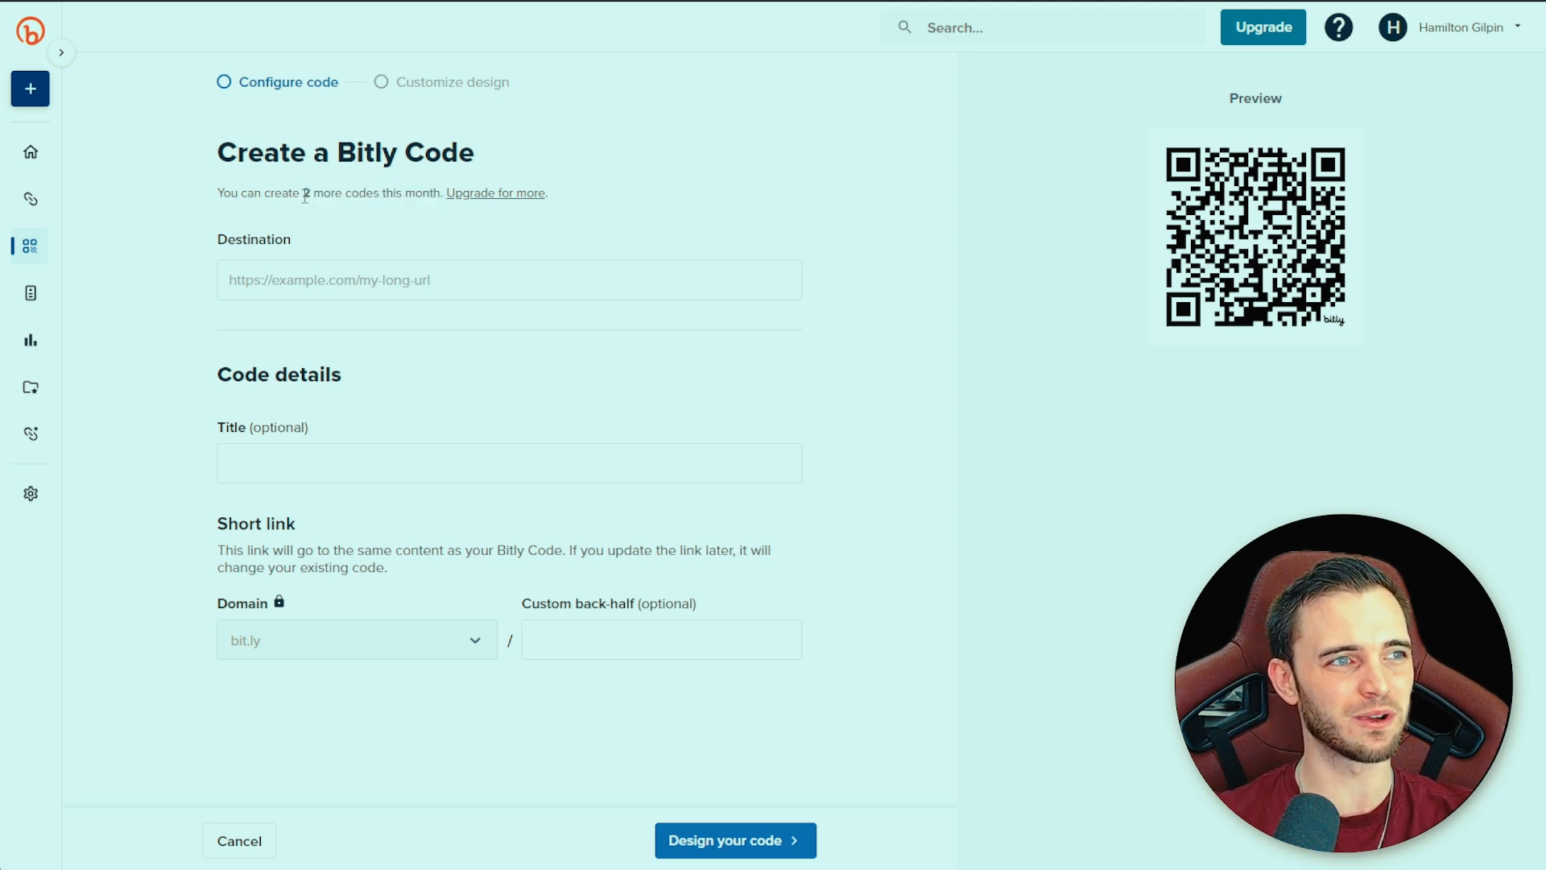
mouse_move(819, 408)
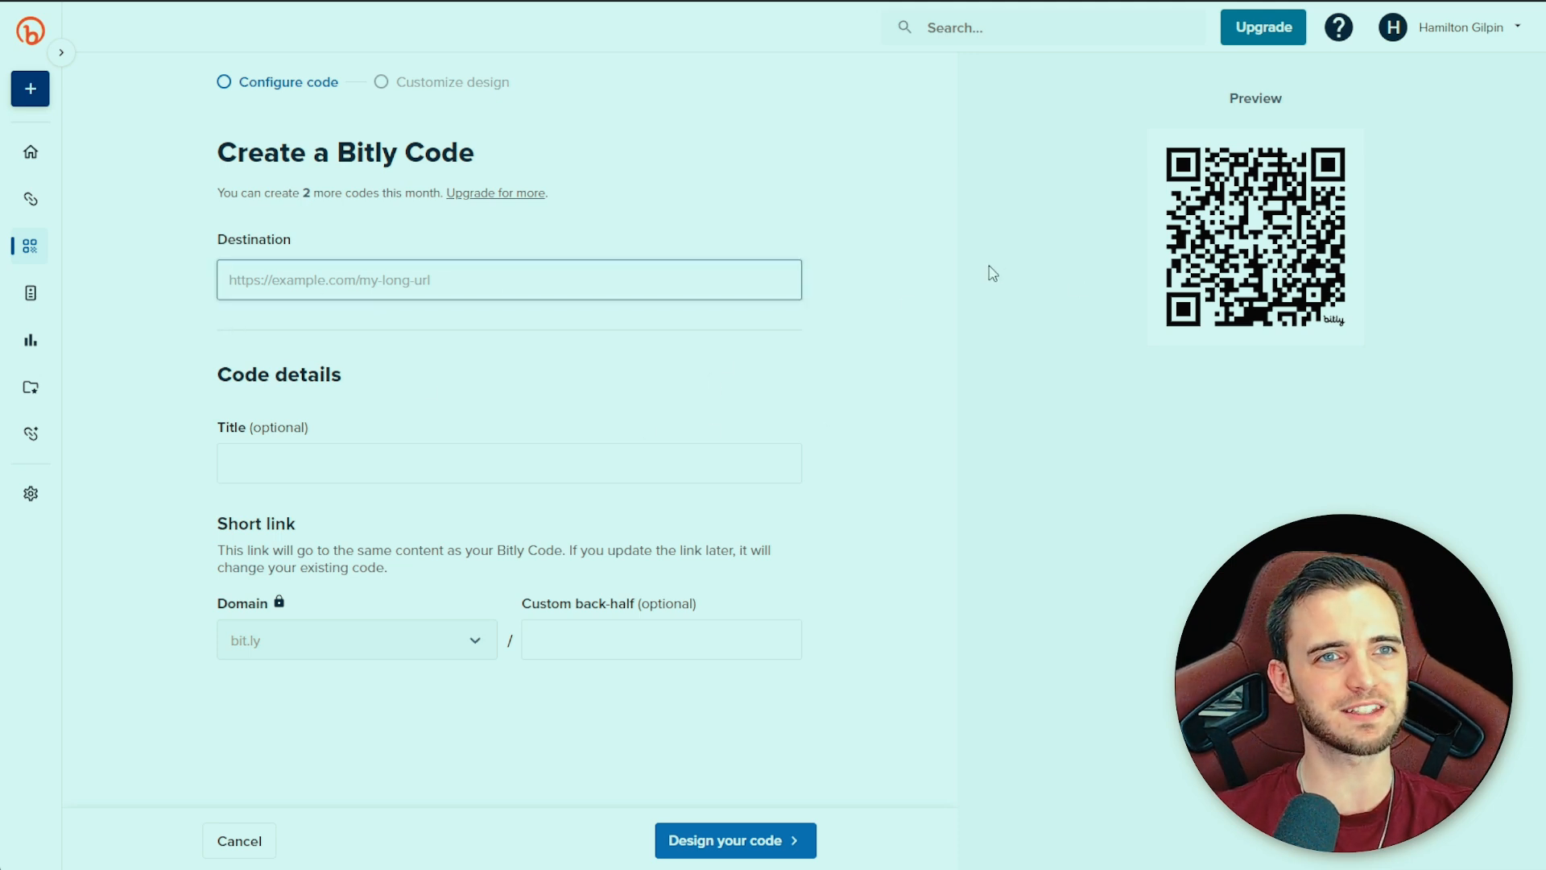
mouse_move(1245, 229)
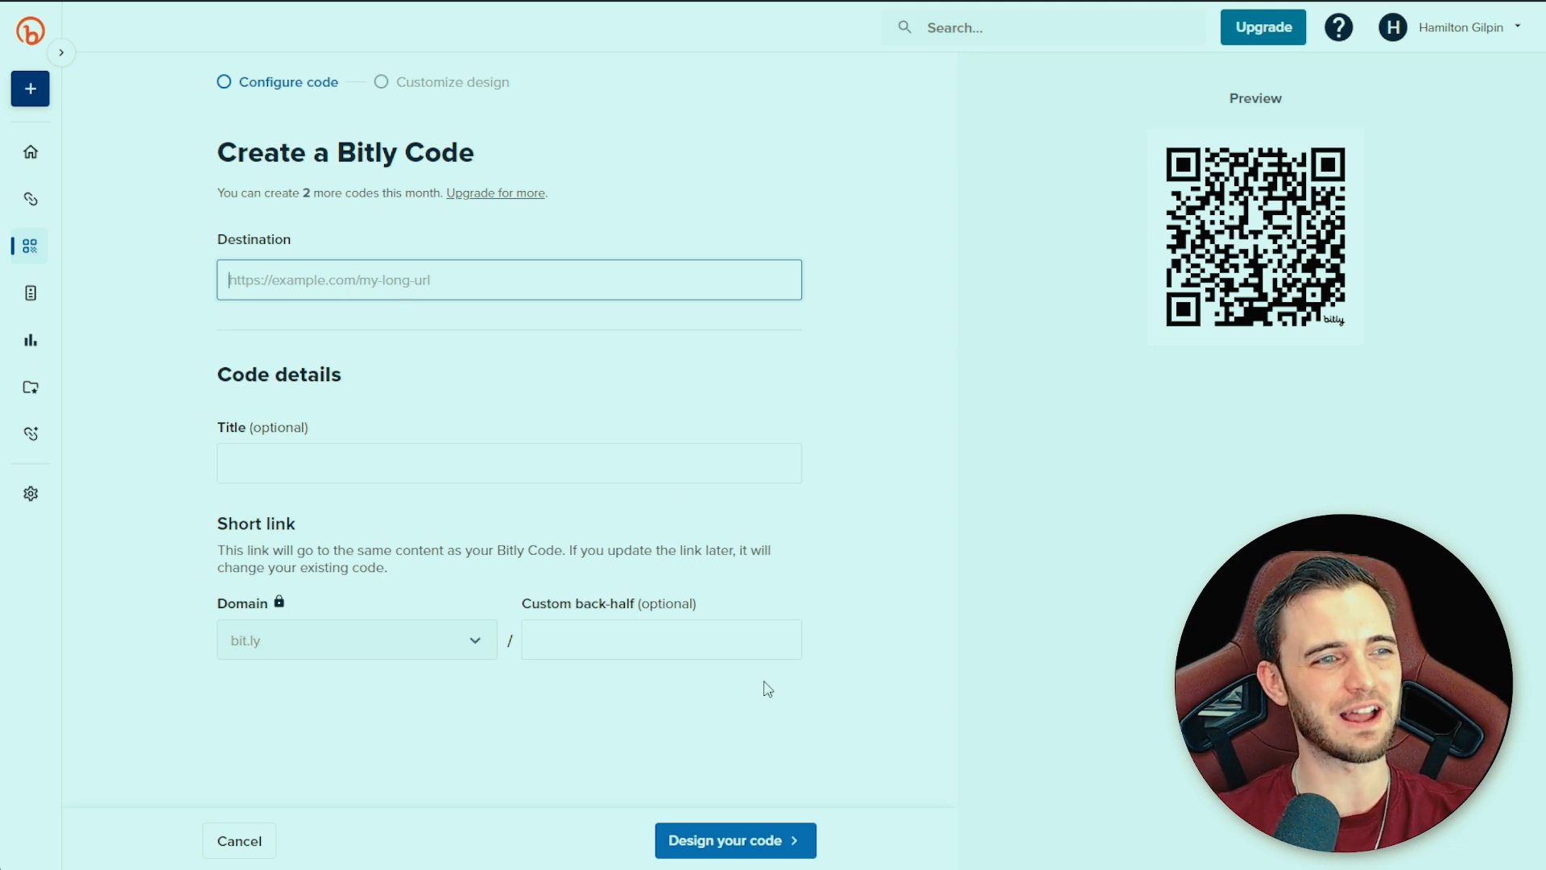
left_click(734, 841)
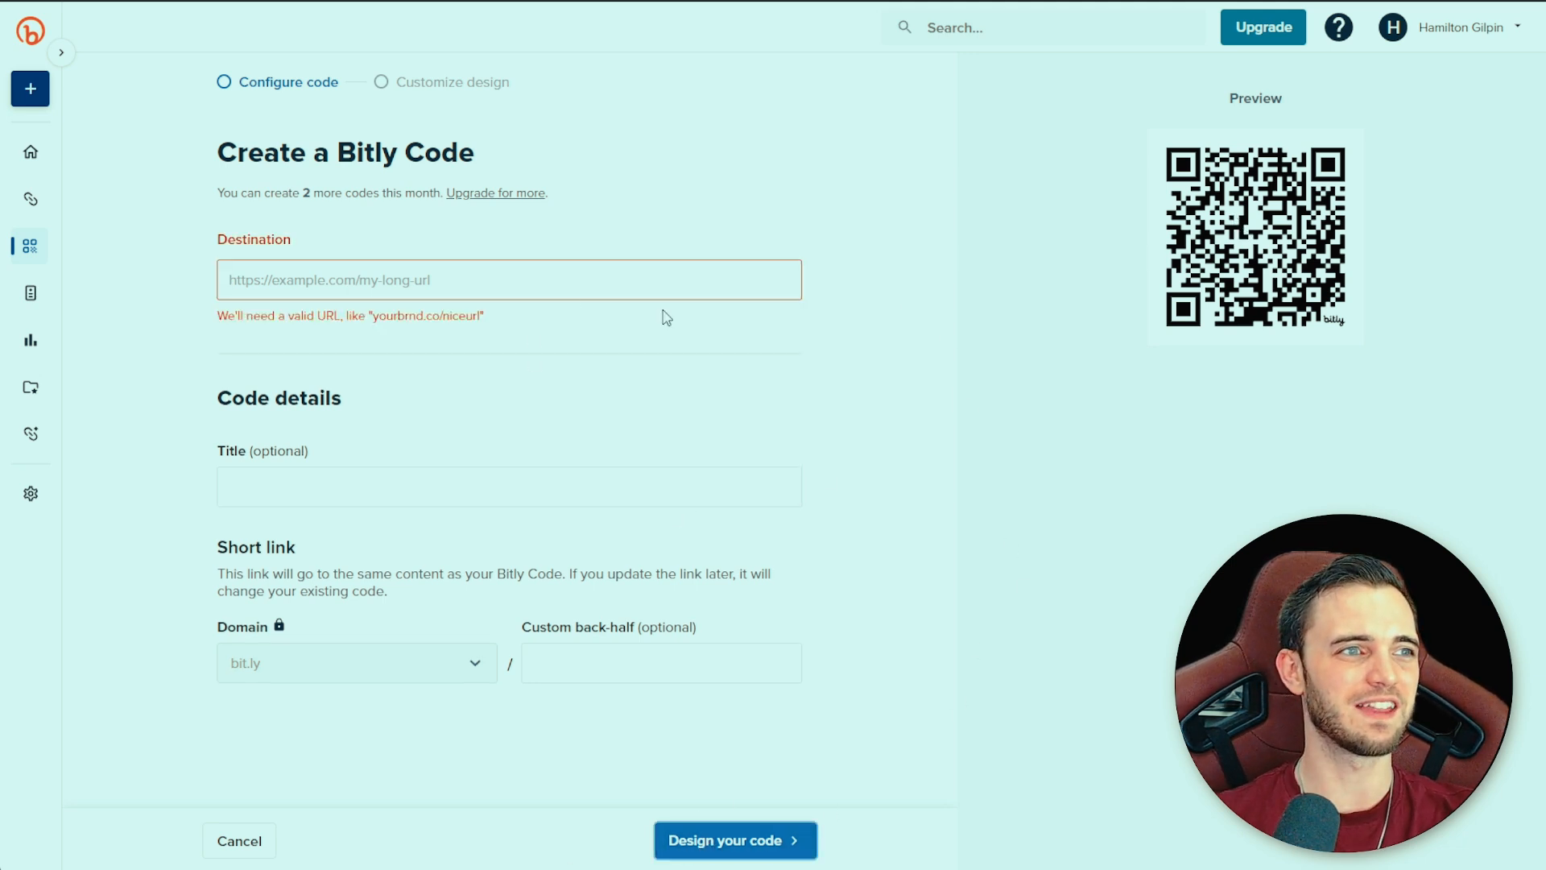
mouse_move(31, 297)
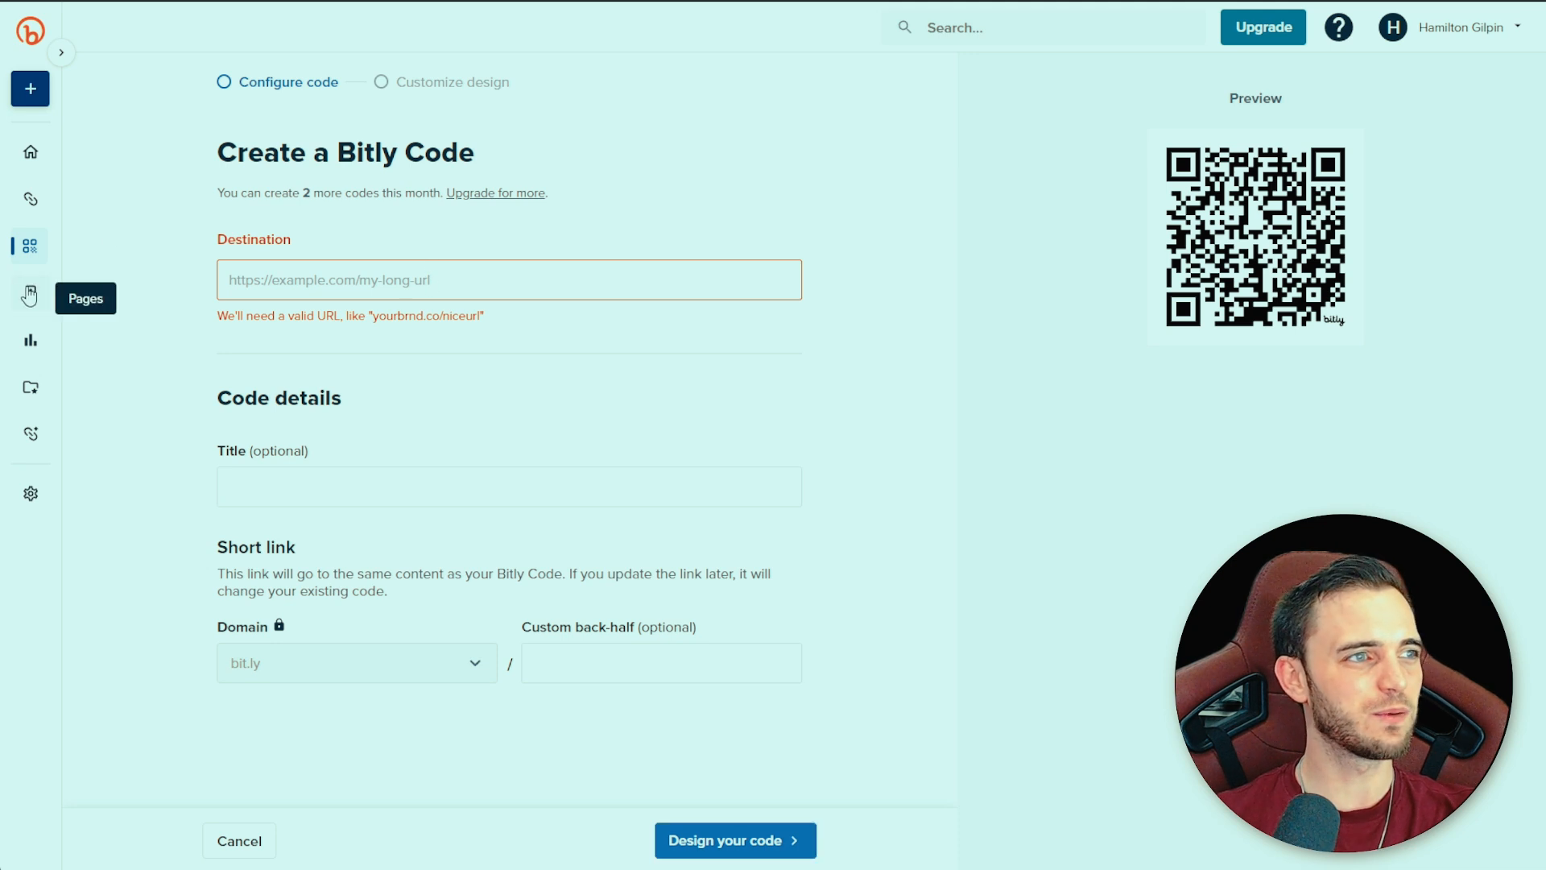
- Edit the bit.ly/m/HamiltonNMN page and browse the Add content choices without adding anything
left_click(29, 296)
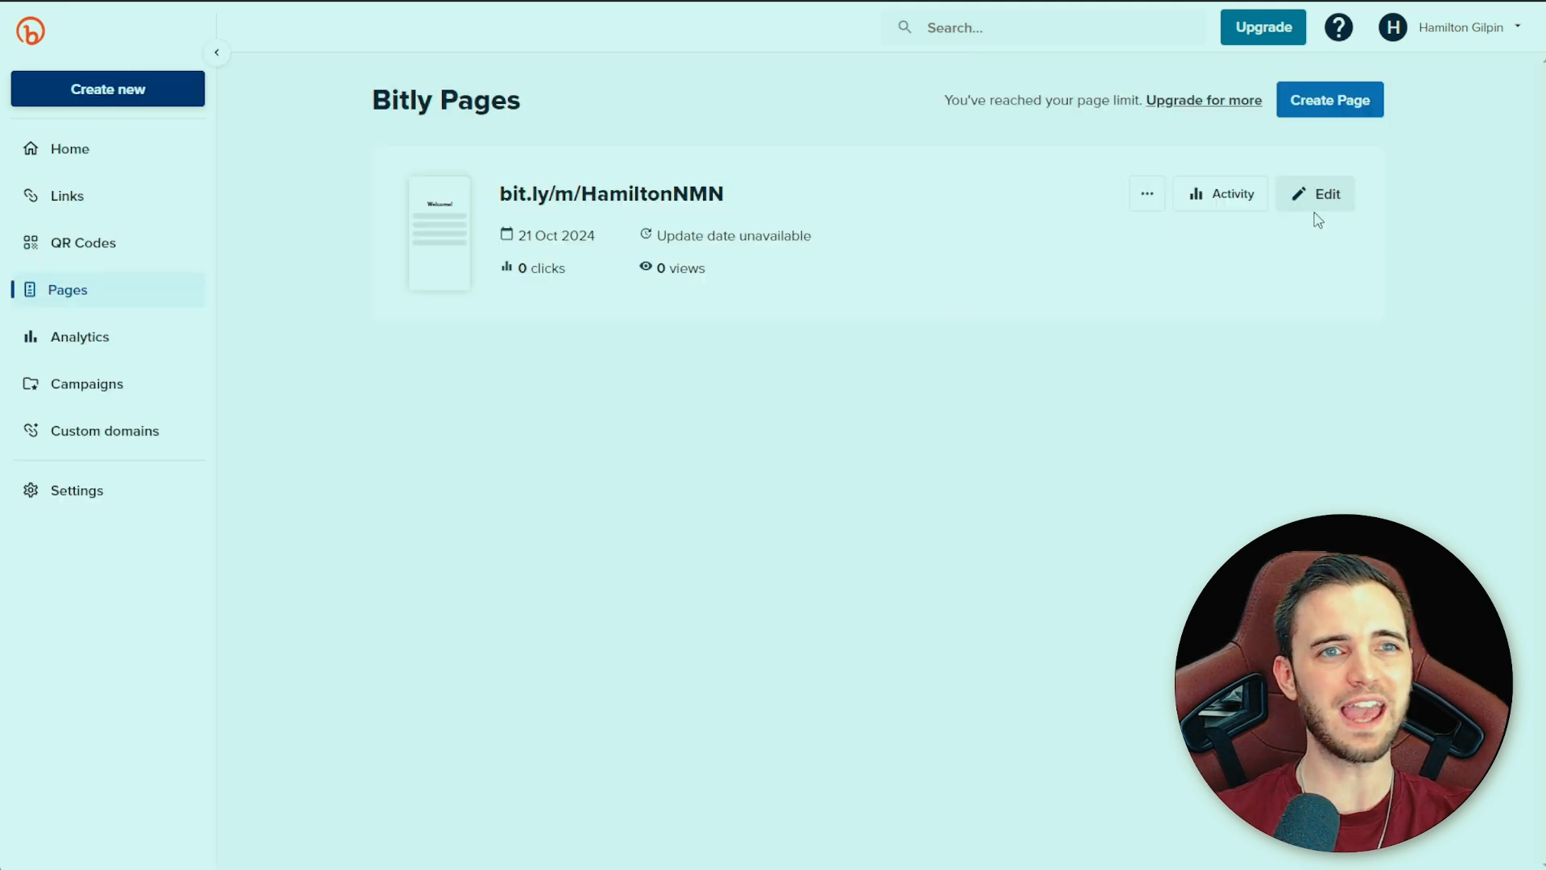
left_click(1316, 193)
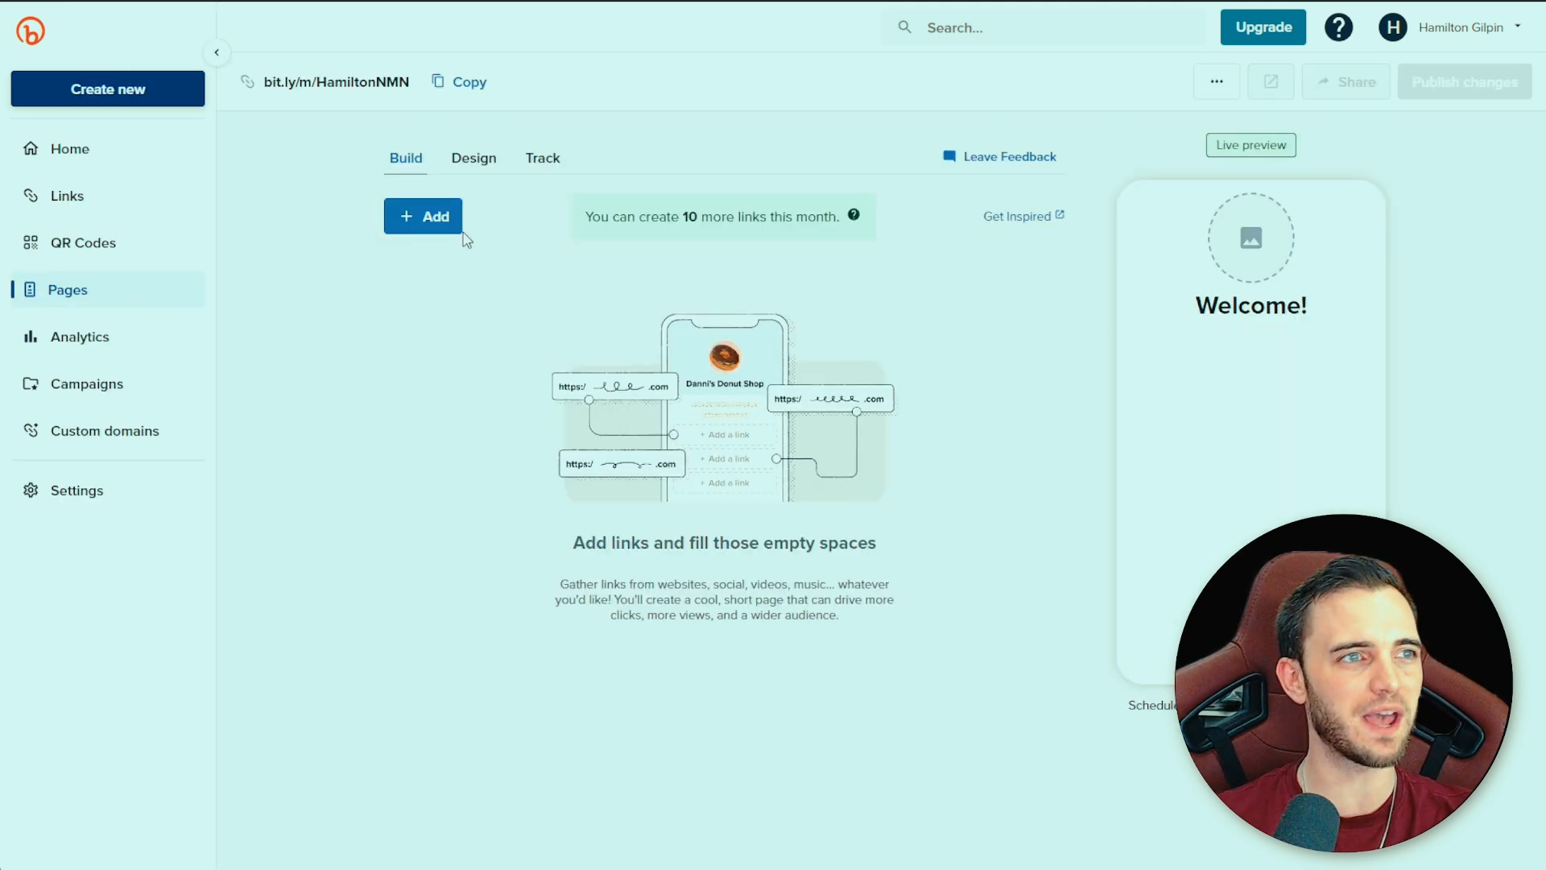
left_click(422, 215)
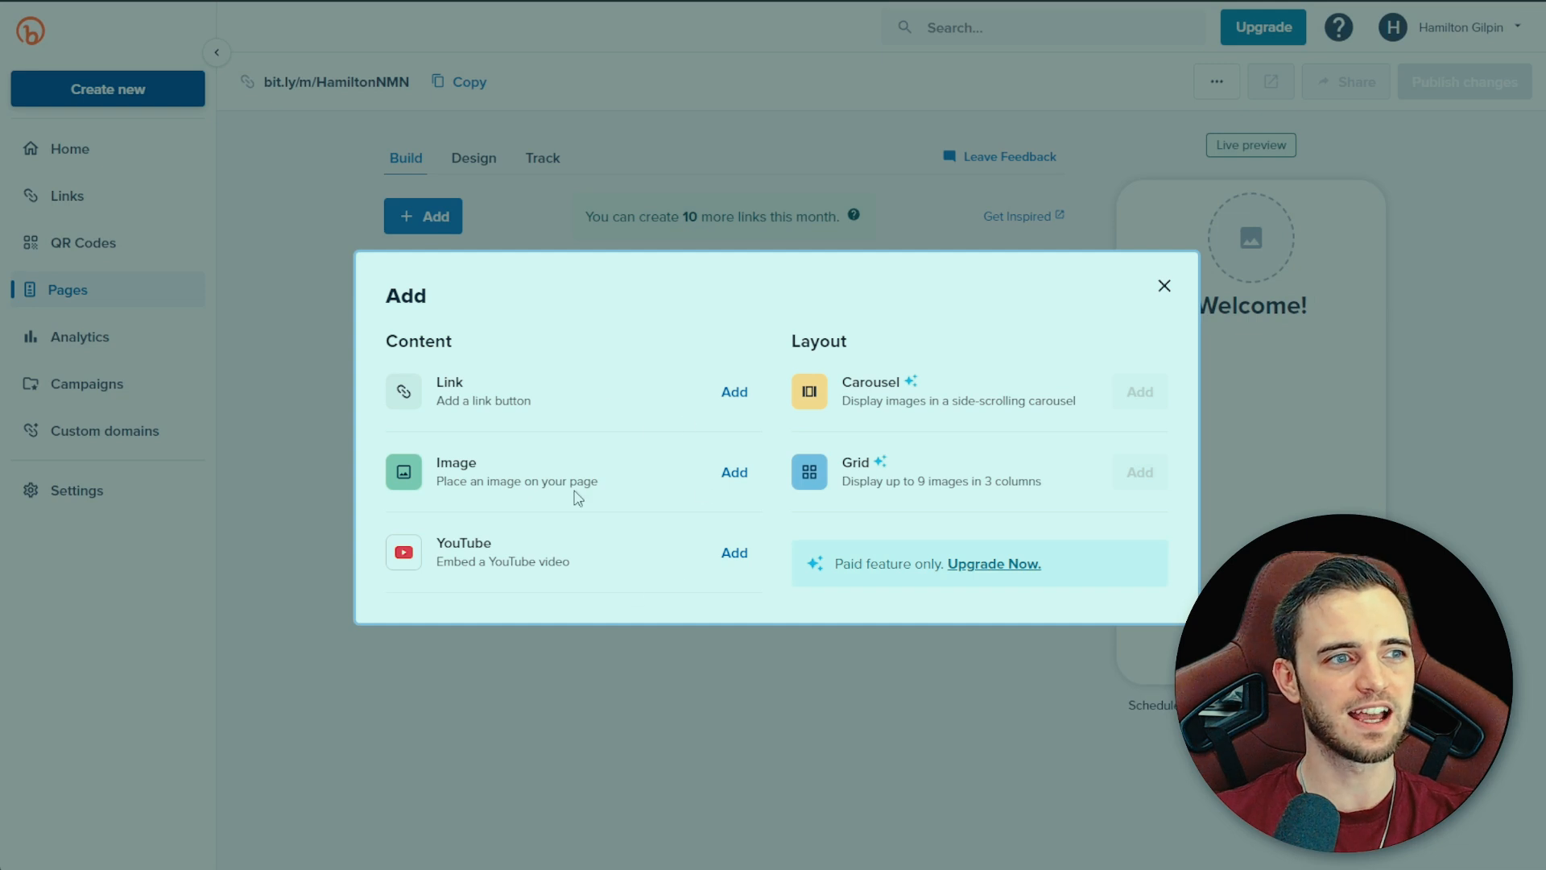
left_click(1162, 286)
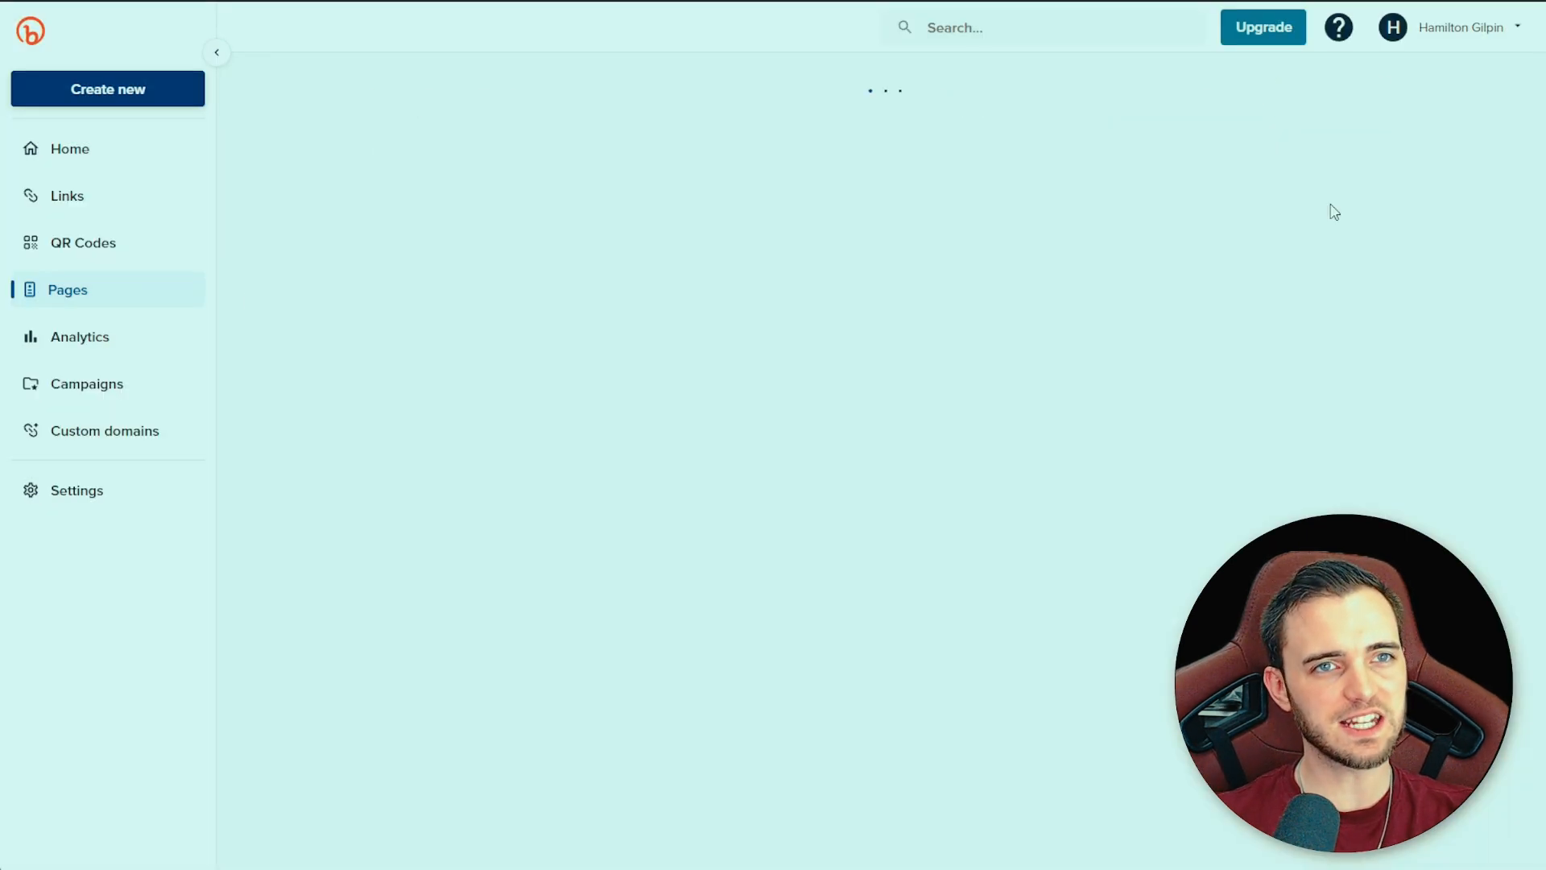
left_click(424, 216)
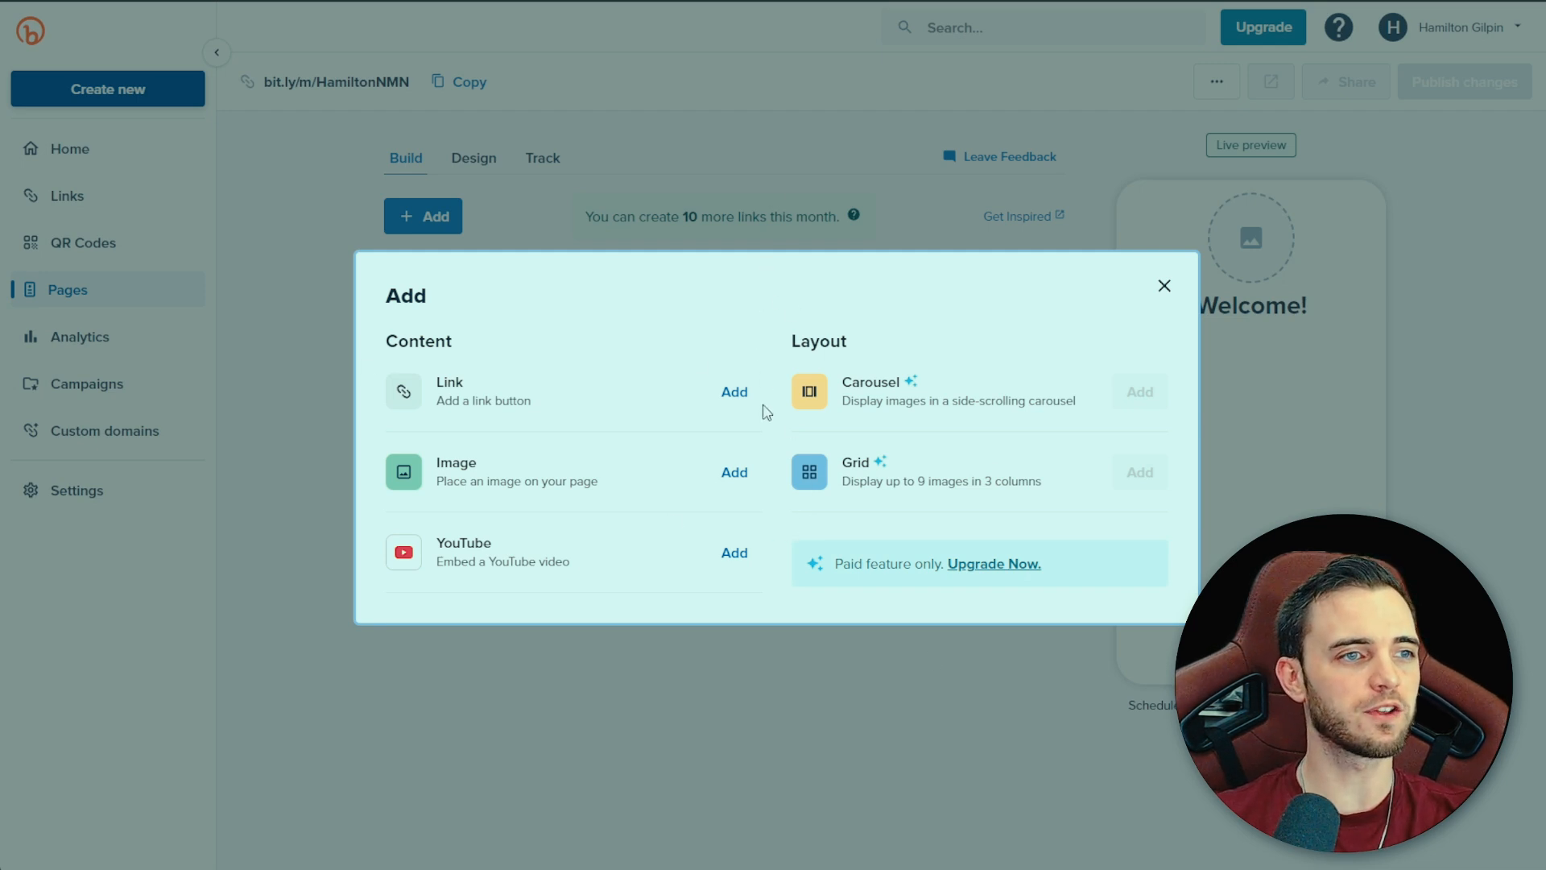
left_click(1163, 287)
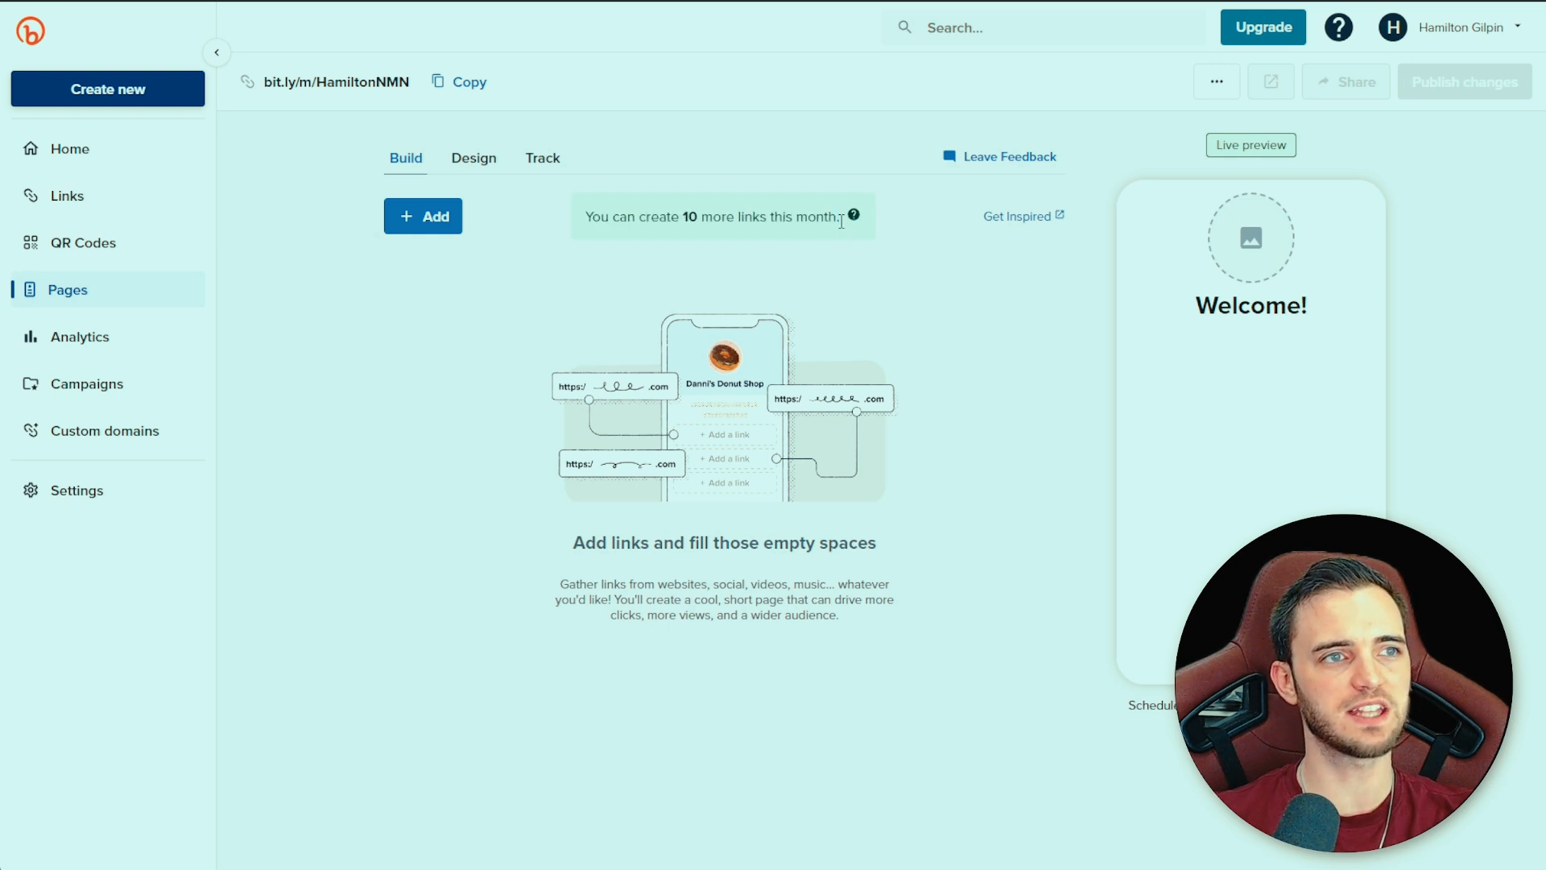
mouse_move(90, 180)
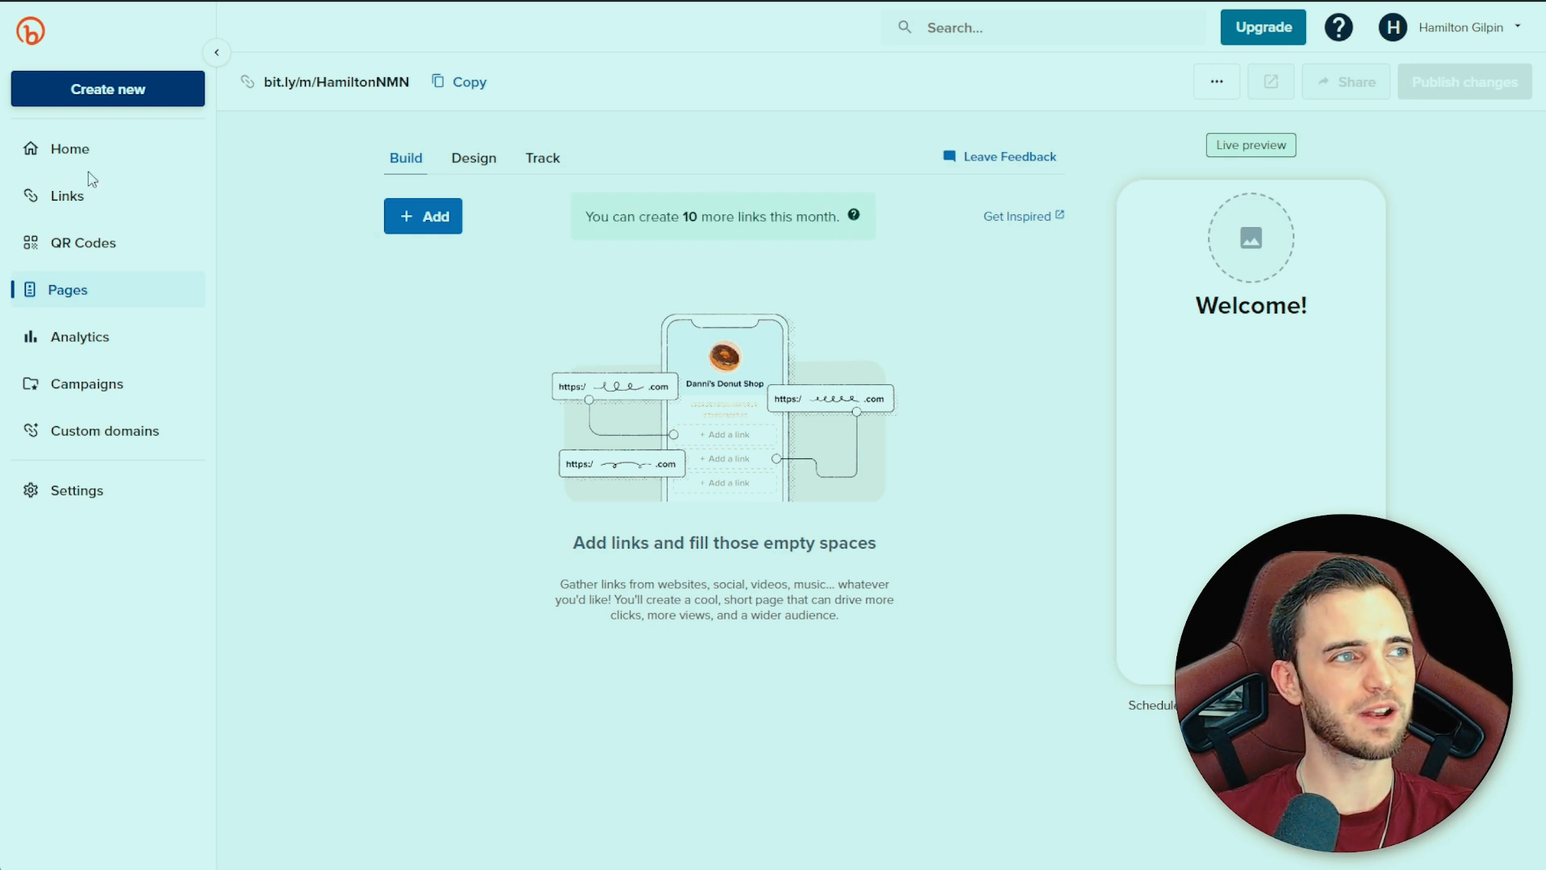
mouse_move(115, 207)
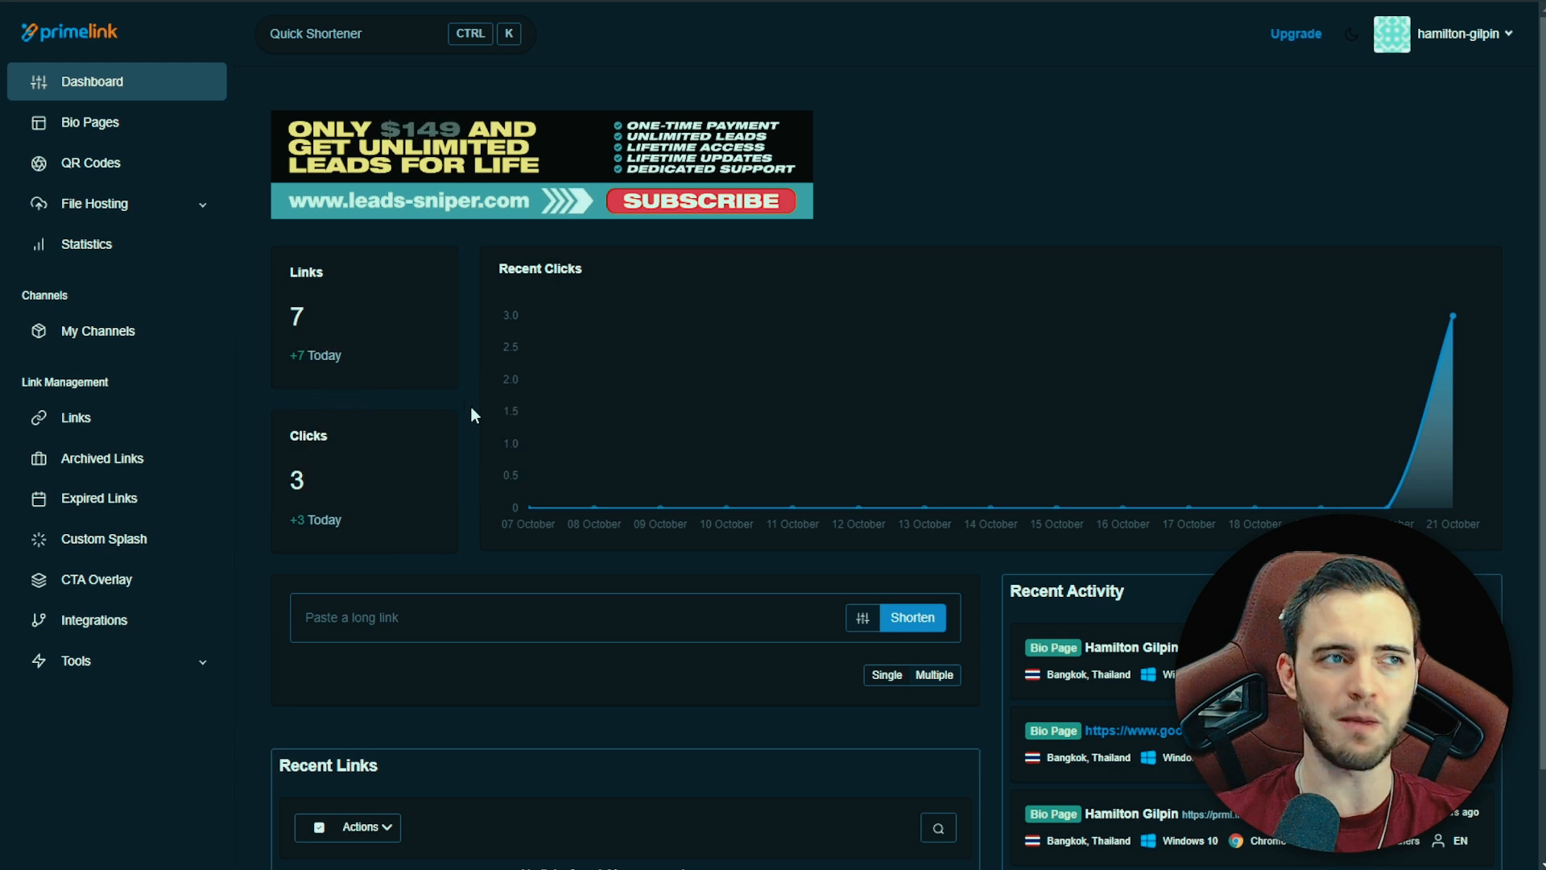
mouse_move(444, 423)
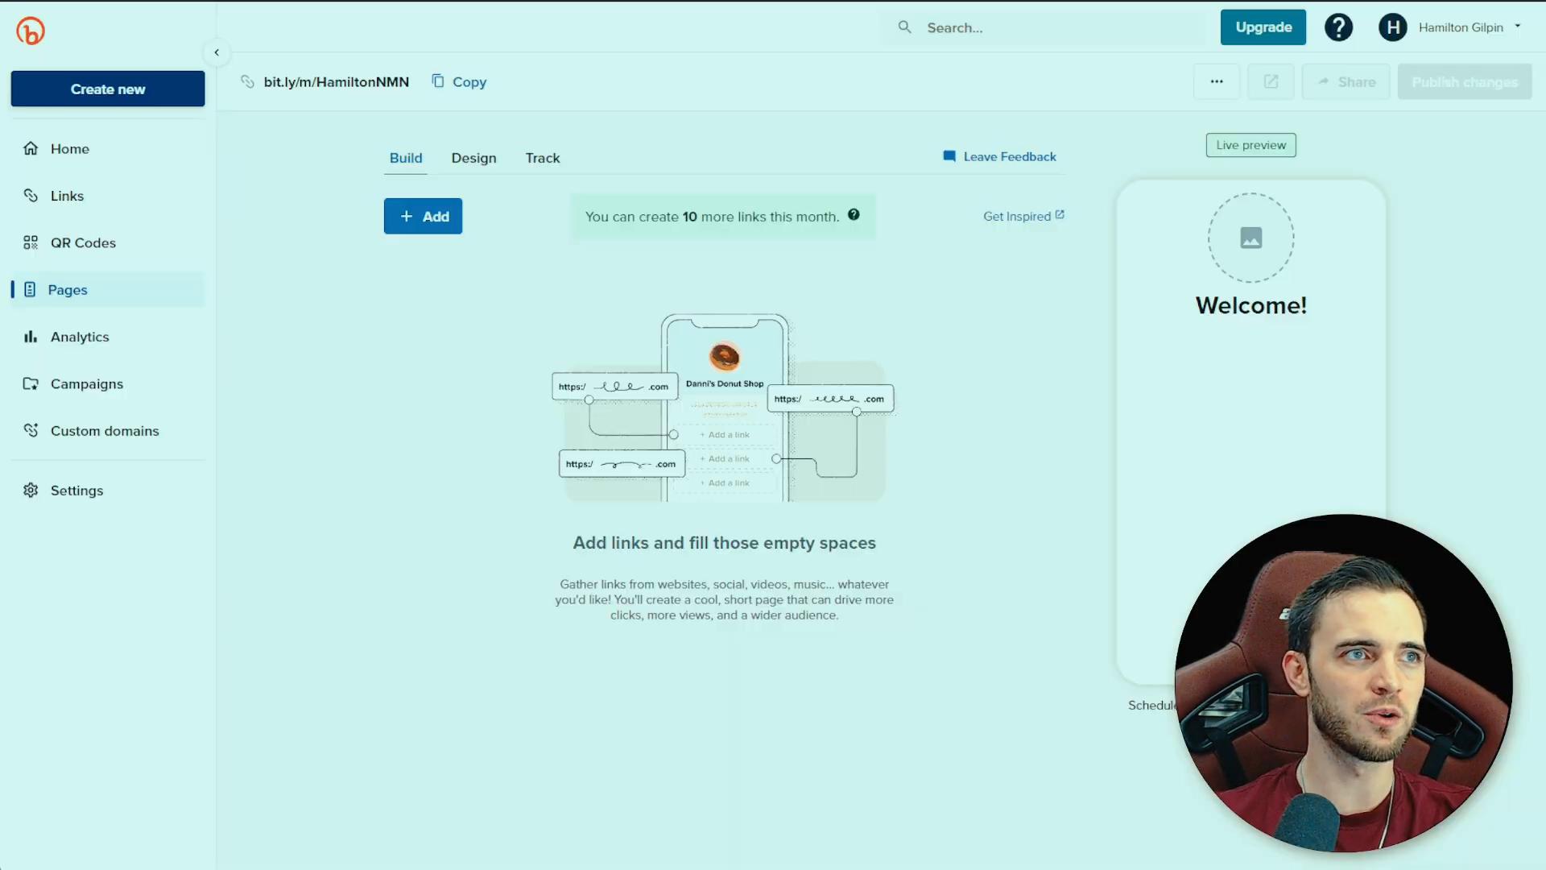
- View Bitly's Analytics dashboard with its sample click and scan data
left_click(77, 336)
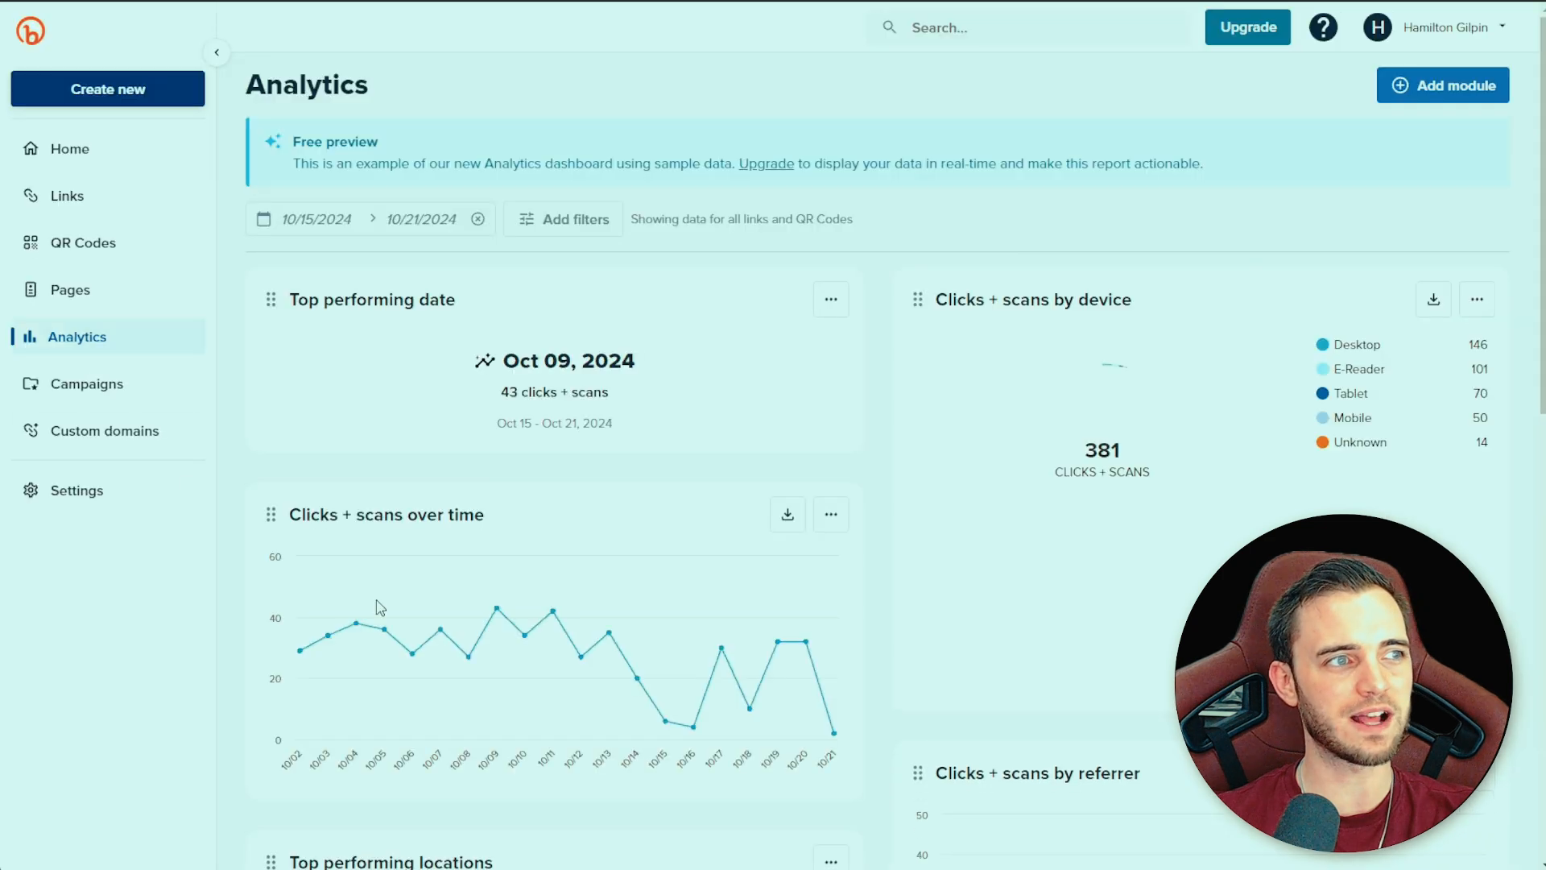
scroll("down", 3)
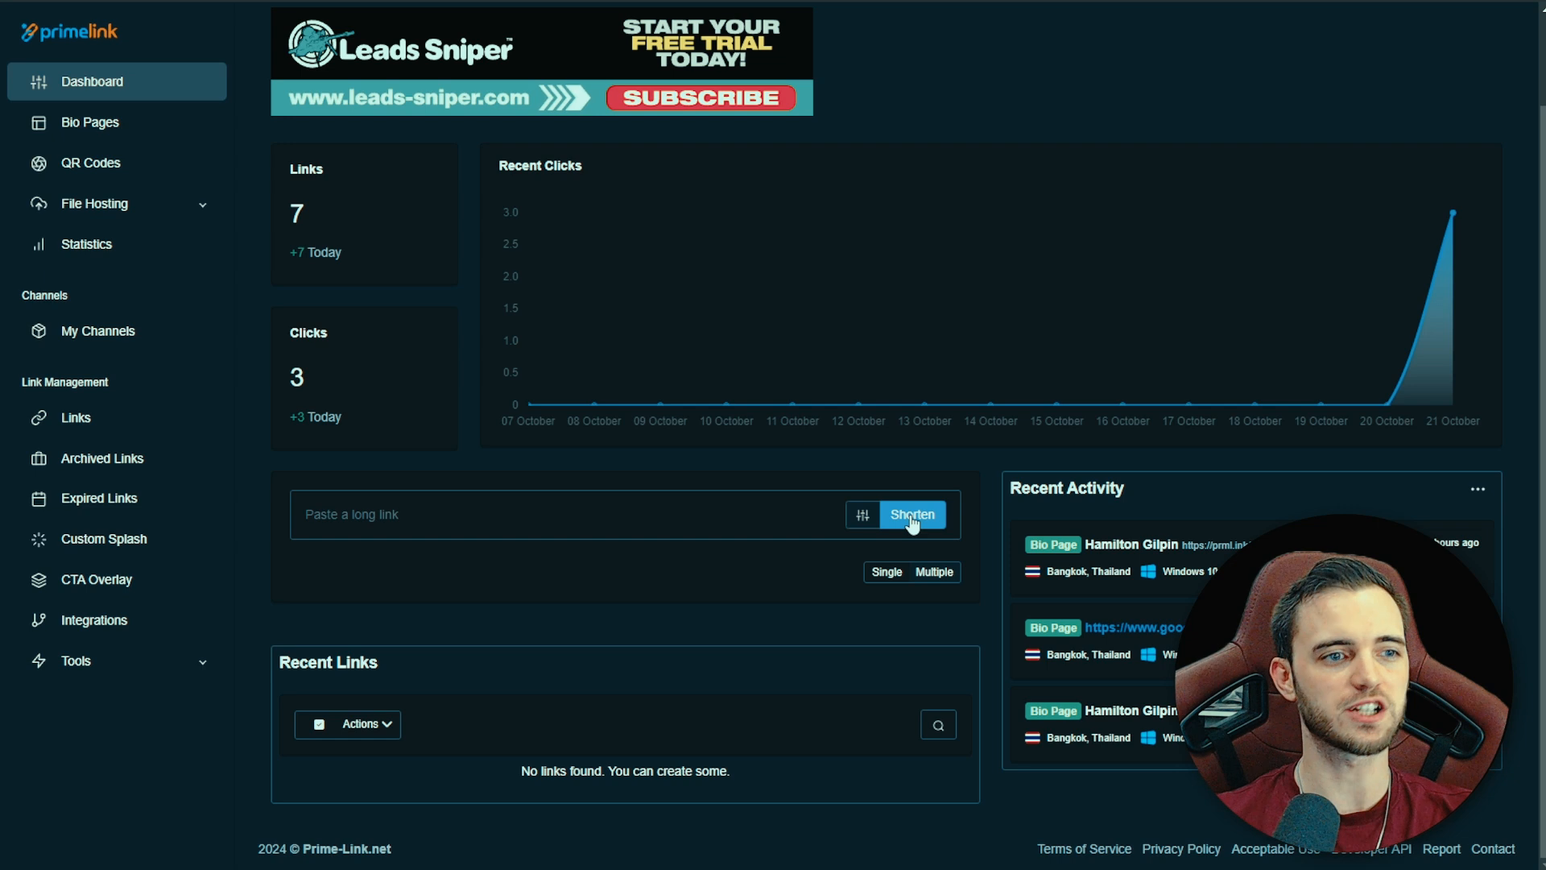
mouse_move(419, 794)
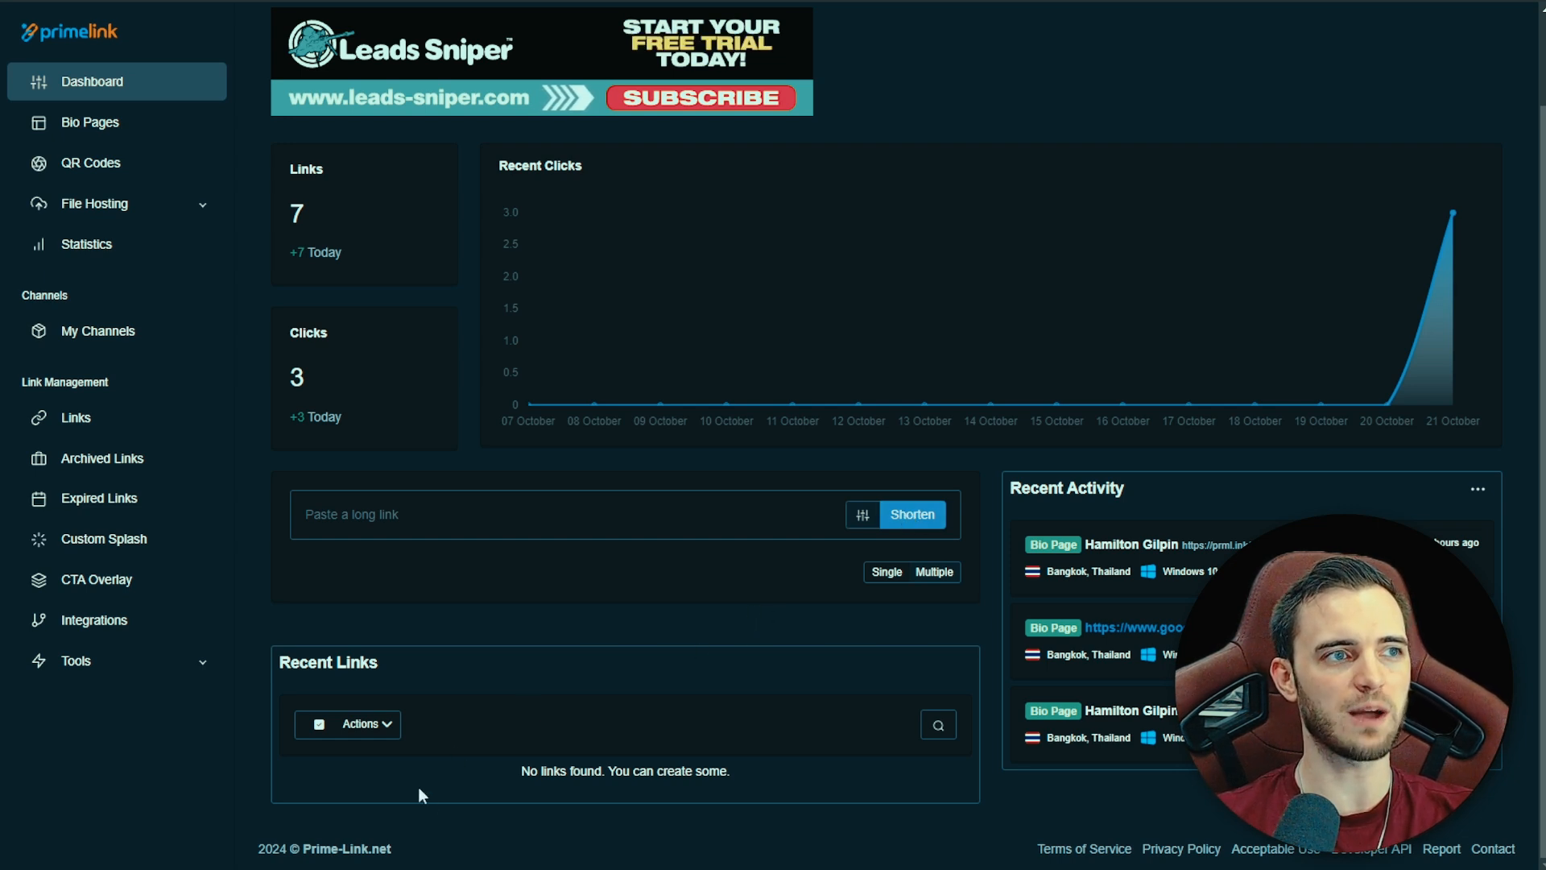
mouse_move(740, 650)
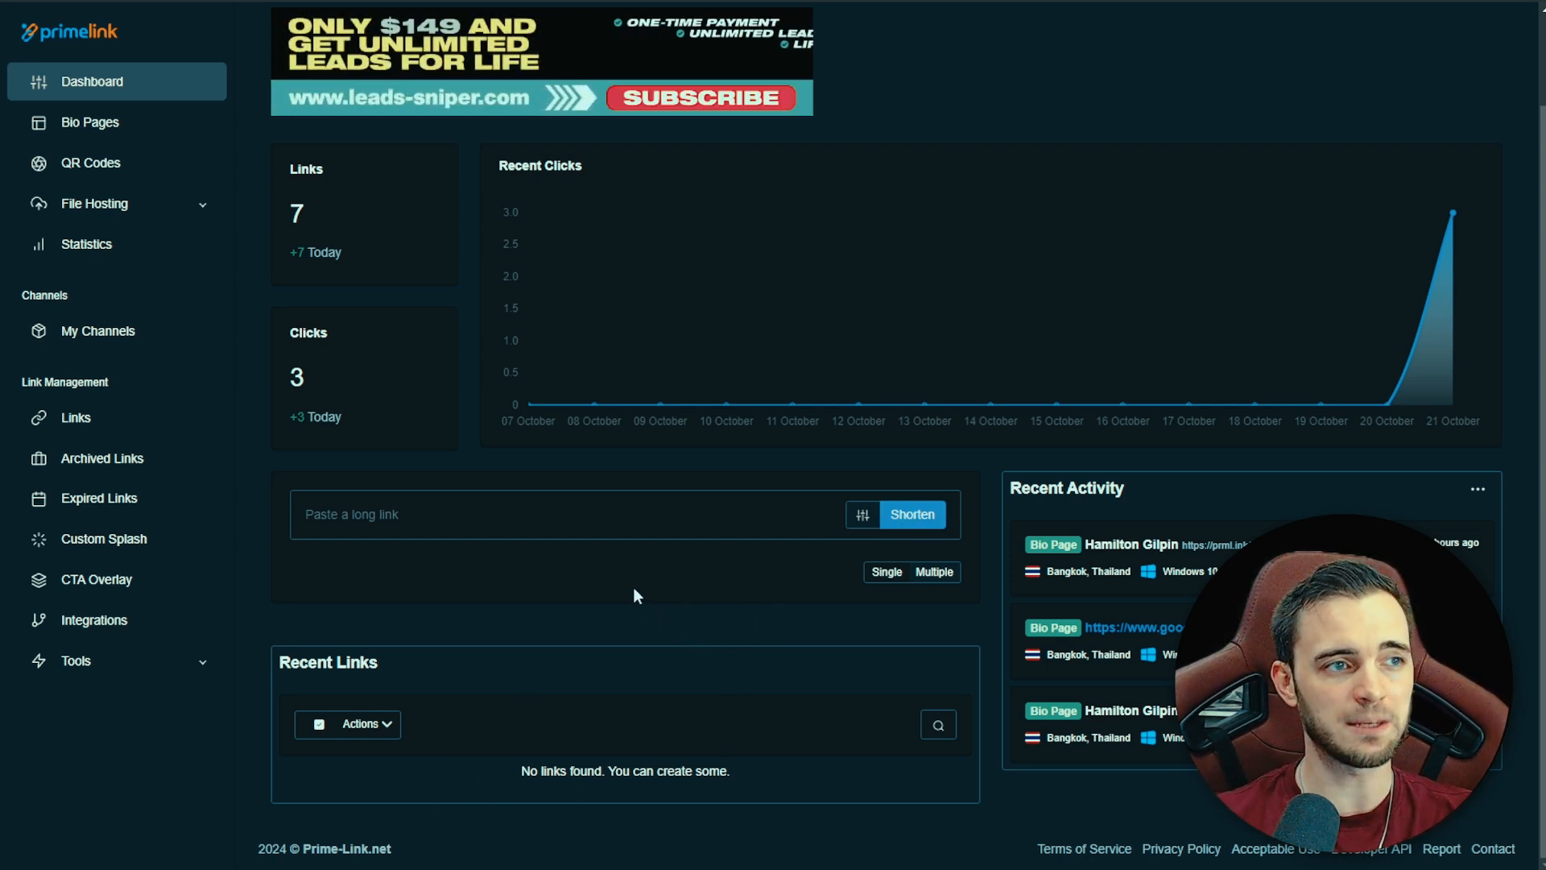
mouse_move(90, 123)
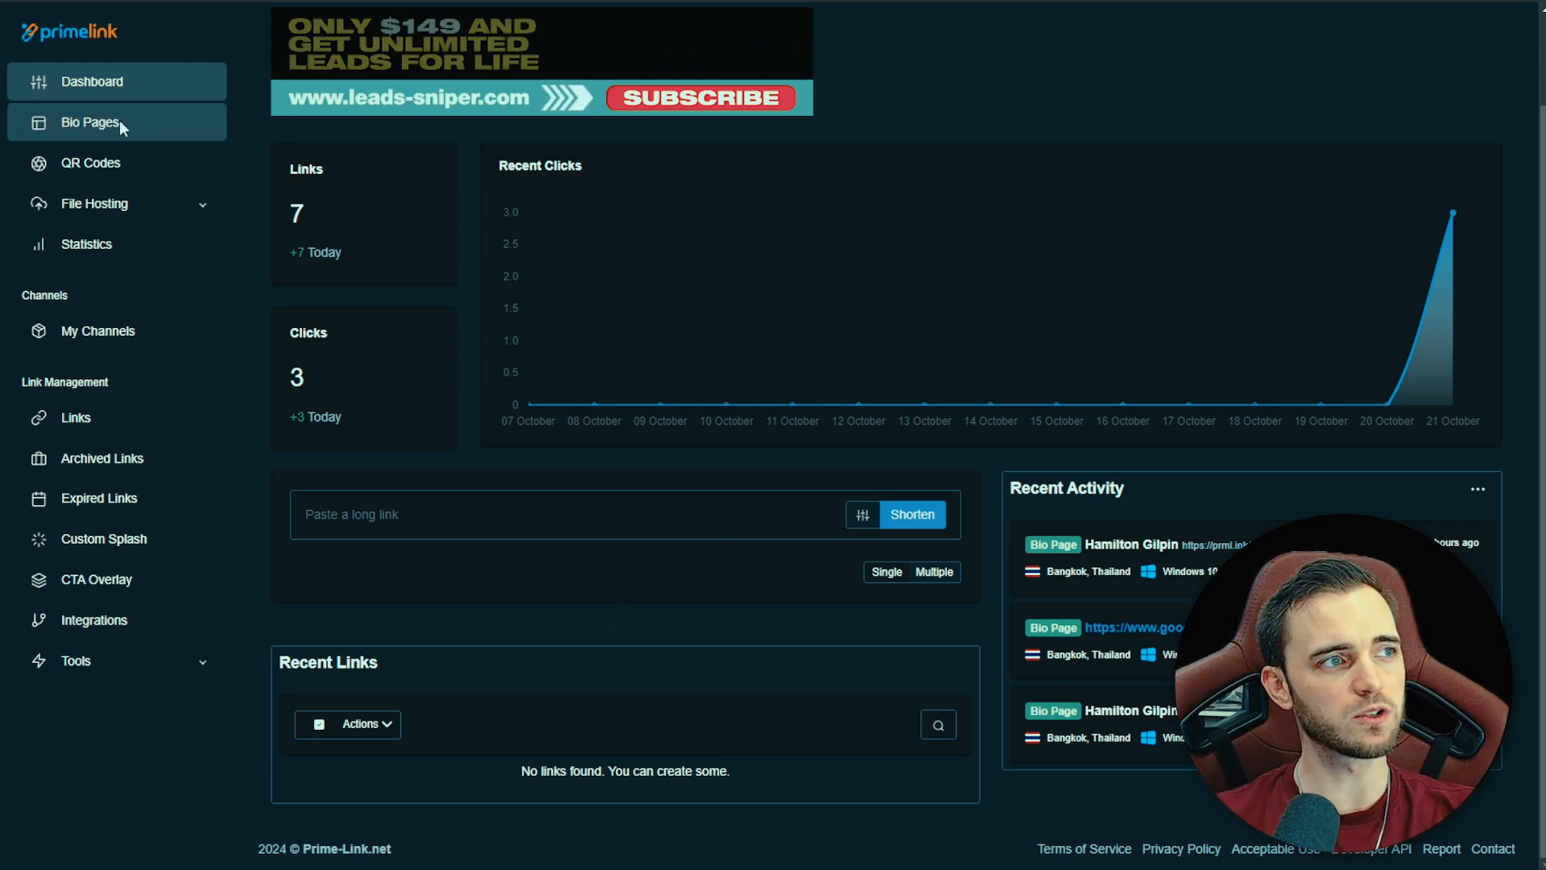
left_click(90, 121)
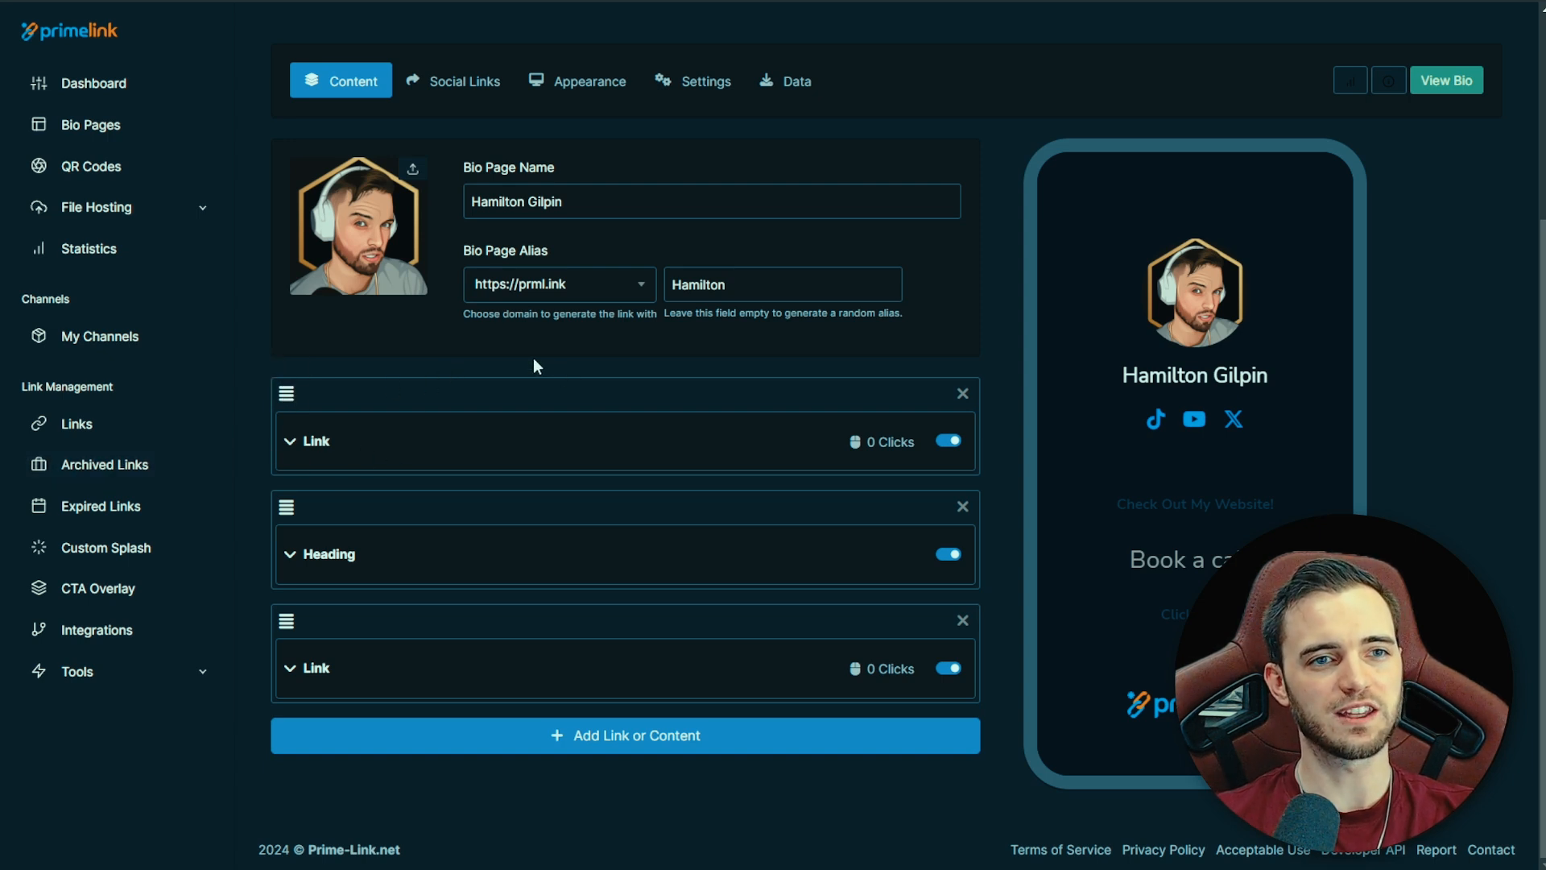
mouse_move(998, 583)
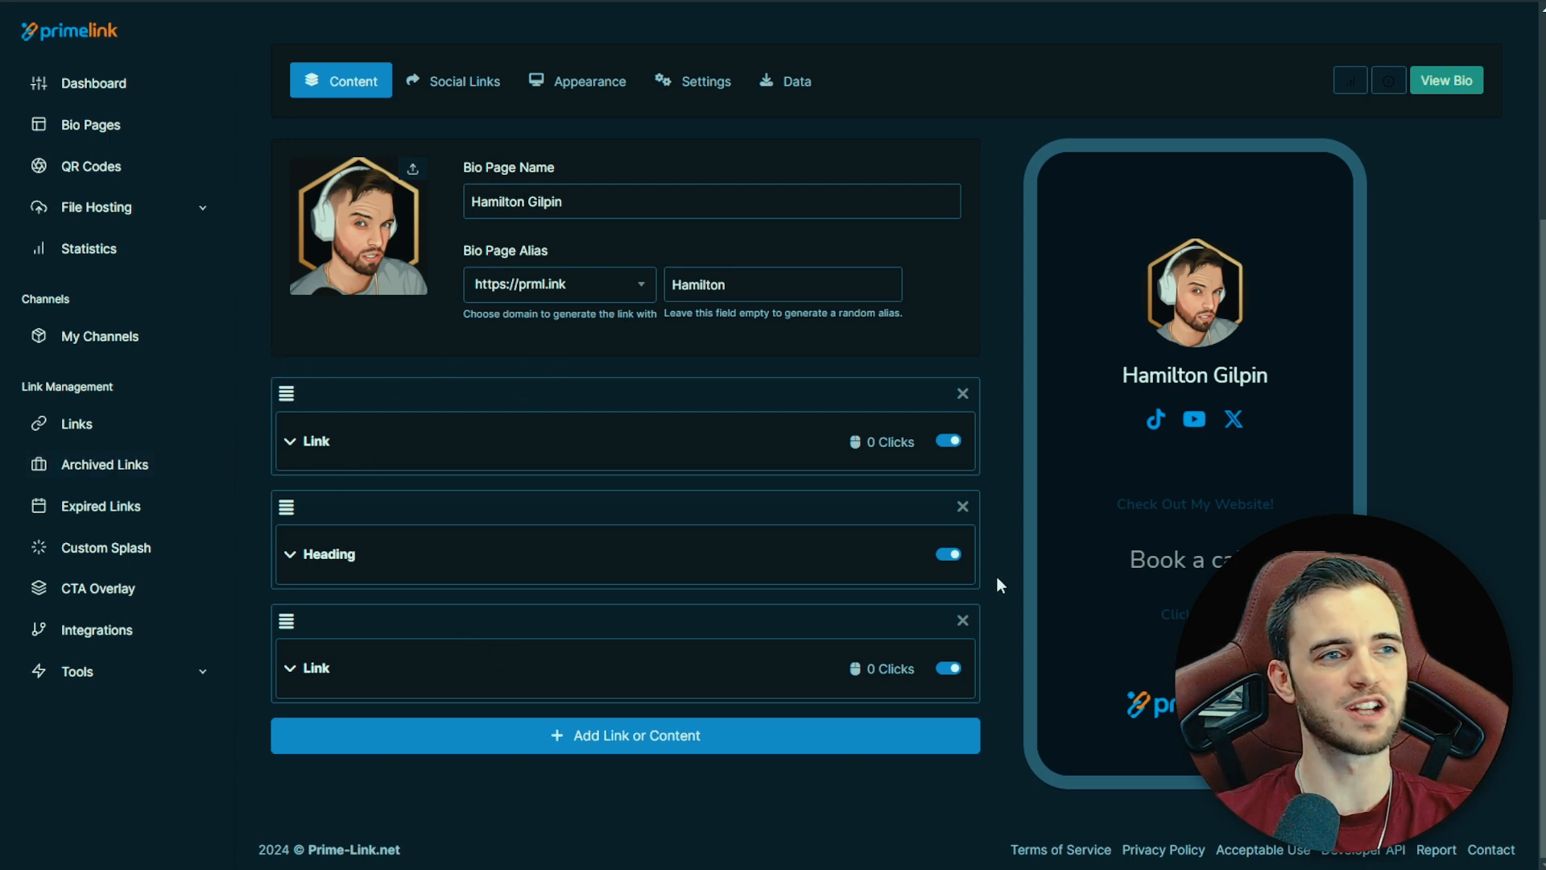
mouse_move(1003, 538)
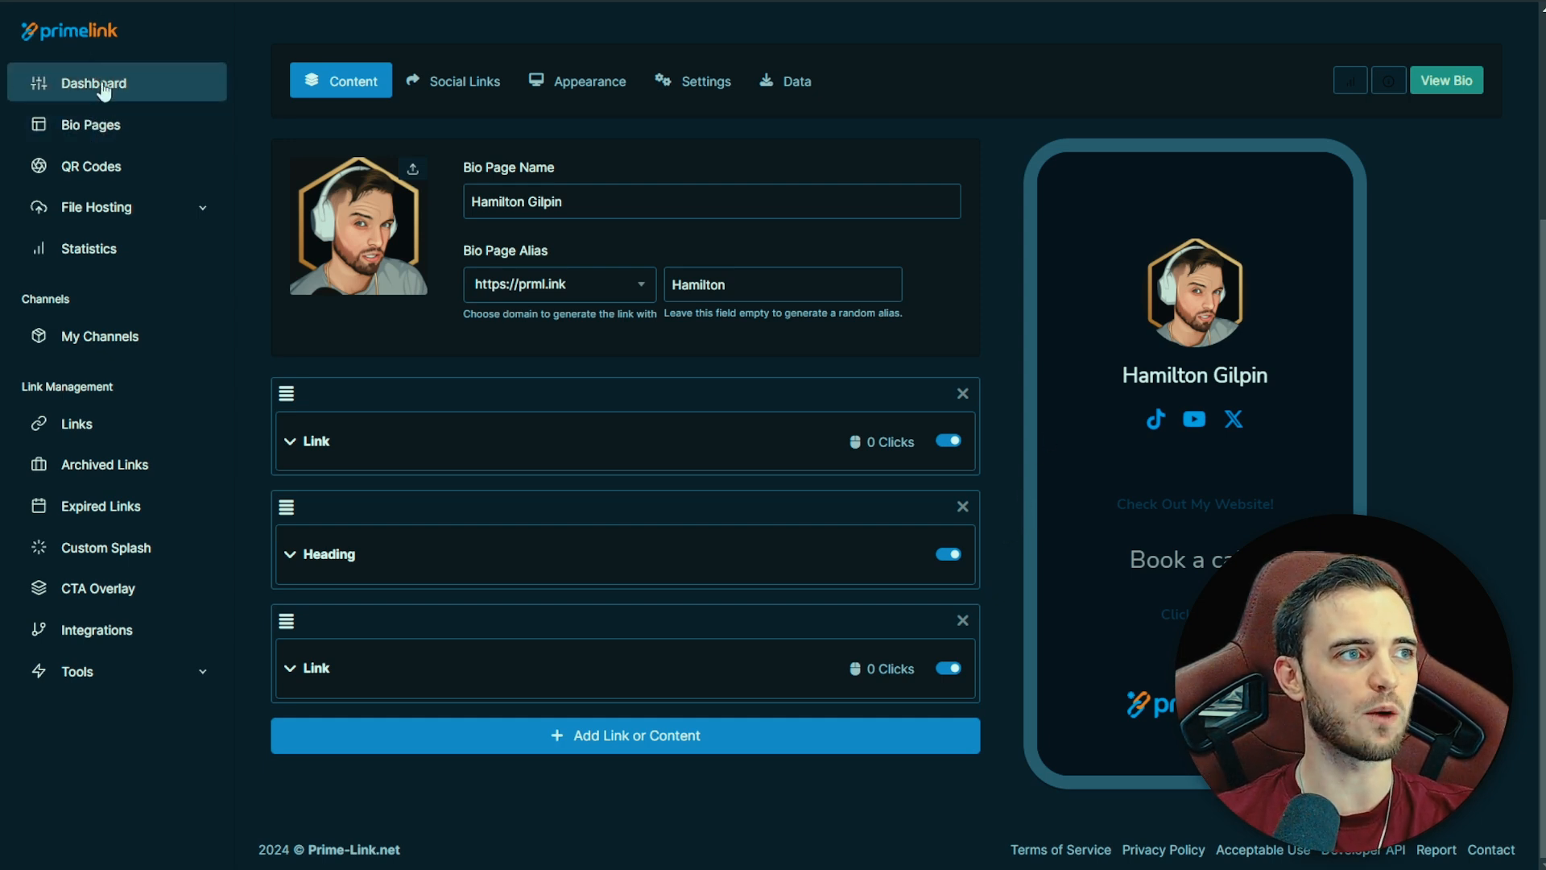
- View Primelink's plan pricing table, then return to the dashboard showing 7 links and 3 clicks
left_click(93, 83)
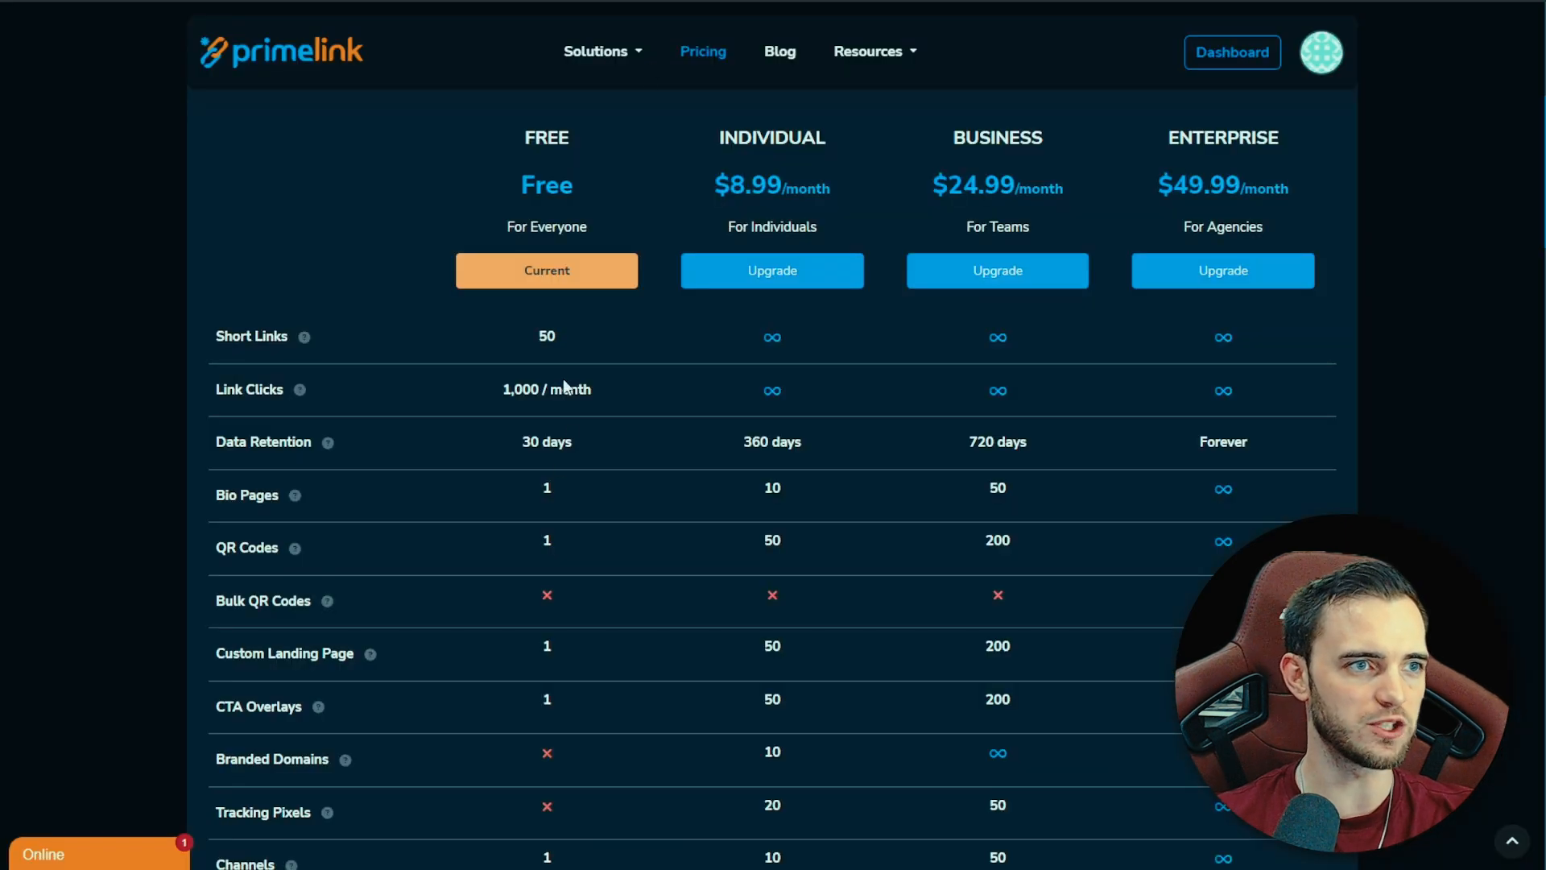
mouse_move(567, 340)
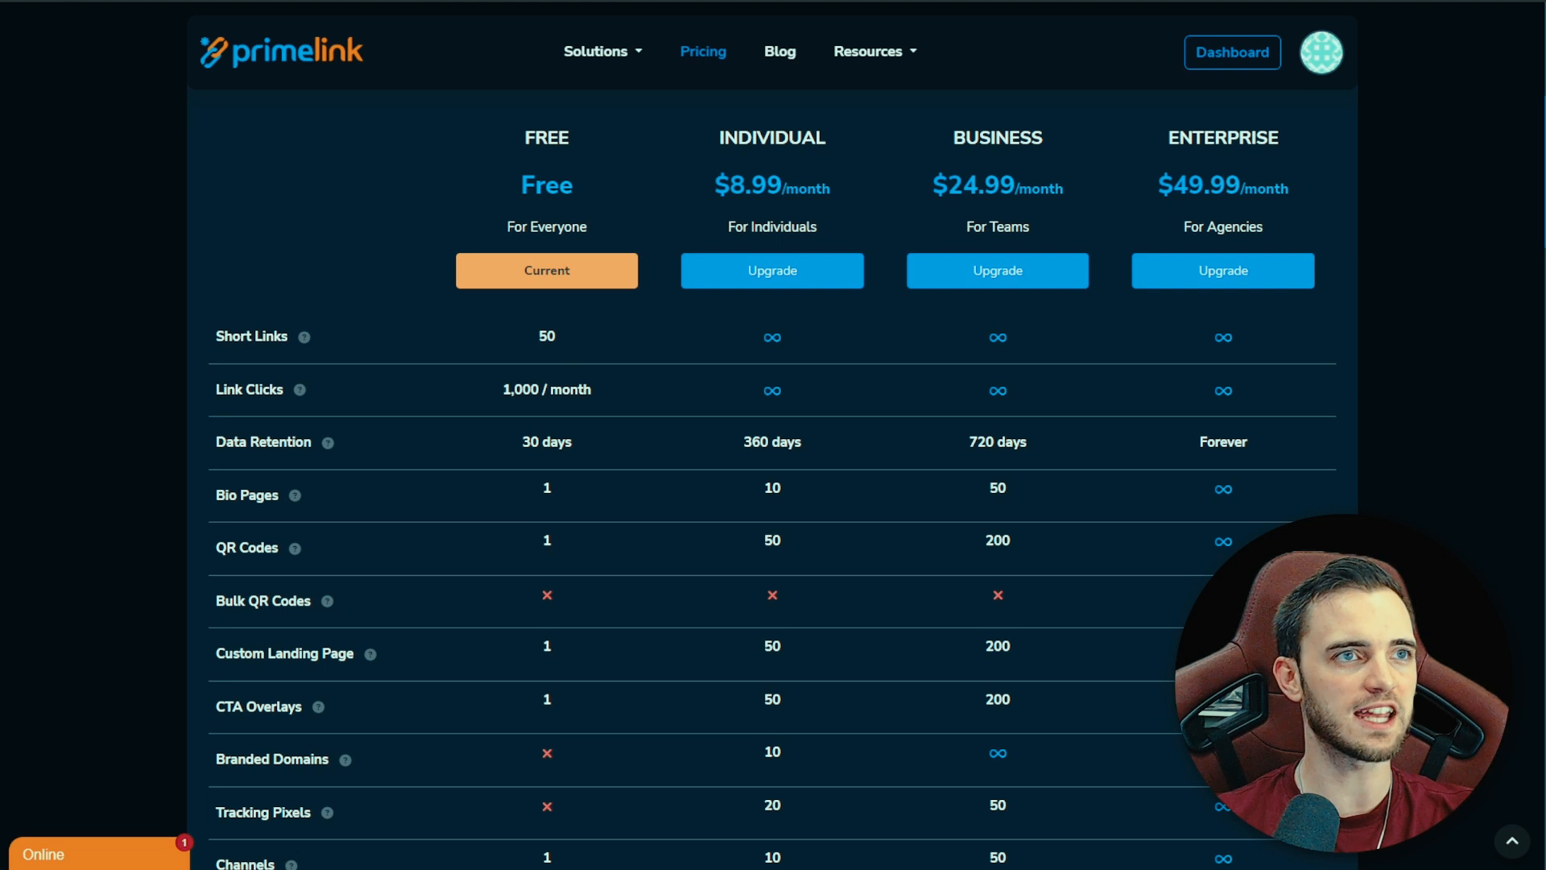
left_click(1232, 52)
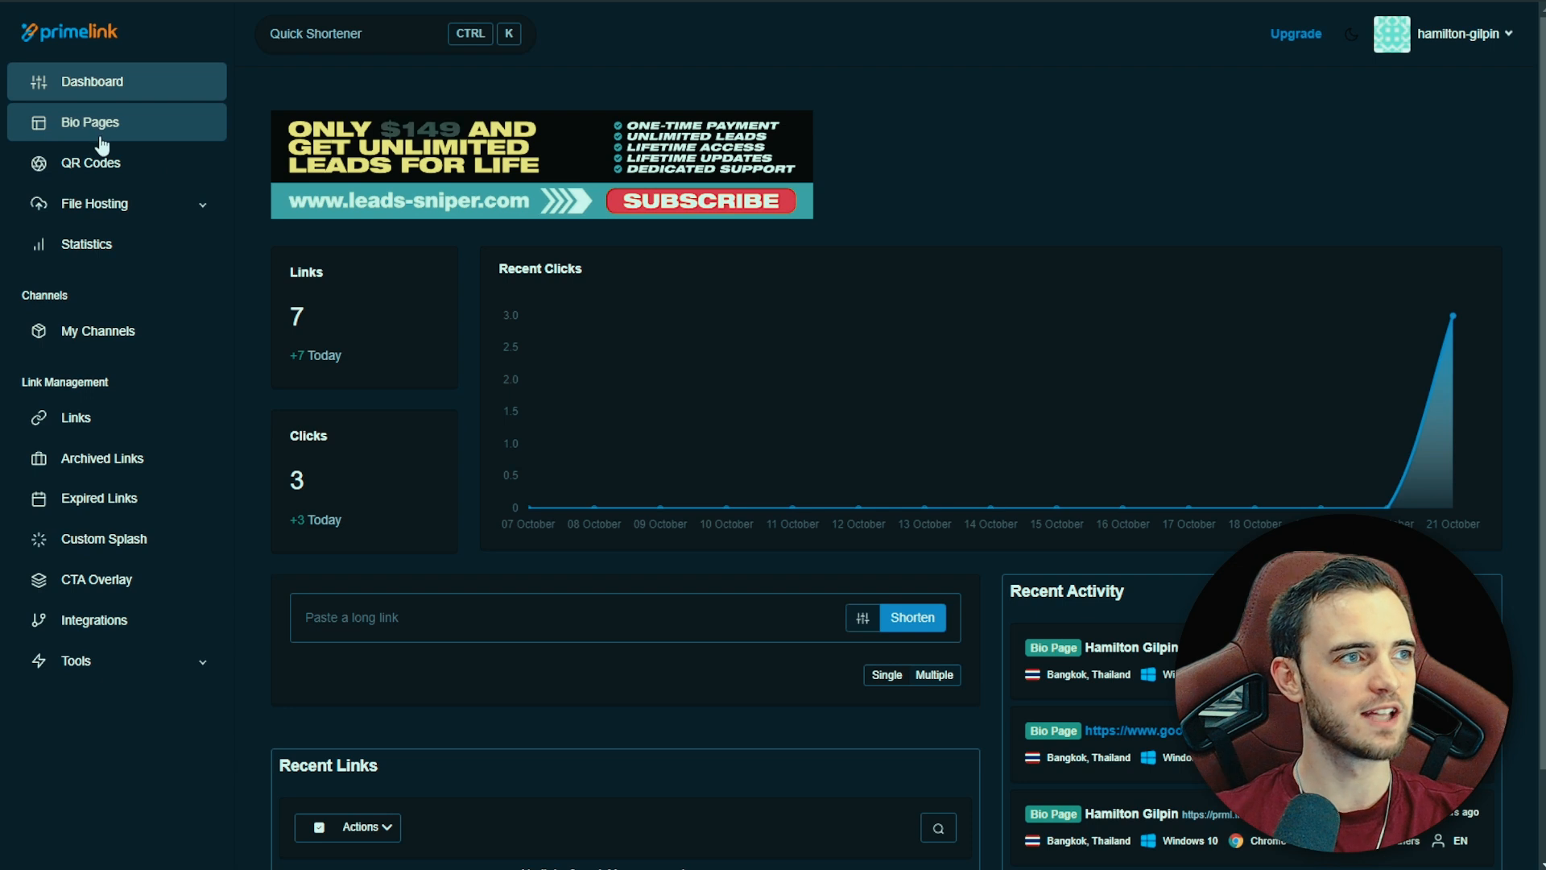
left_click(91, 121)
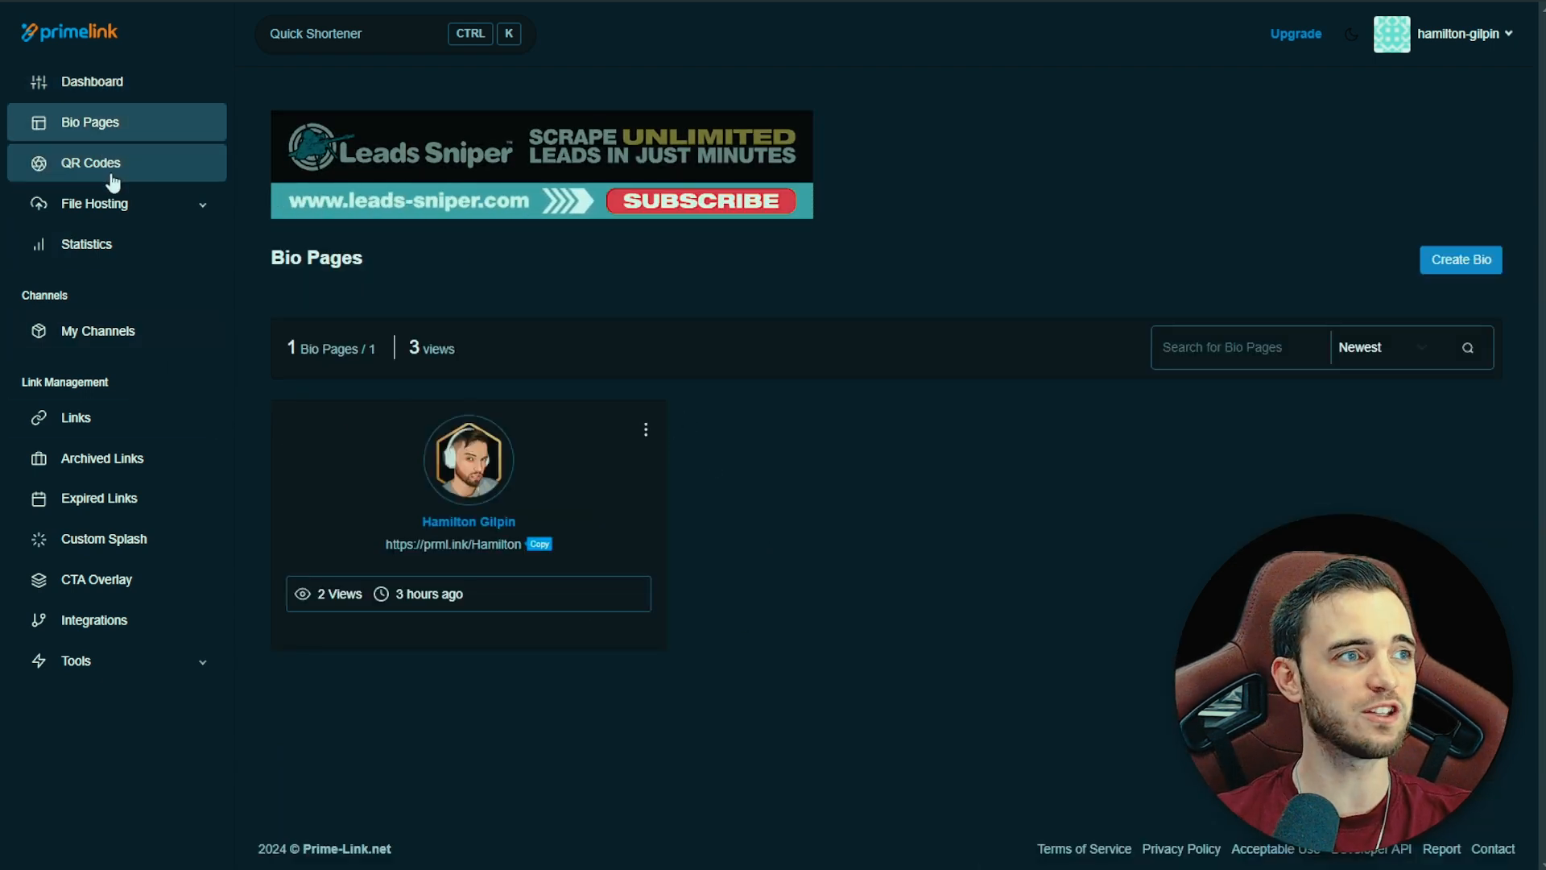
left_click(90, 162)
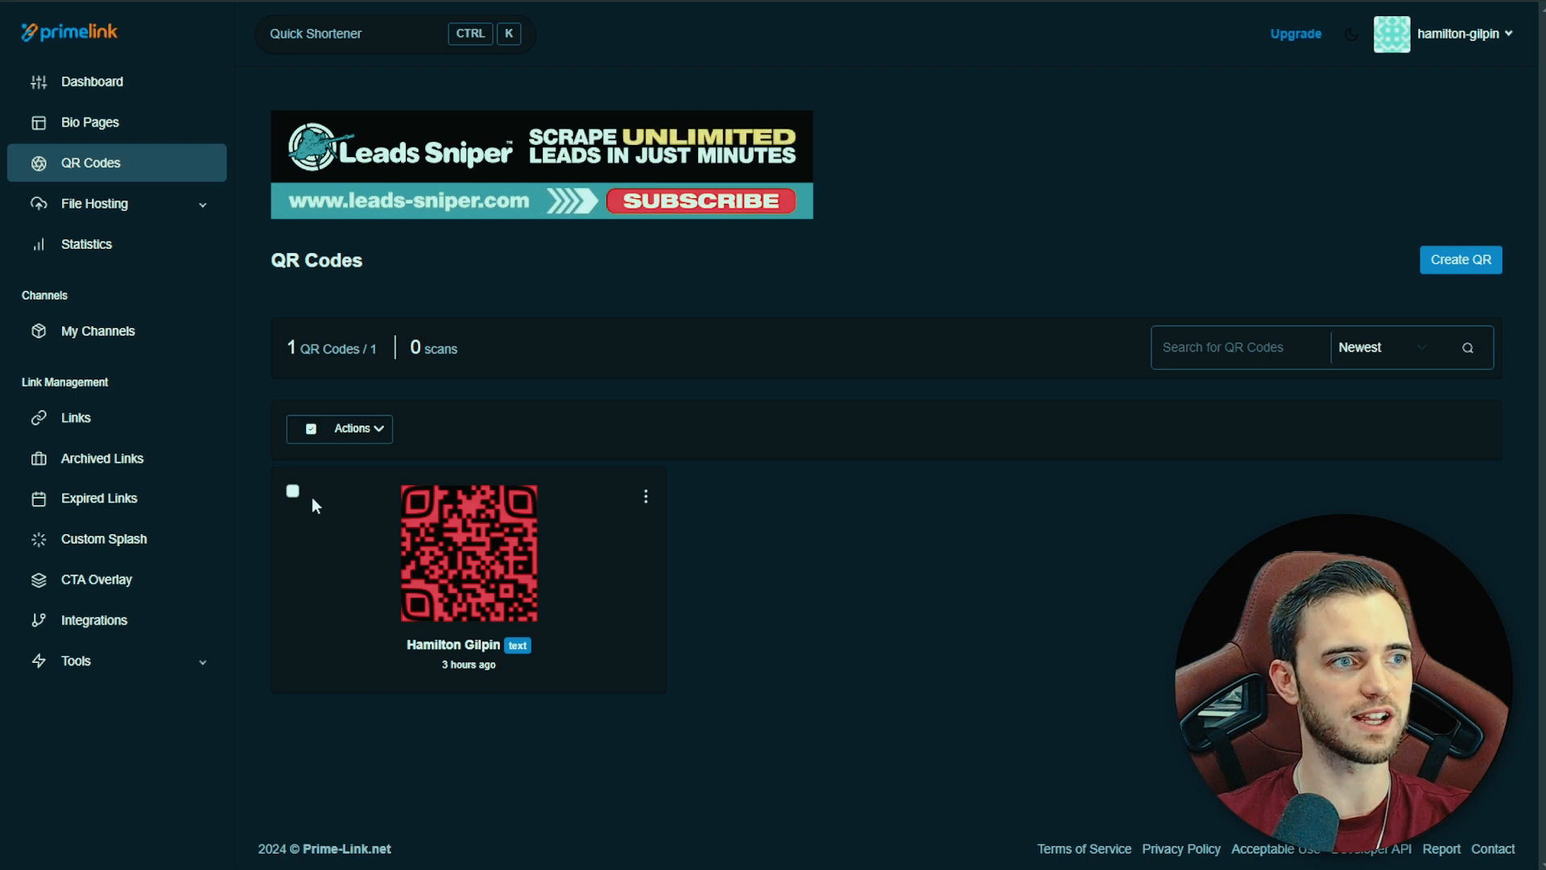
left_click(468, 554)
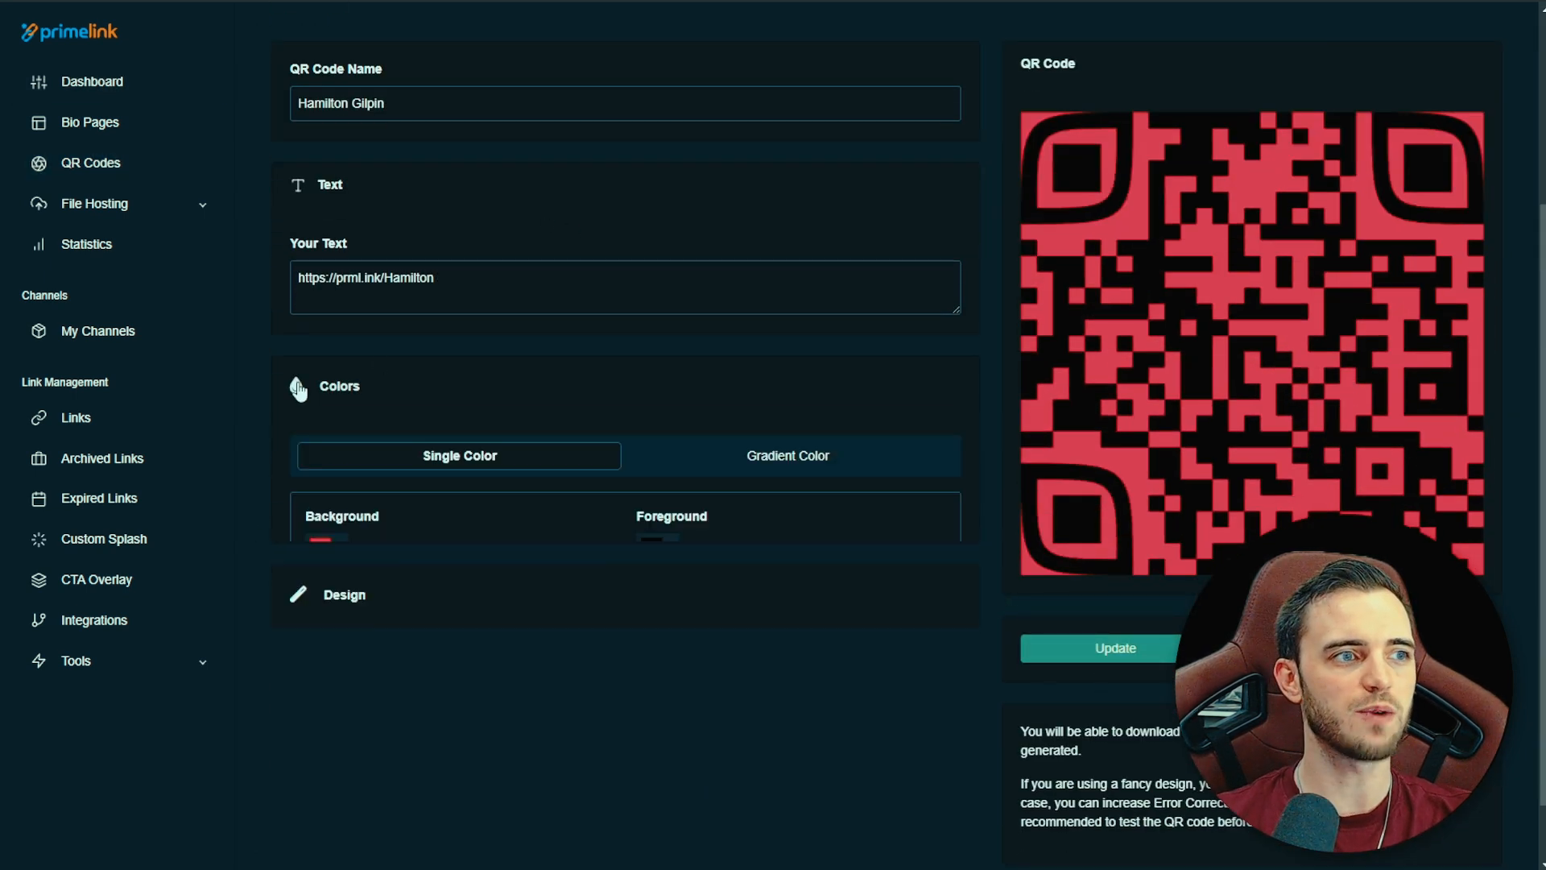
- Browse the QR code Colors and Design sections, expand File Hosting, and head to the bio page customizer
scroll("down", 3)
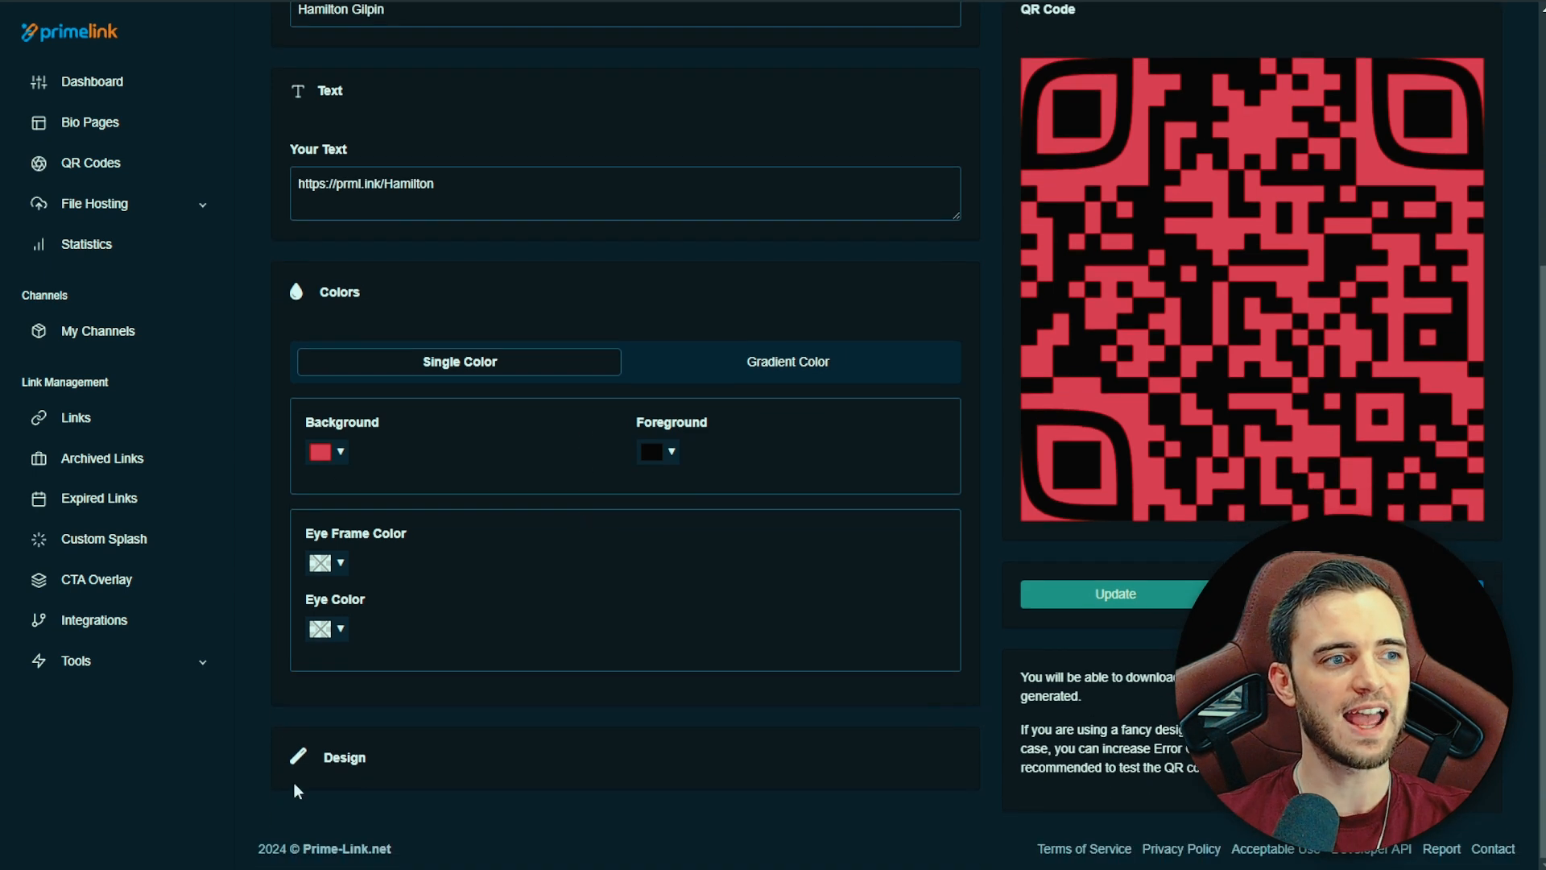
scroll("down", 3)
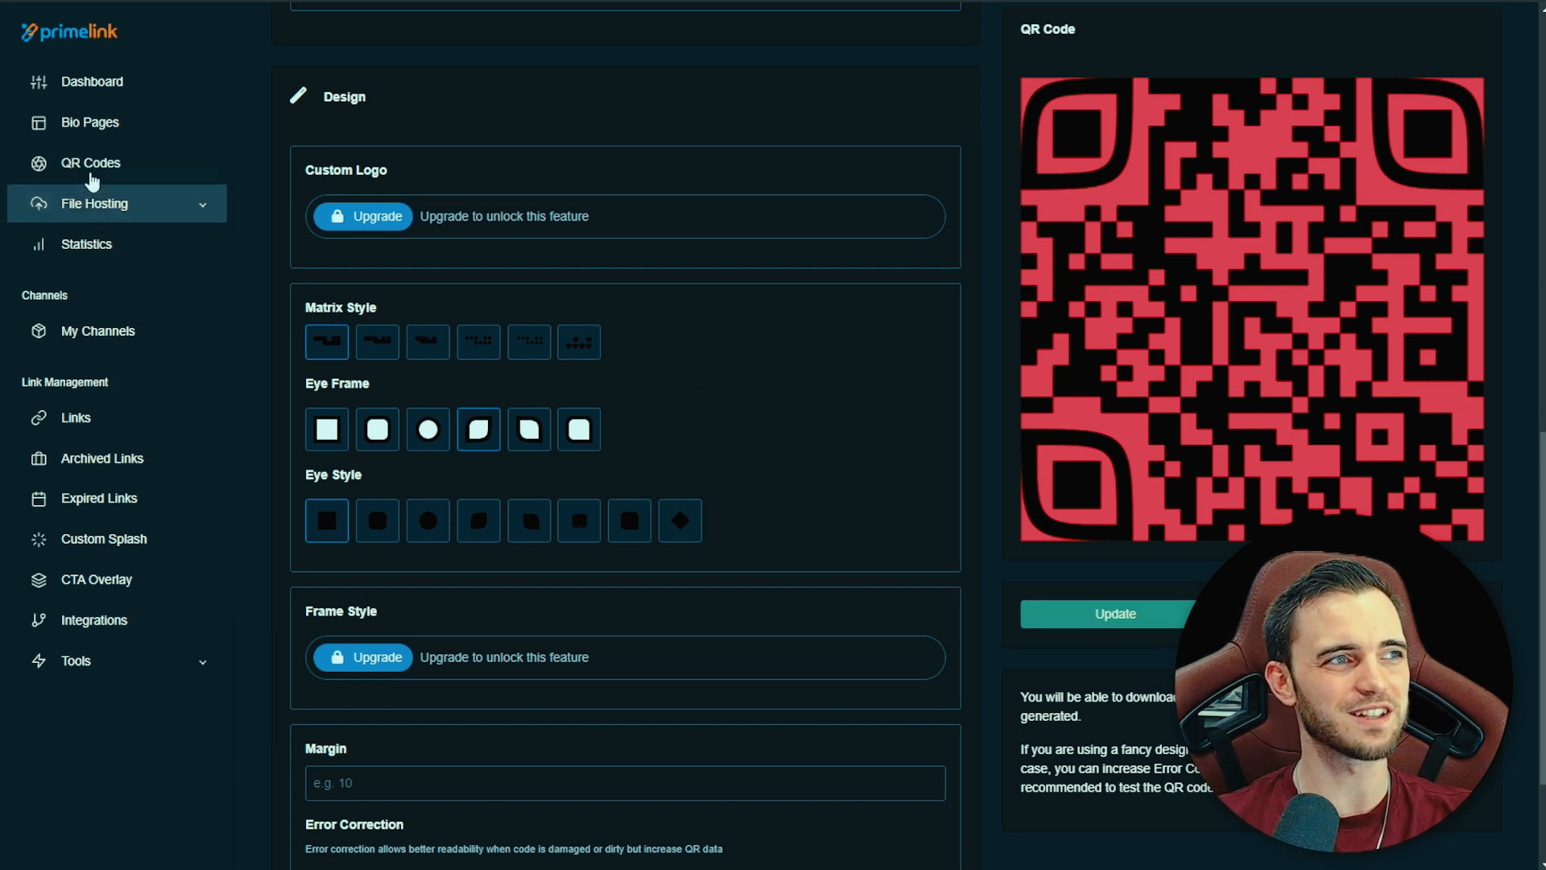
left_click(95, 203)
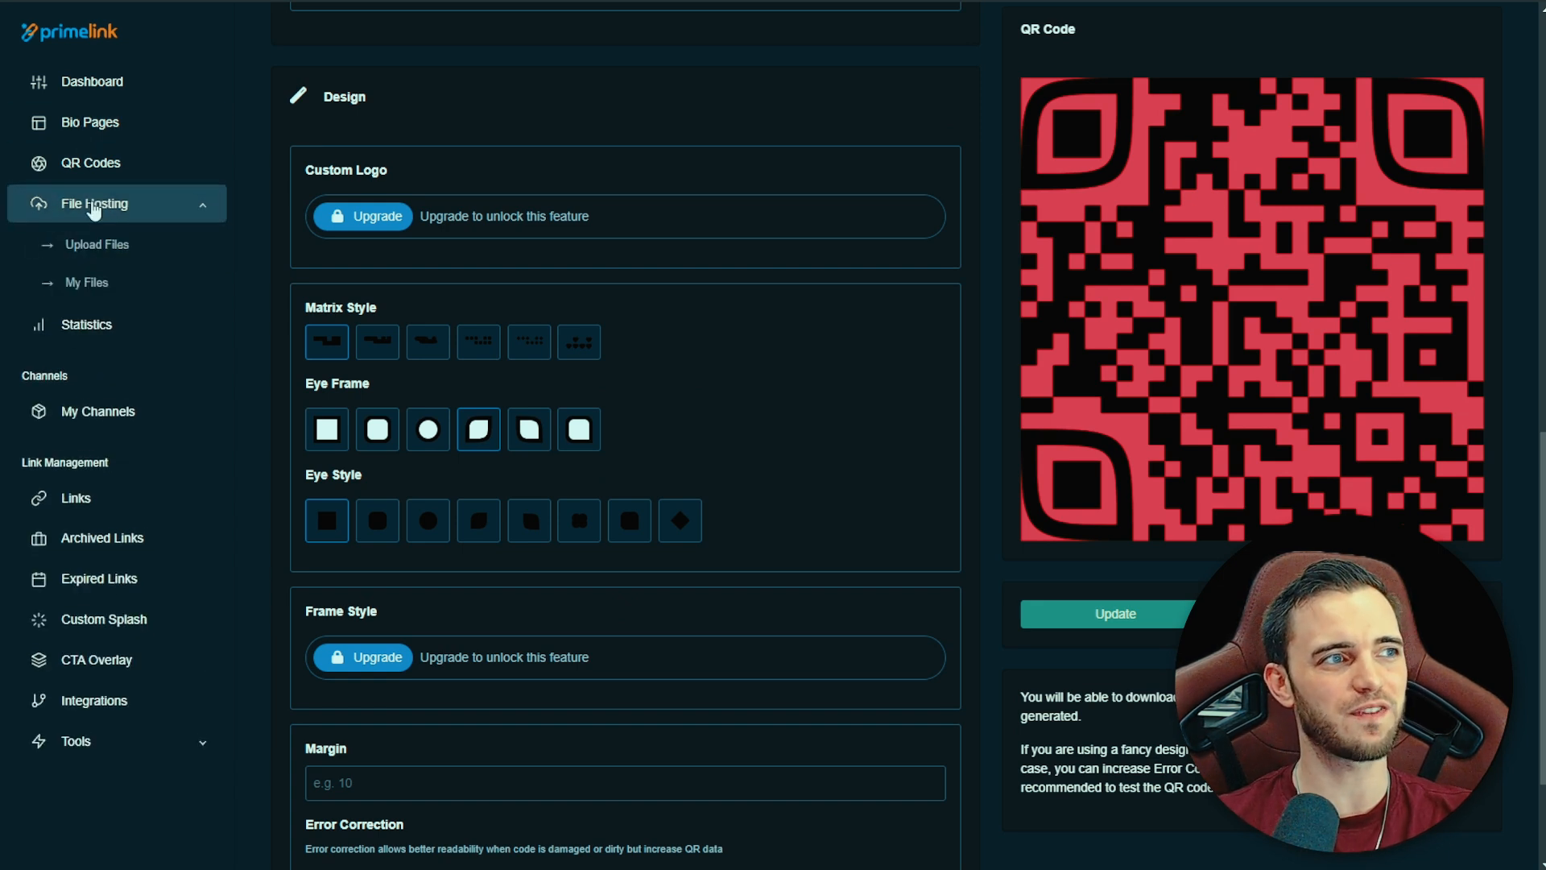
left_click(91, 121)
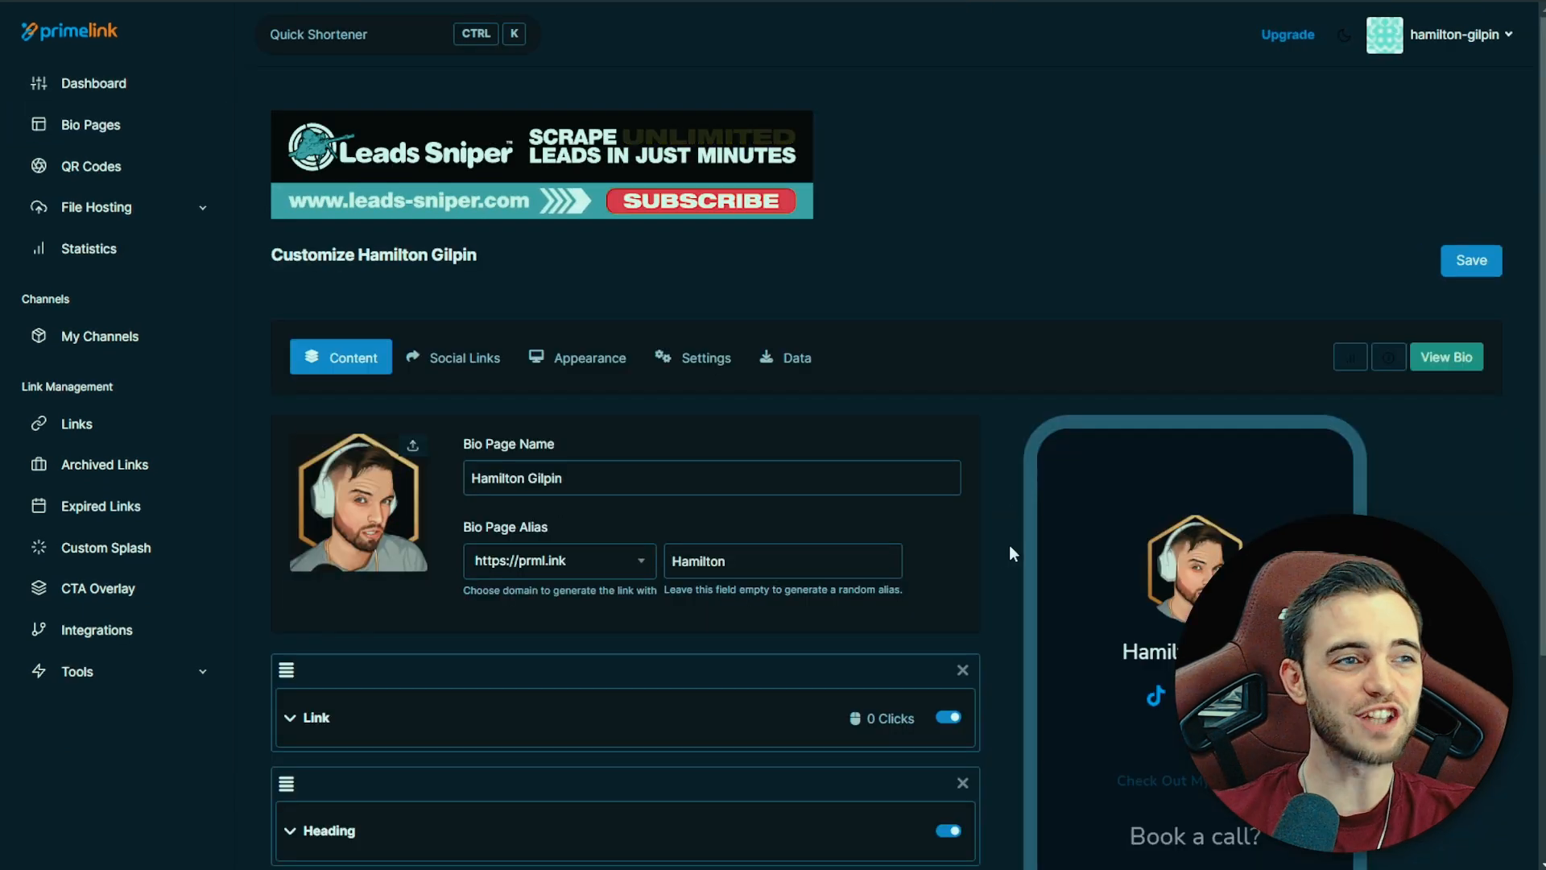
- Check the bio page's social links and expand the Check Out My Website! link block settings
left_click(452, 357)
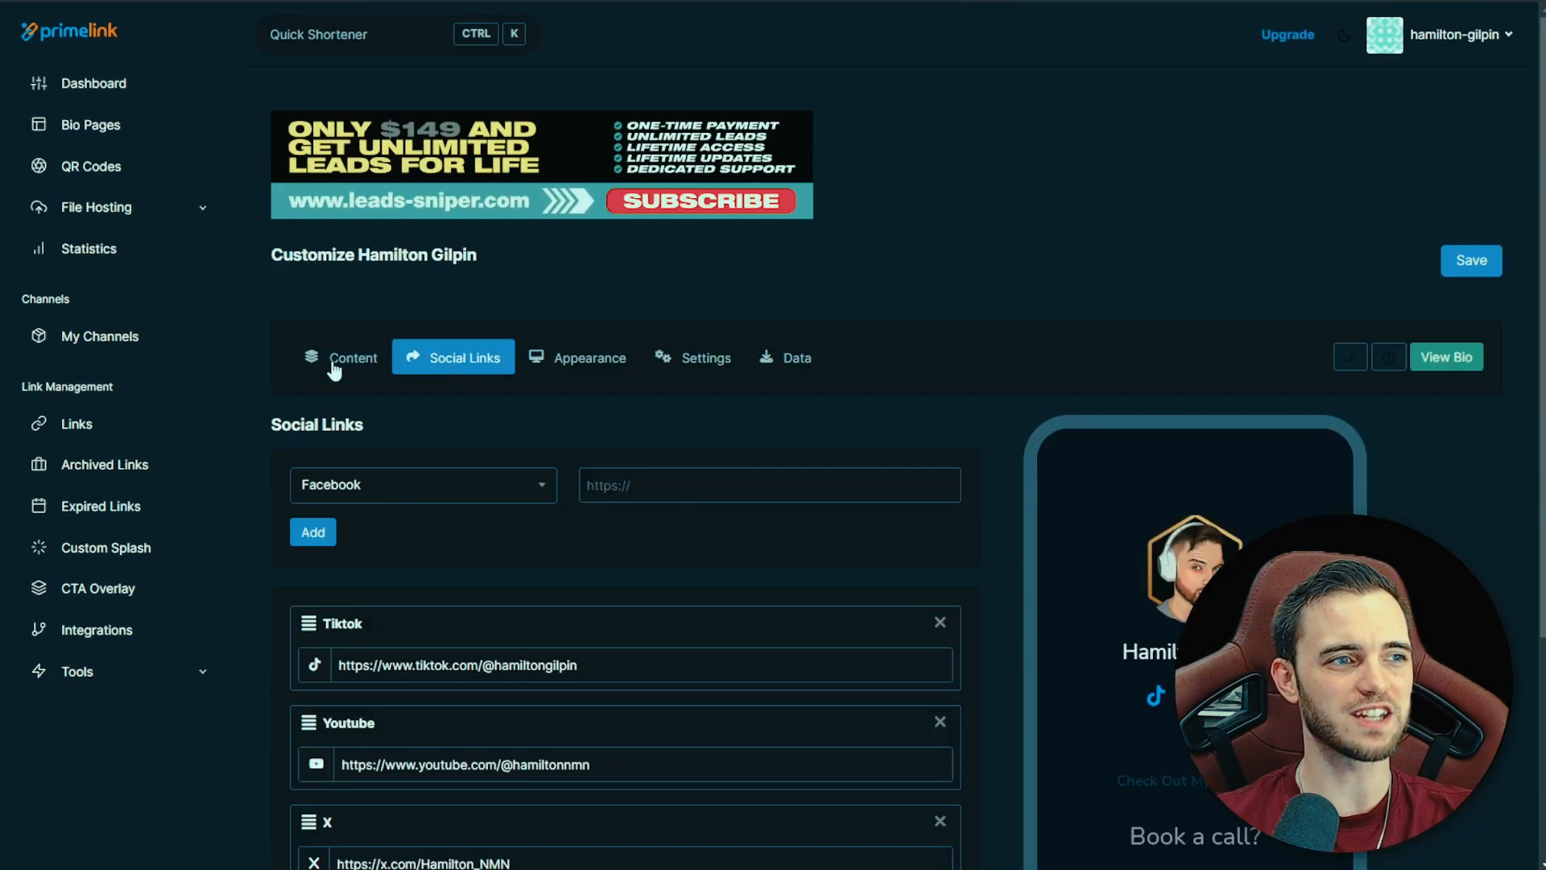
left_click(353, 357)
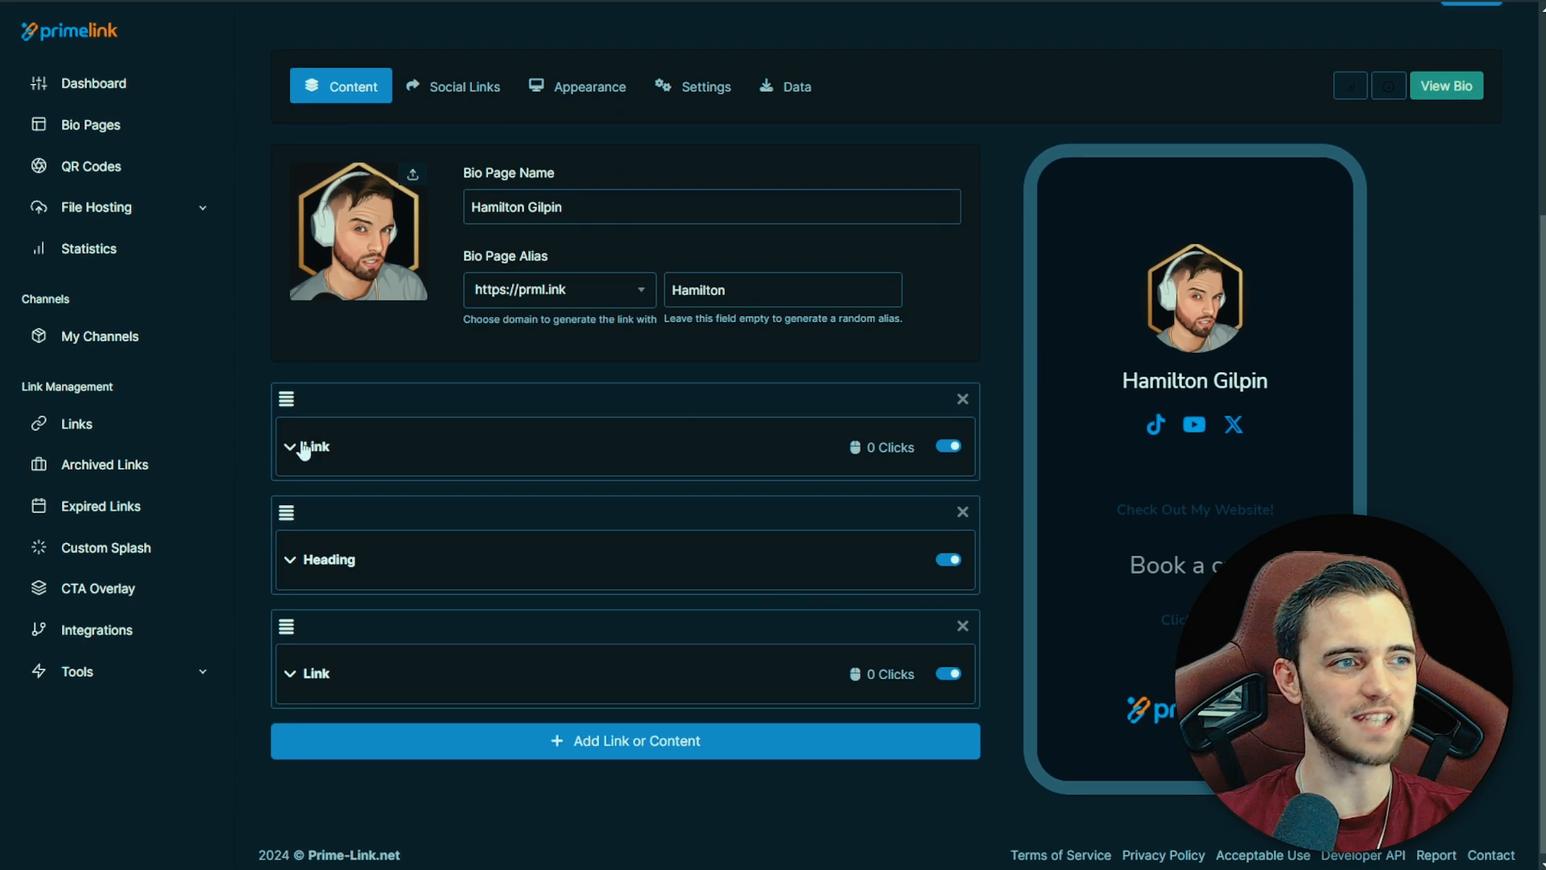
left_click(290, 447)
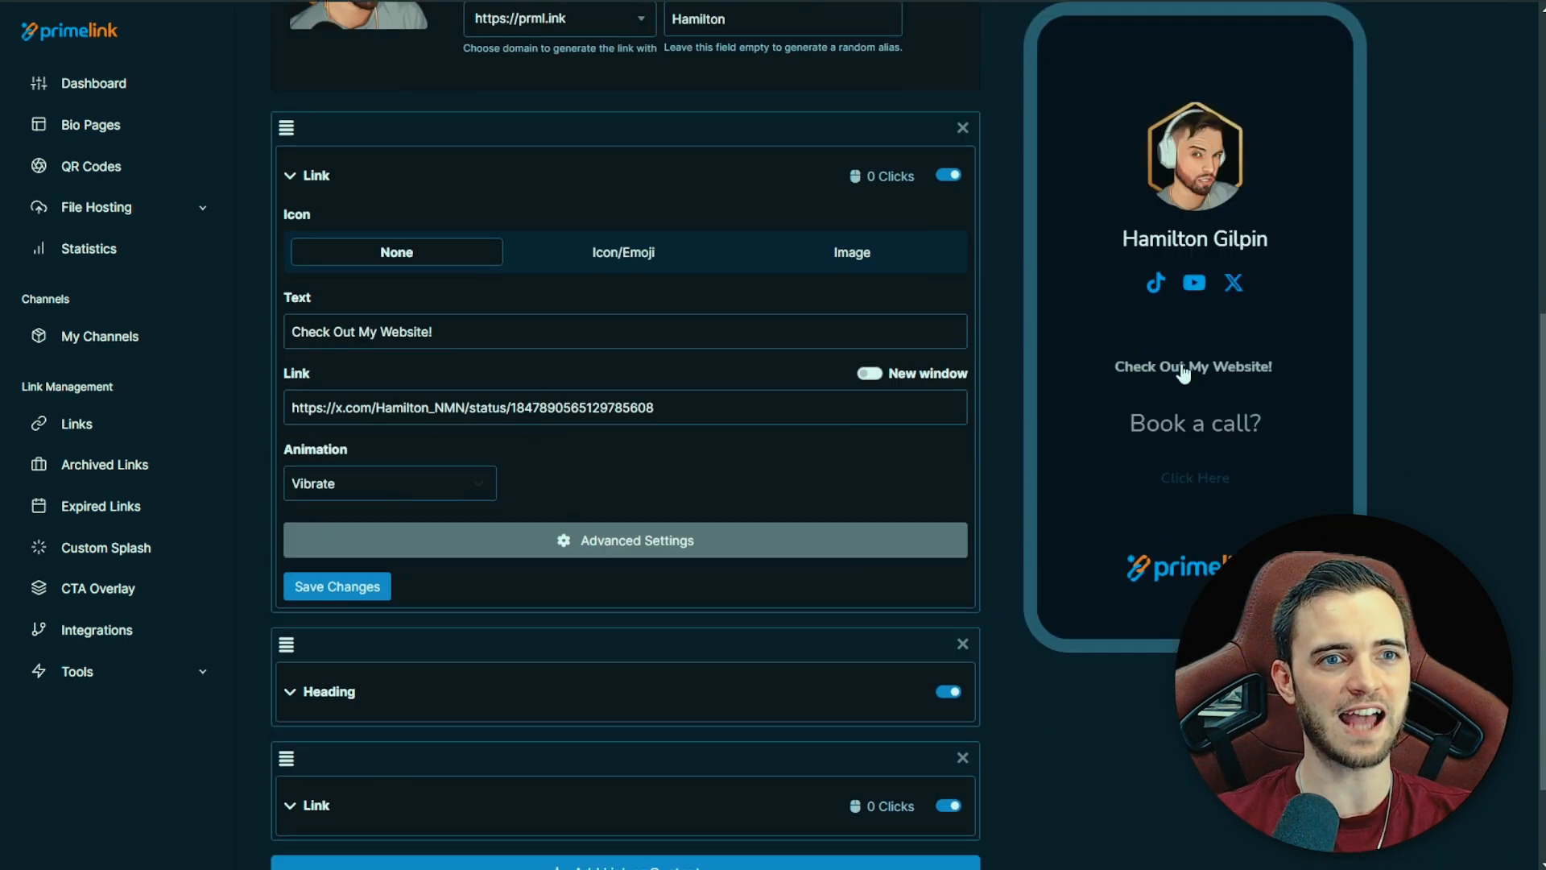
mouse_move(1170, 378)
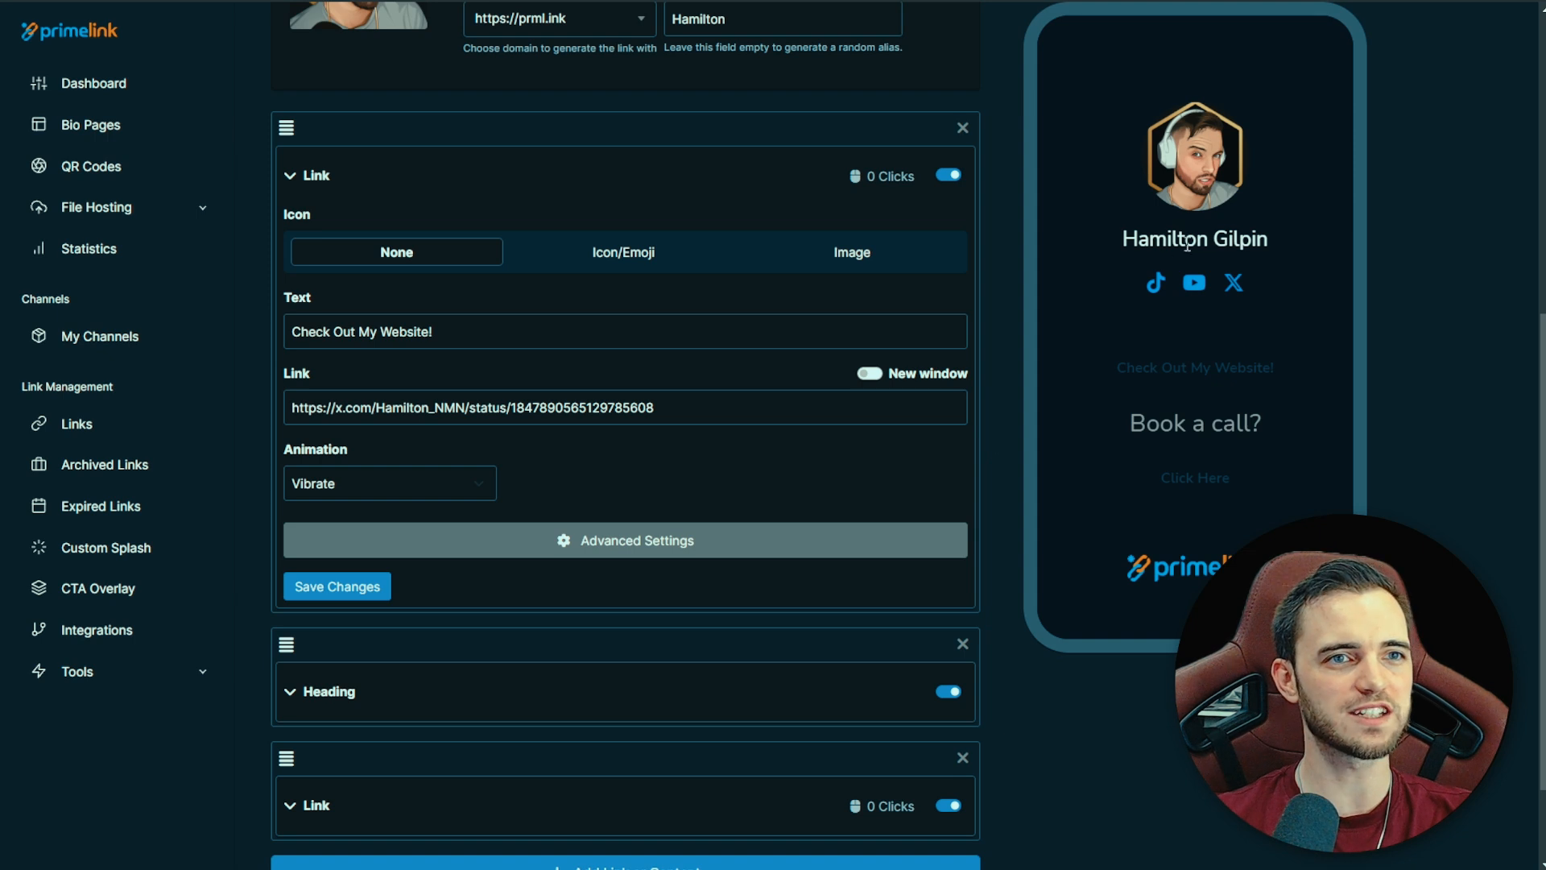
scroll("down", 3)
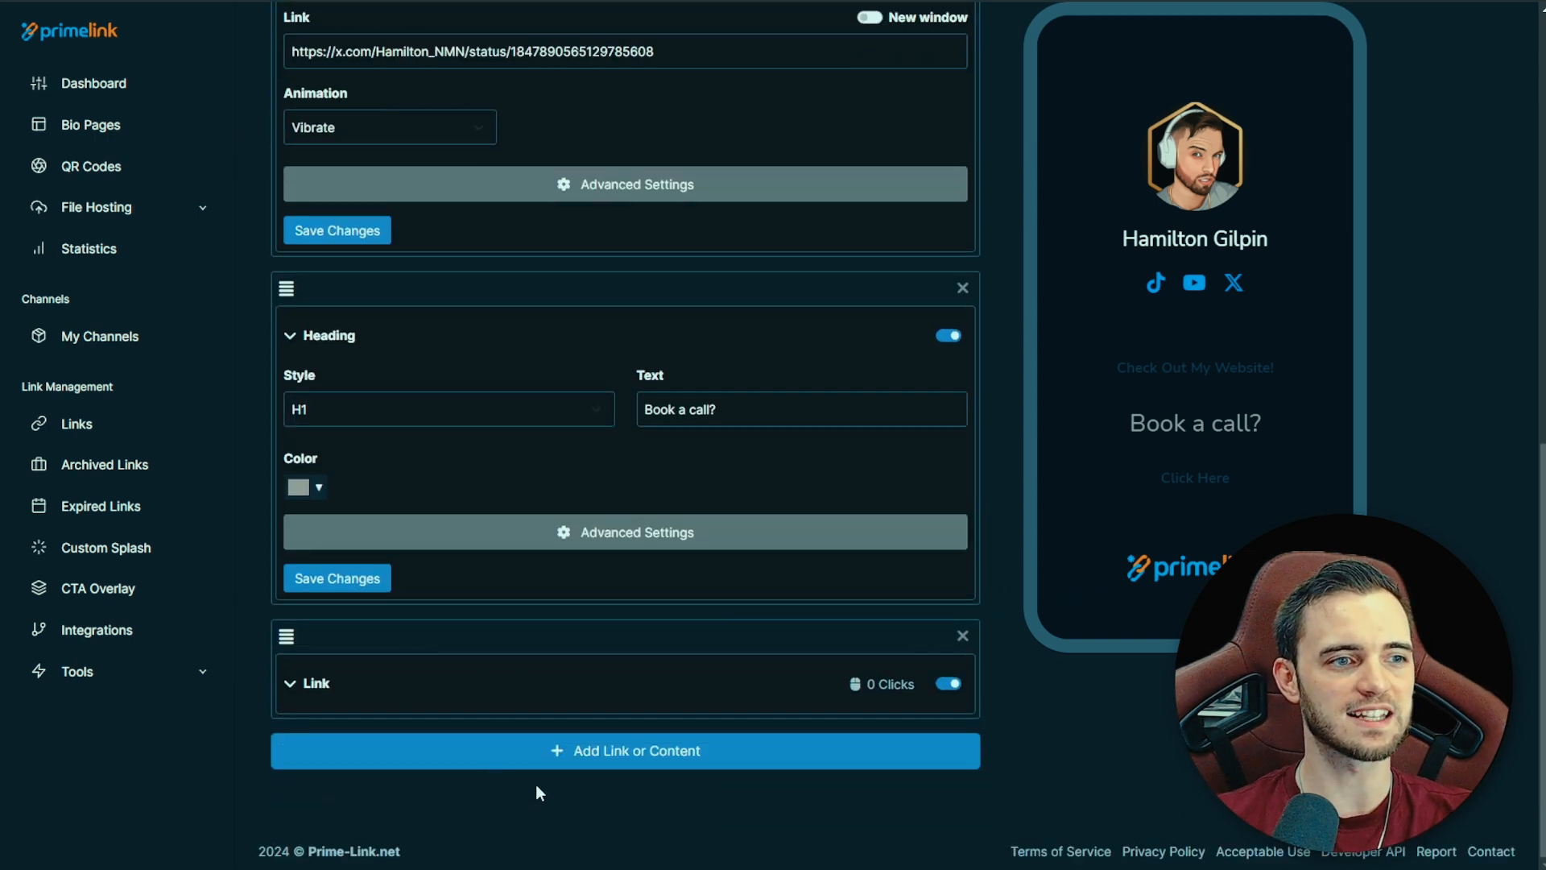
- Browse the Add Link or Content block types and dismiss them without adding anything
left_click(625, 750)
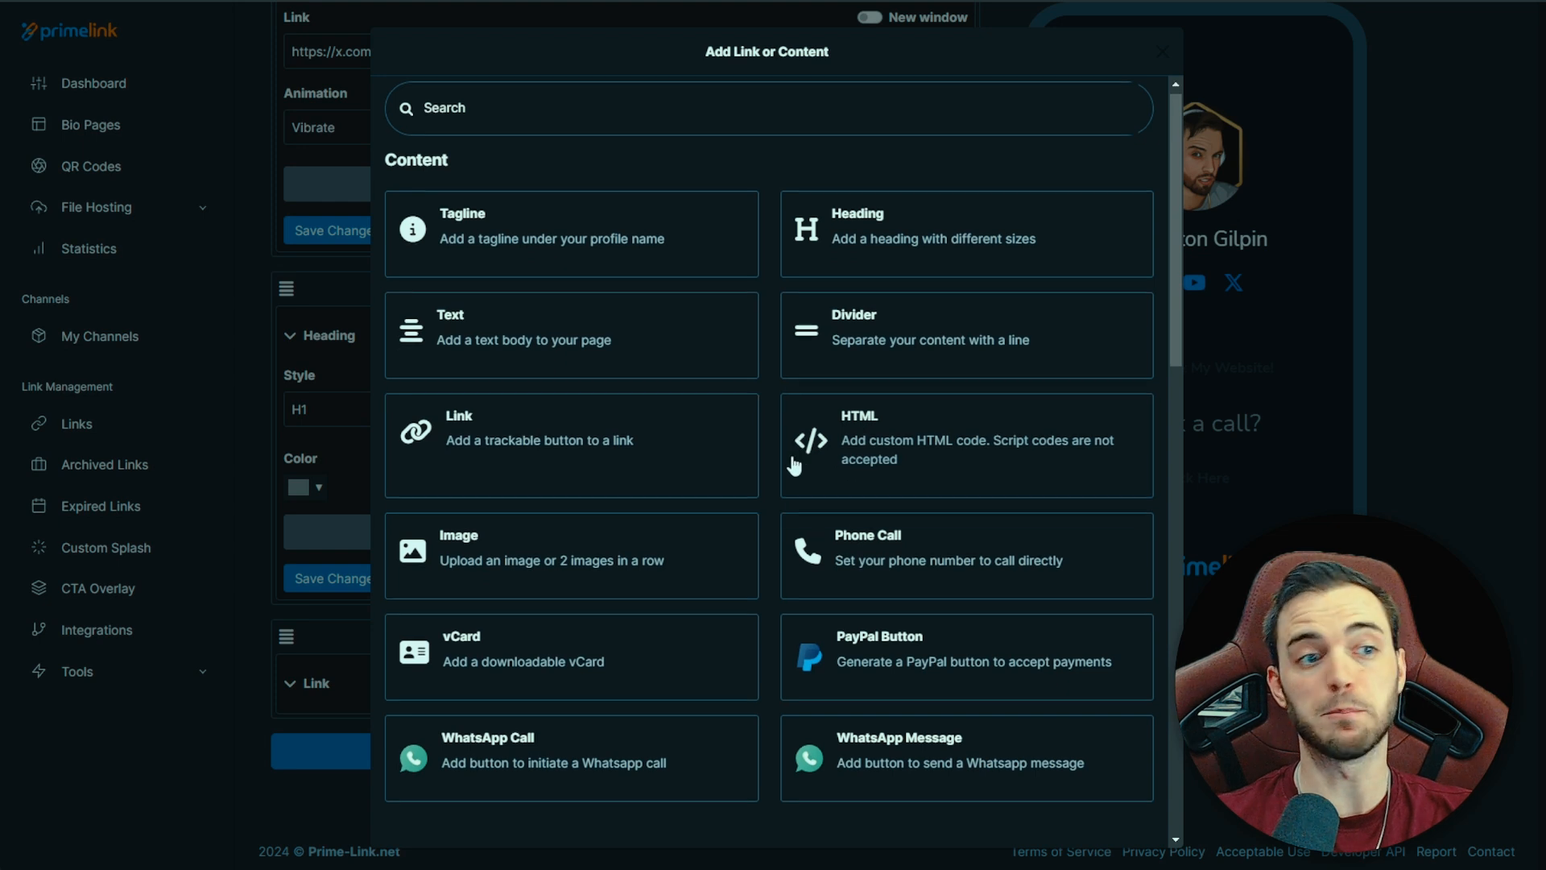
scroll("down", 3)
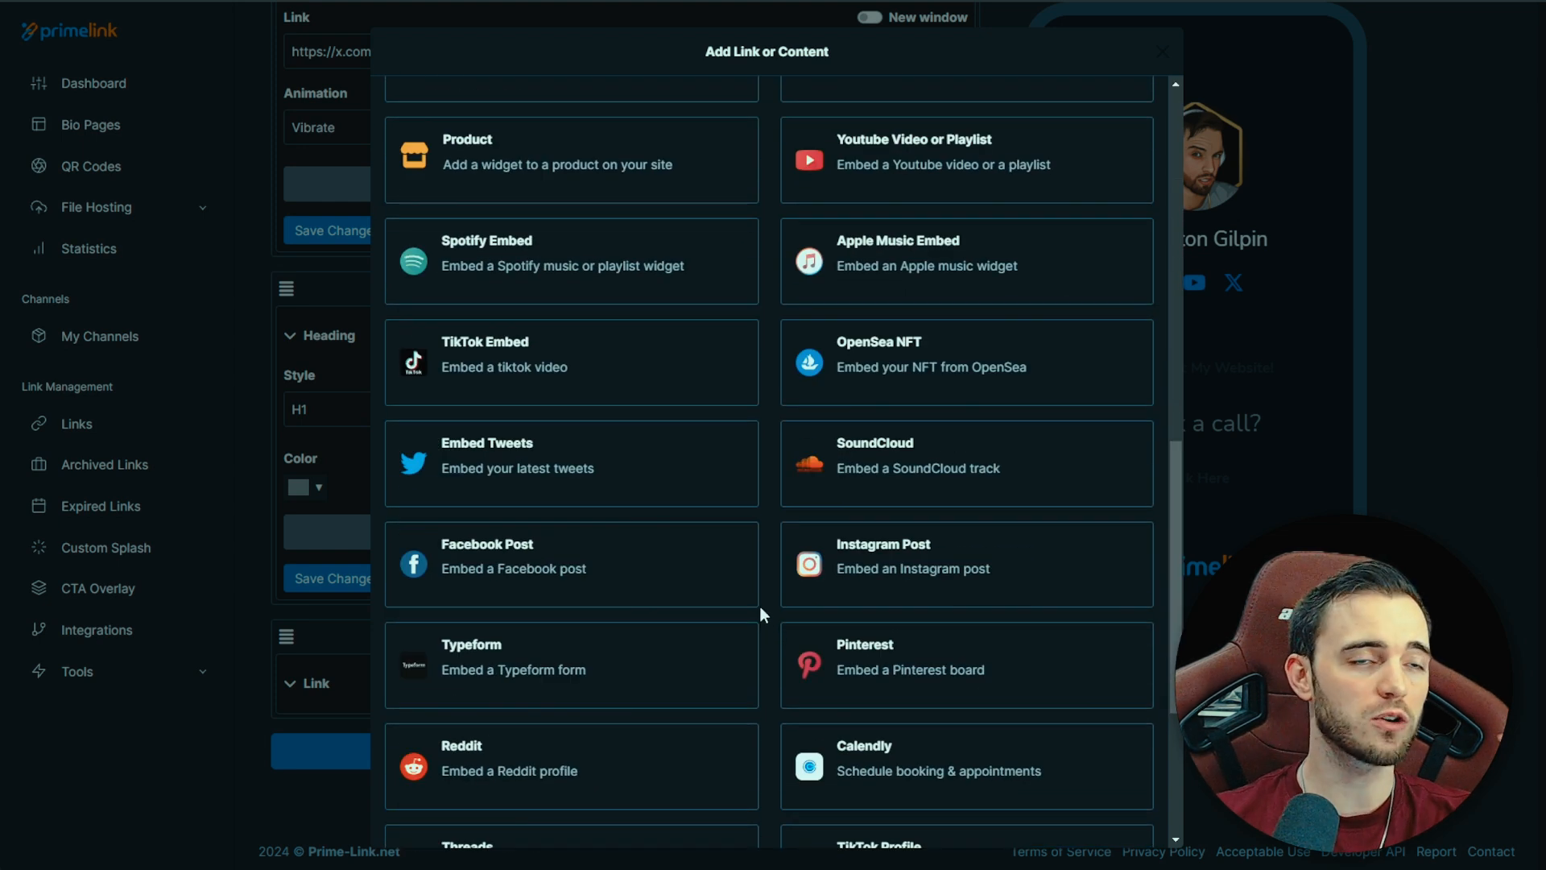
left_click(1161, 50)
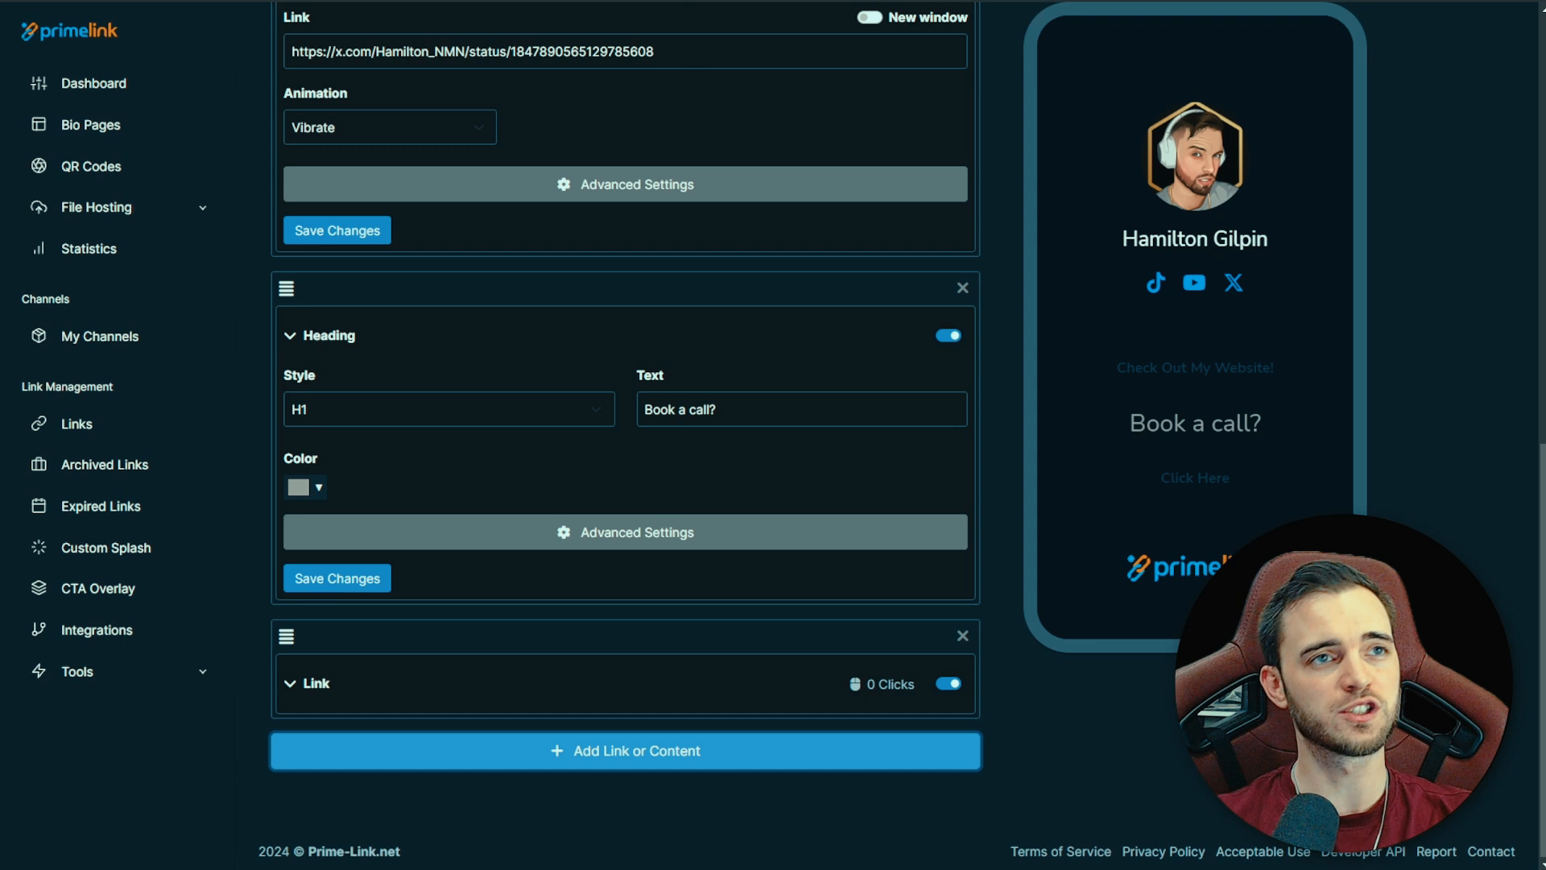
mouse_move(891, 258)
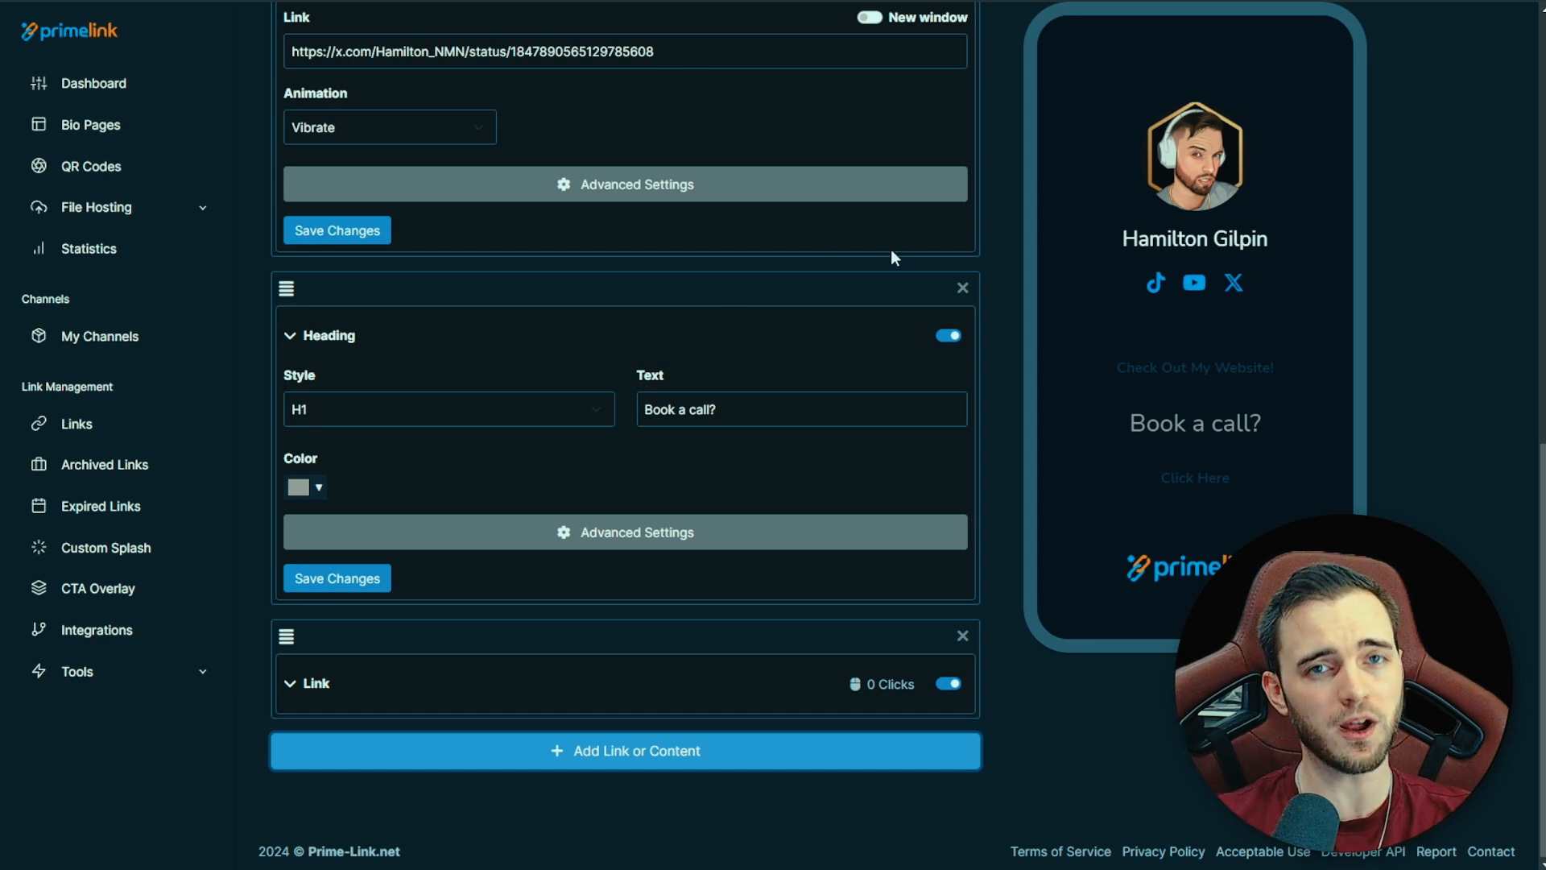
mouse_move(927, 244)
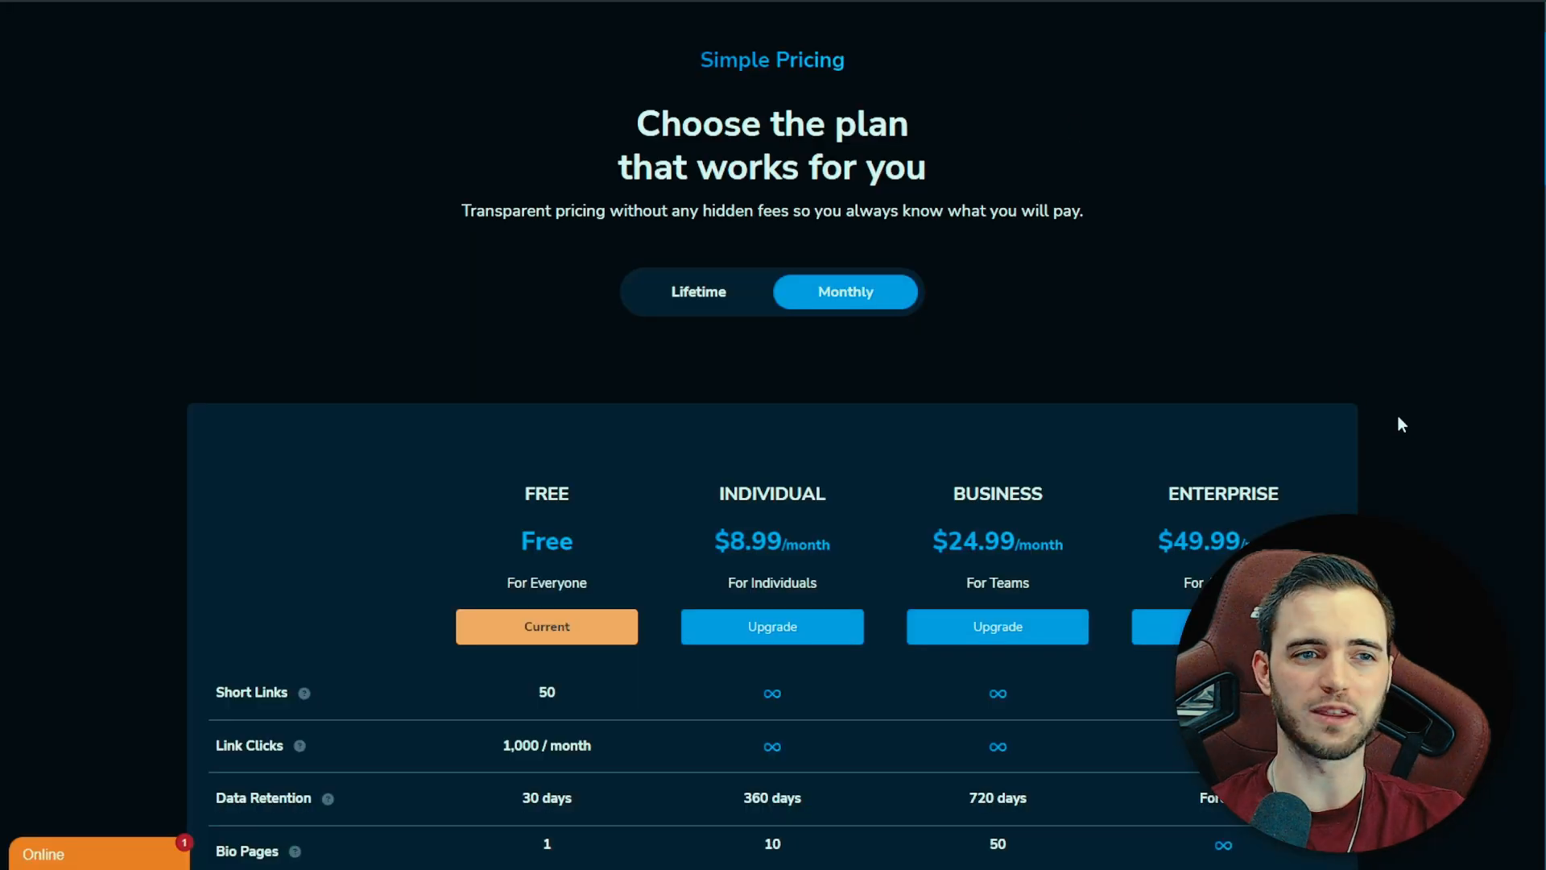
scroll("down", 3)
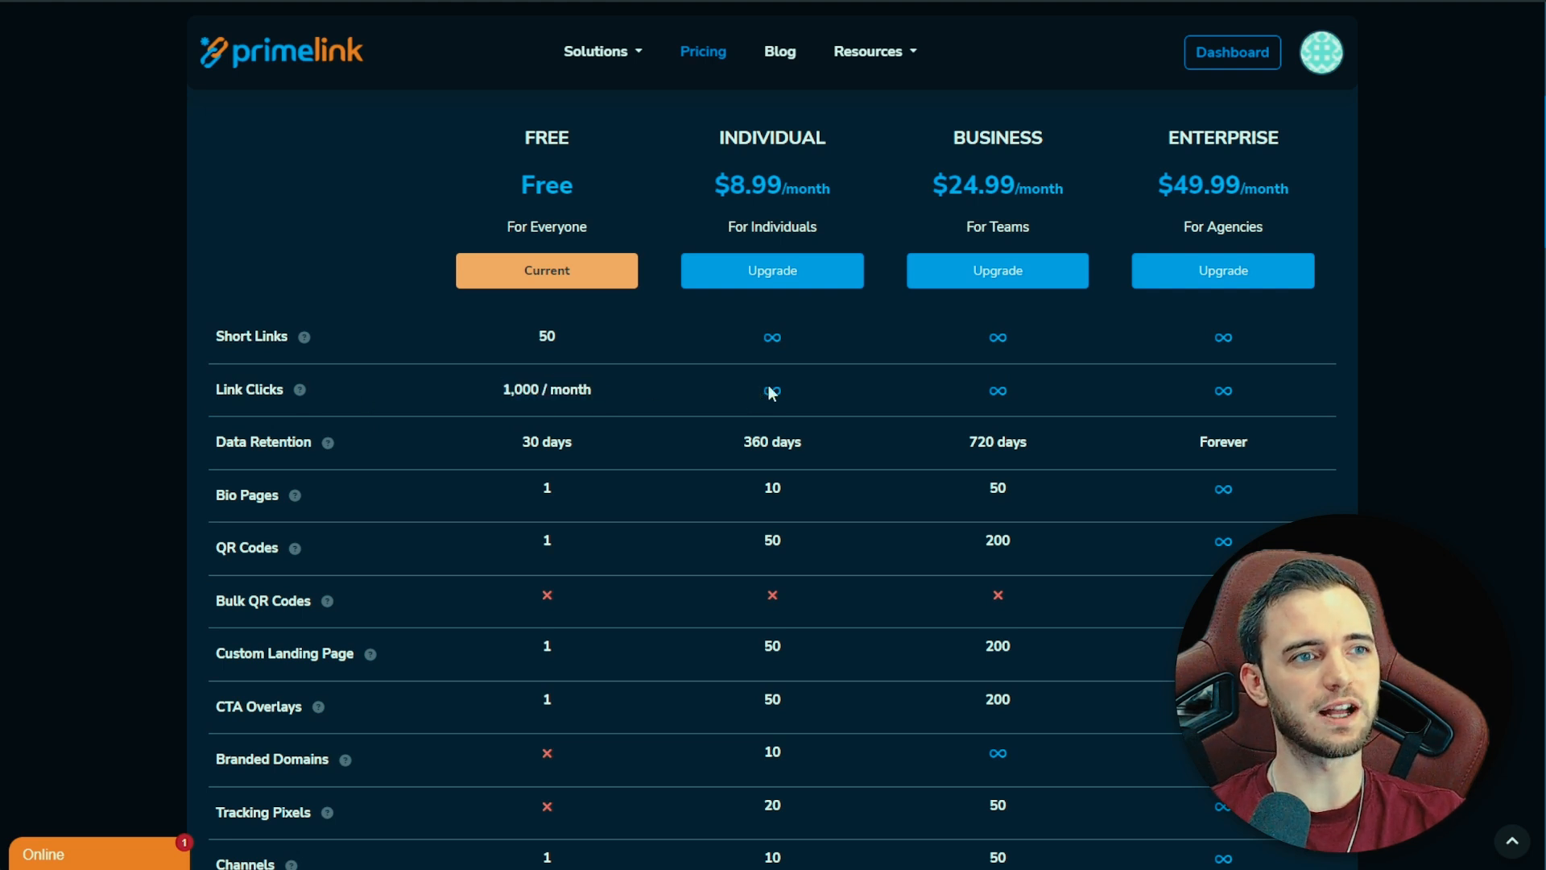
mouse_move(805, 404)
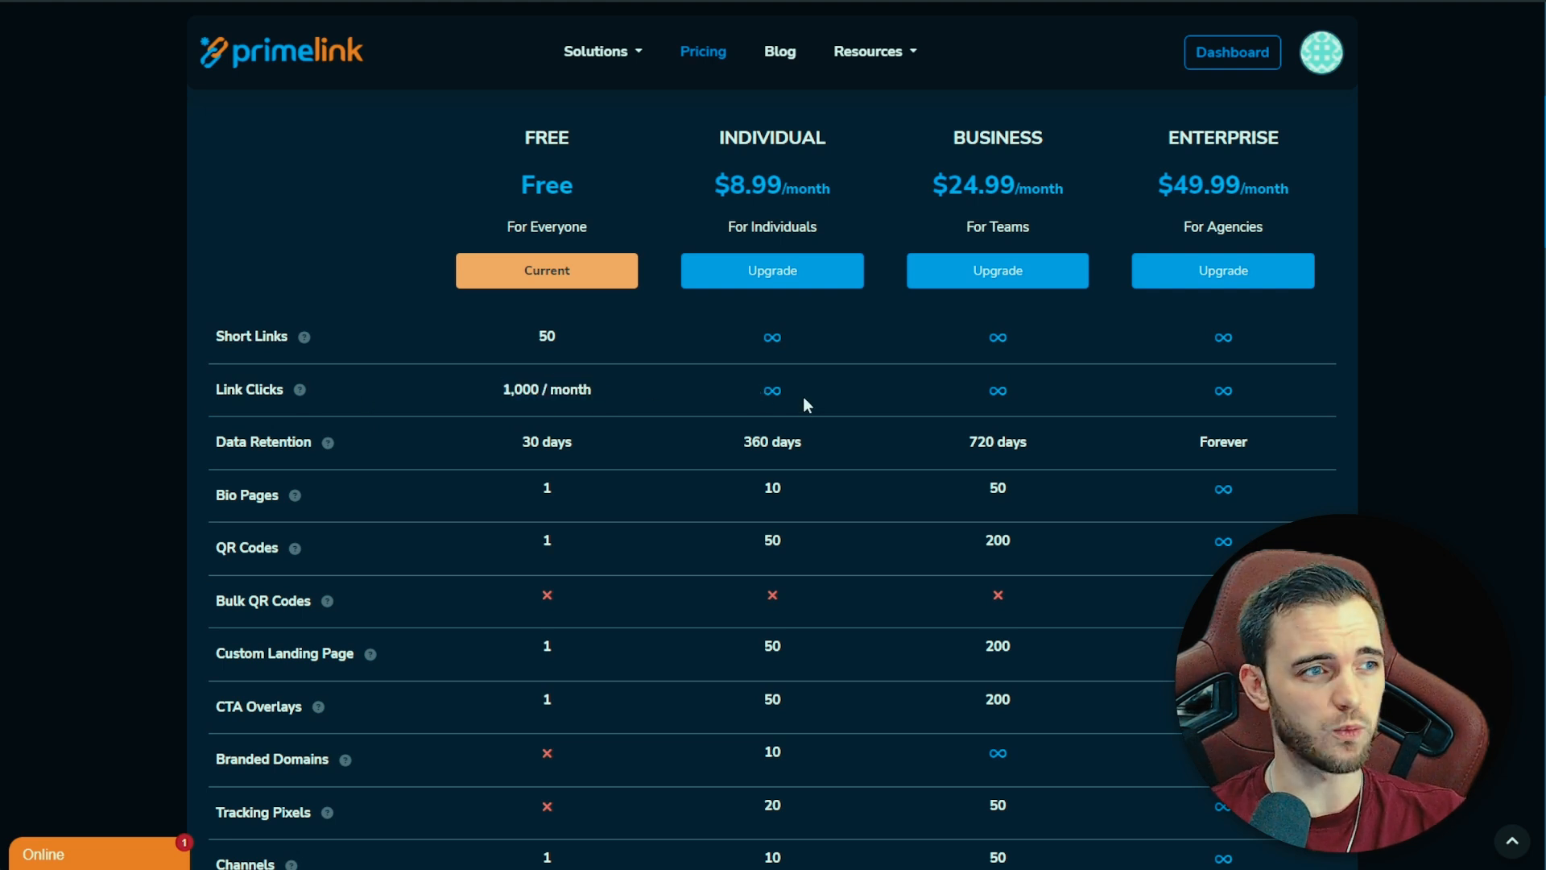
scroll("down", 3)
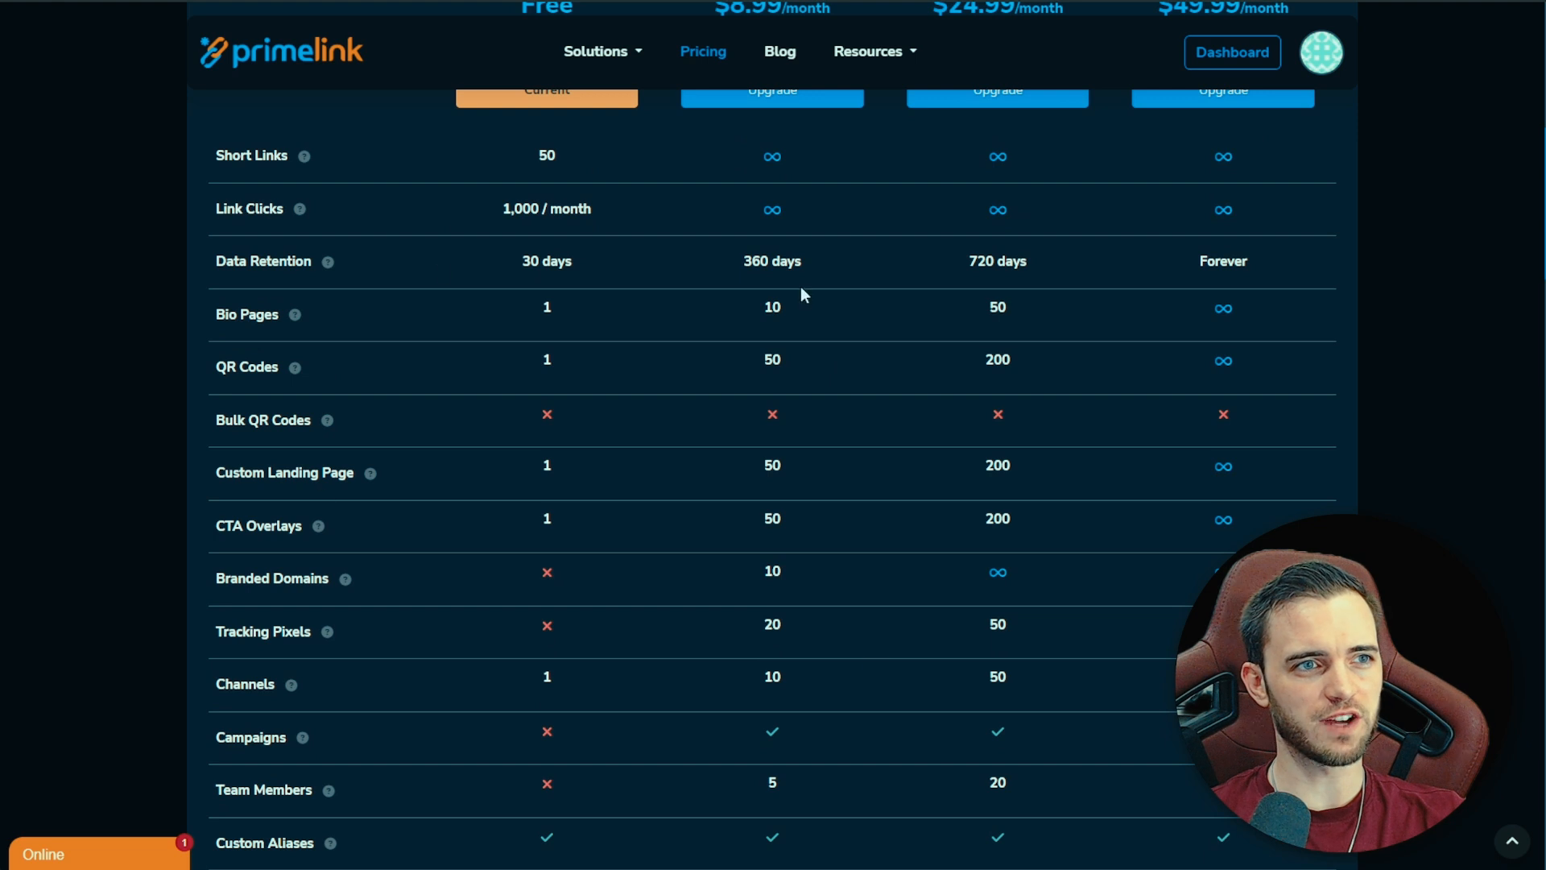
mouse_move(744, 395)
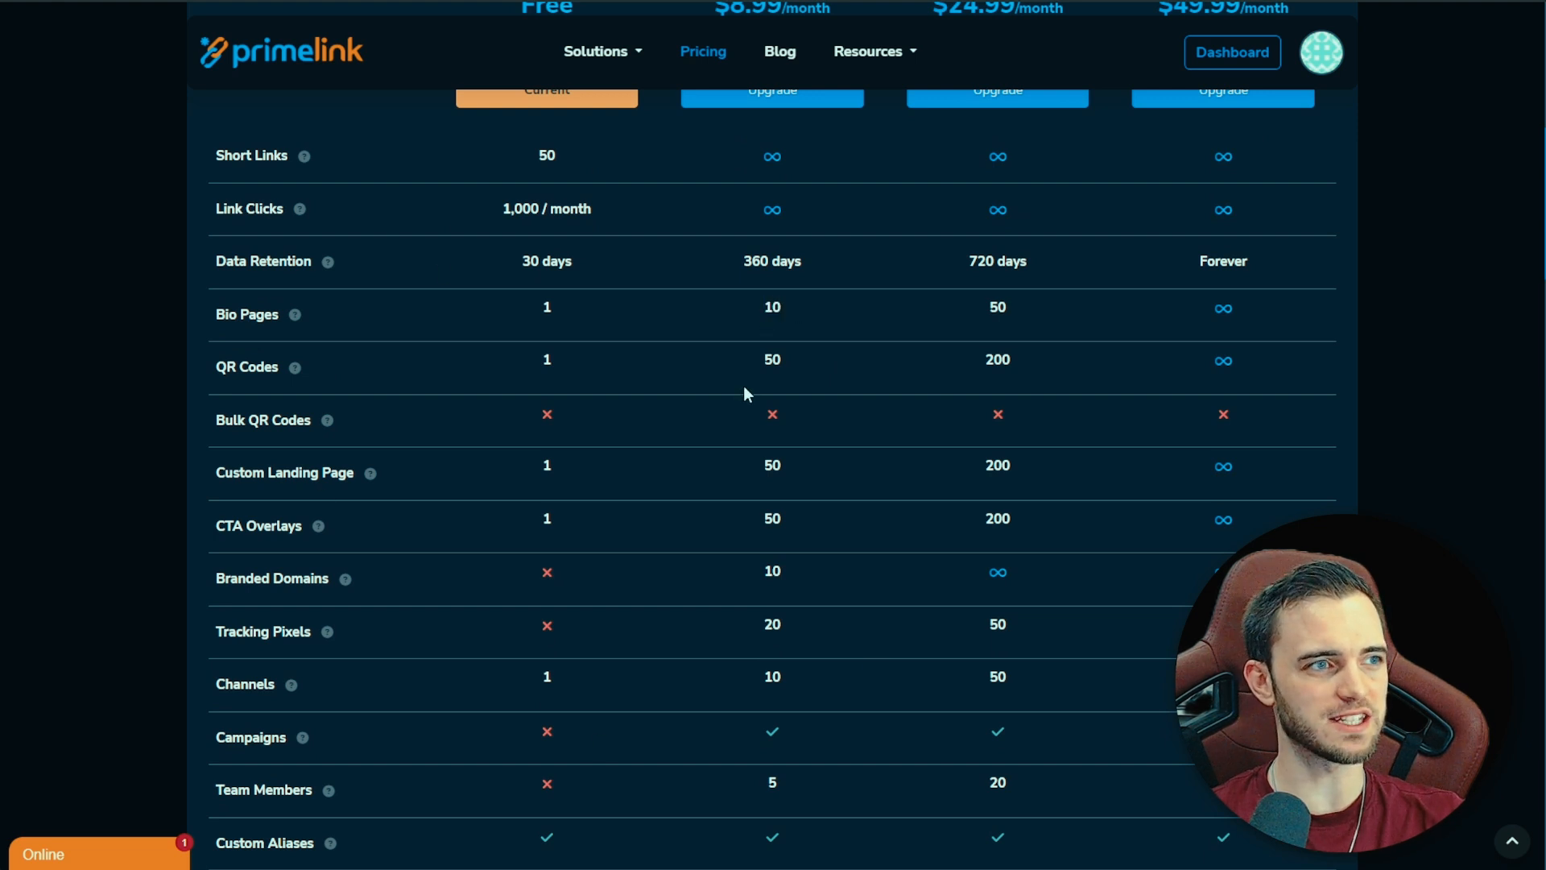
double_click(772, 359)
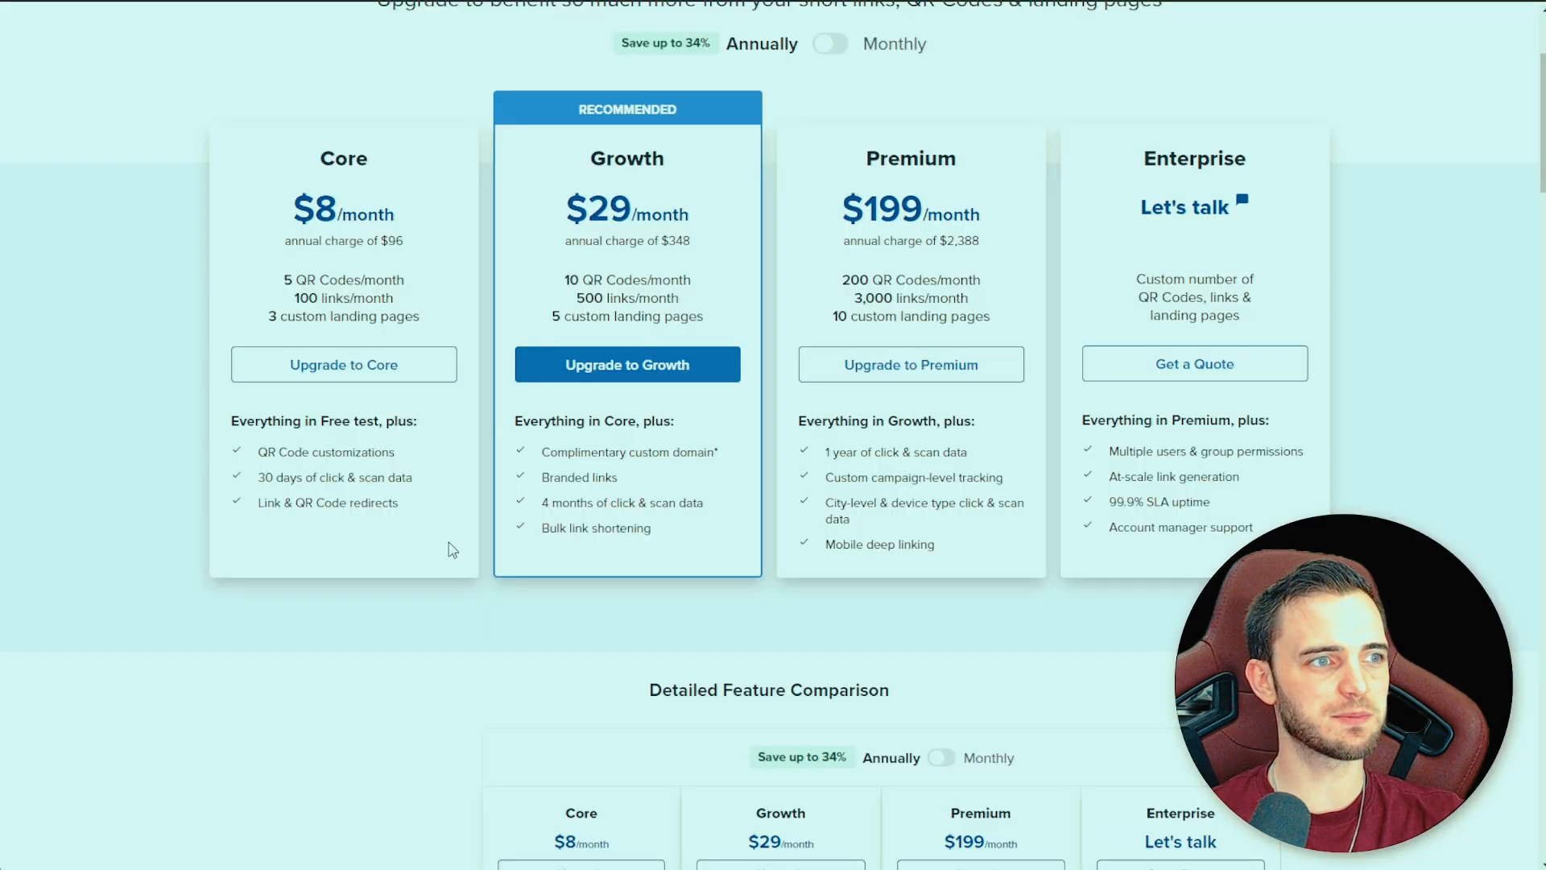
- Scroll Bitly's Core, Growth, Premium and Enterprise pricing cards
scroll("down", 3)
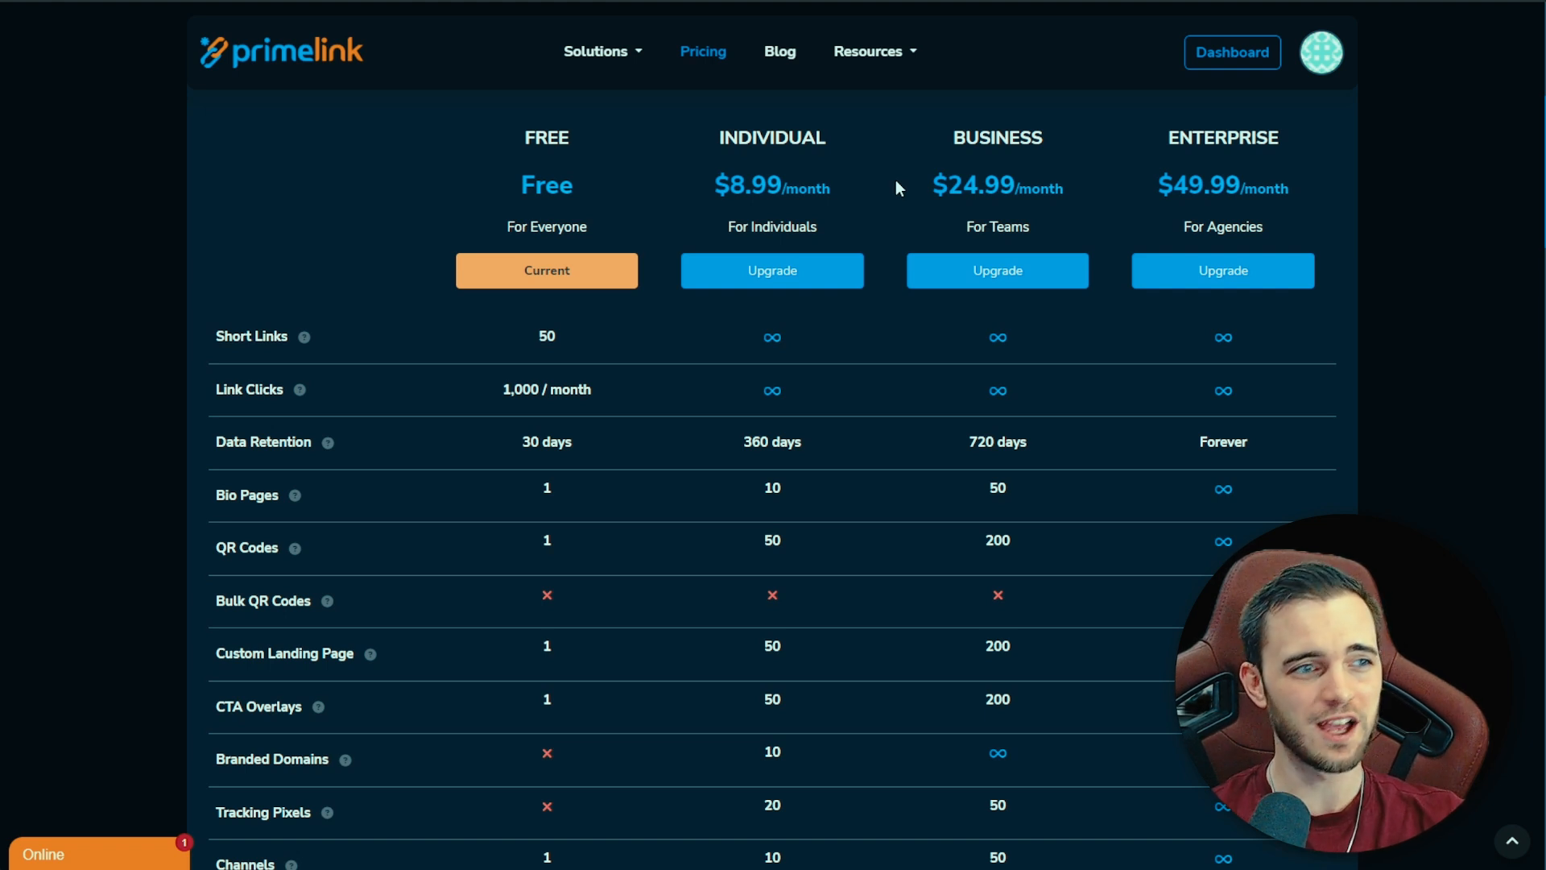
scroll("down", 3)
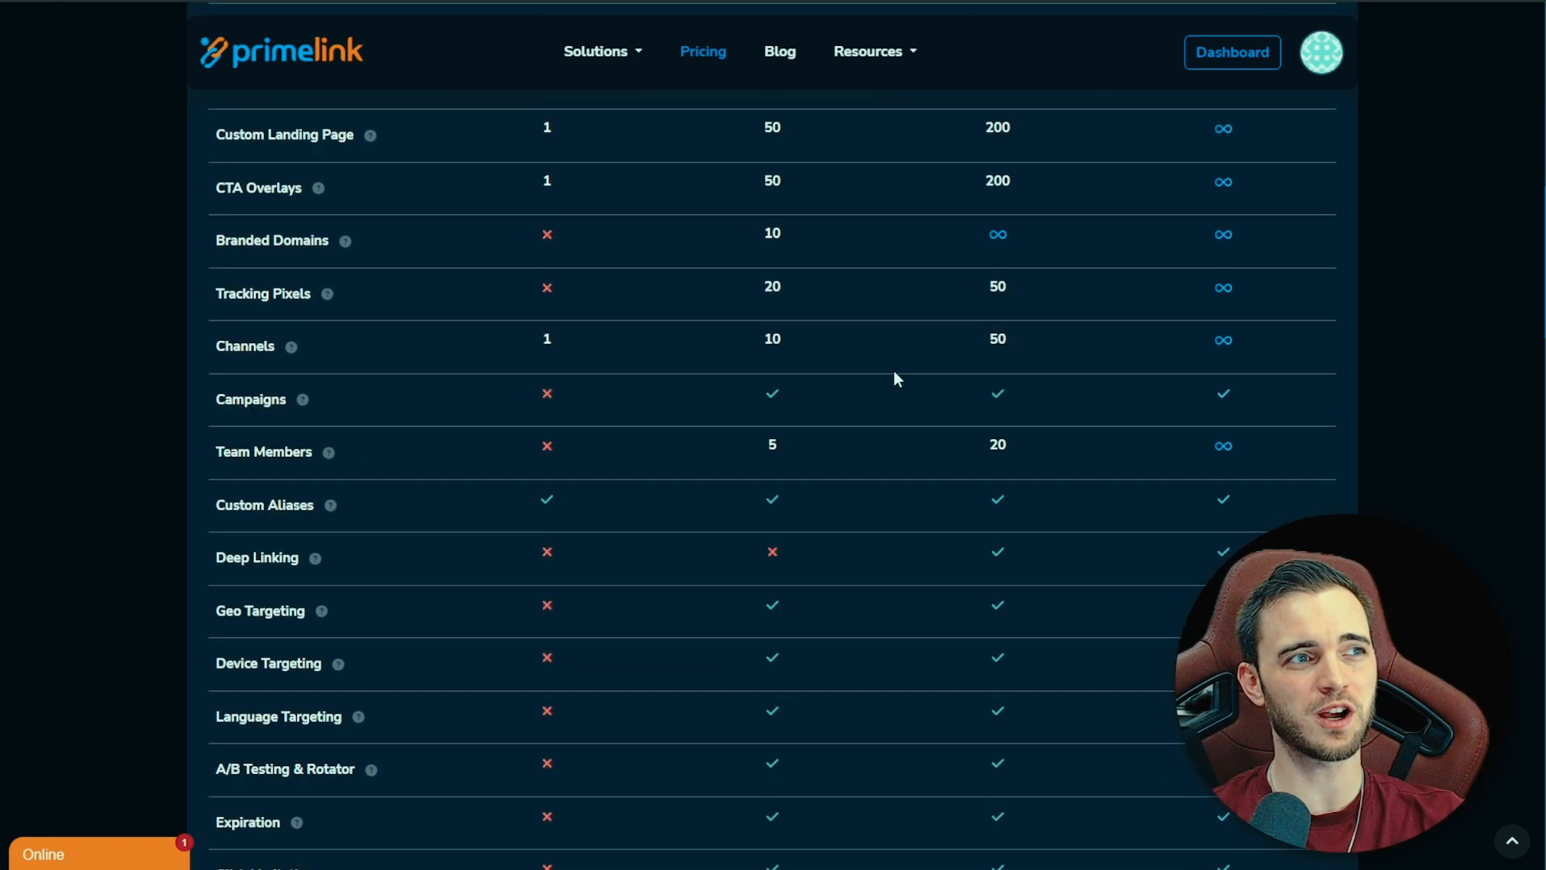
scroll("down", 3)
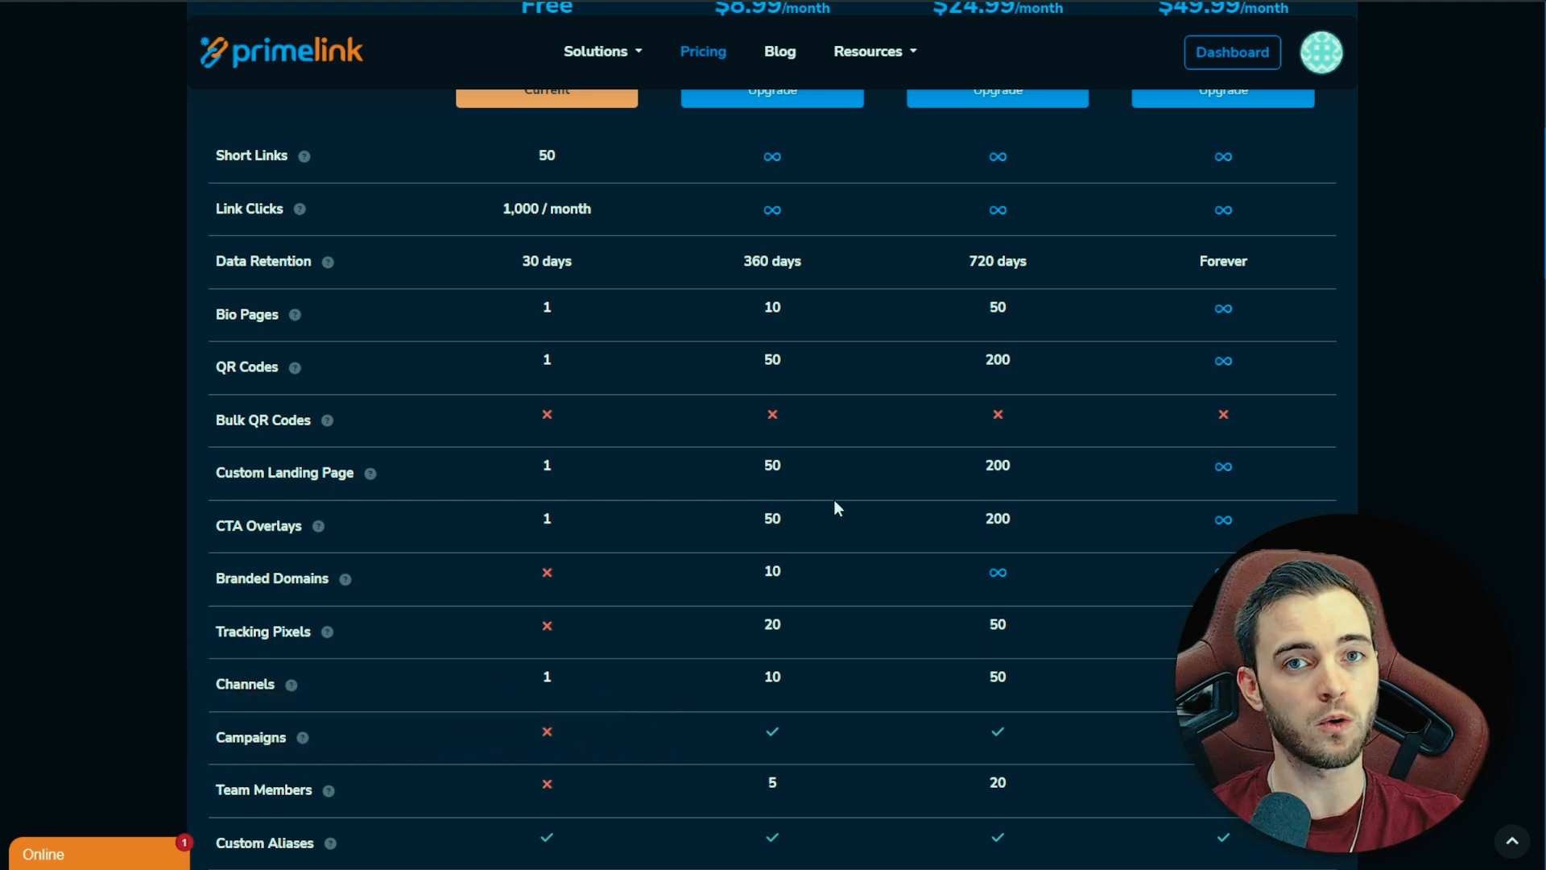
scroll("down", 3)
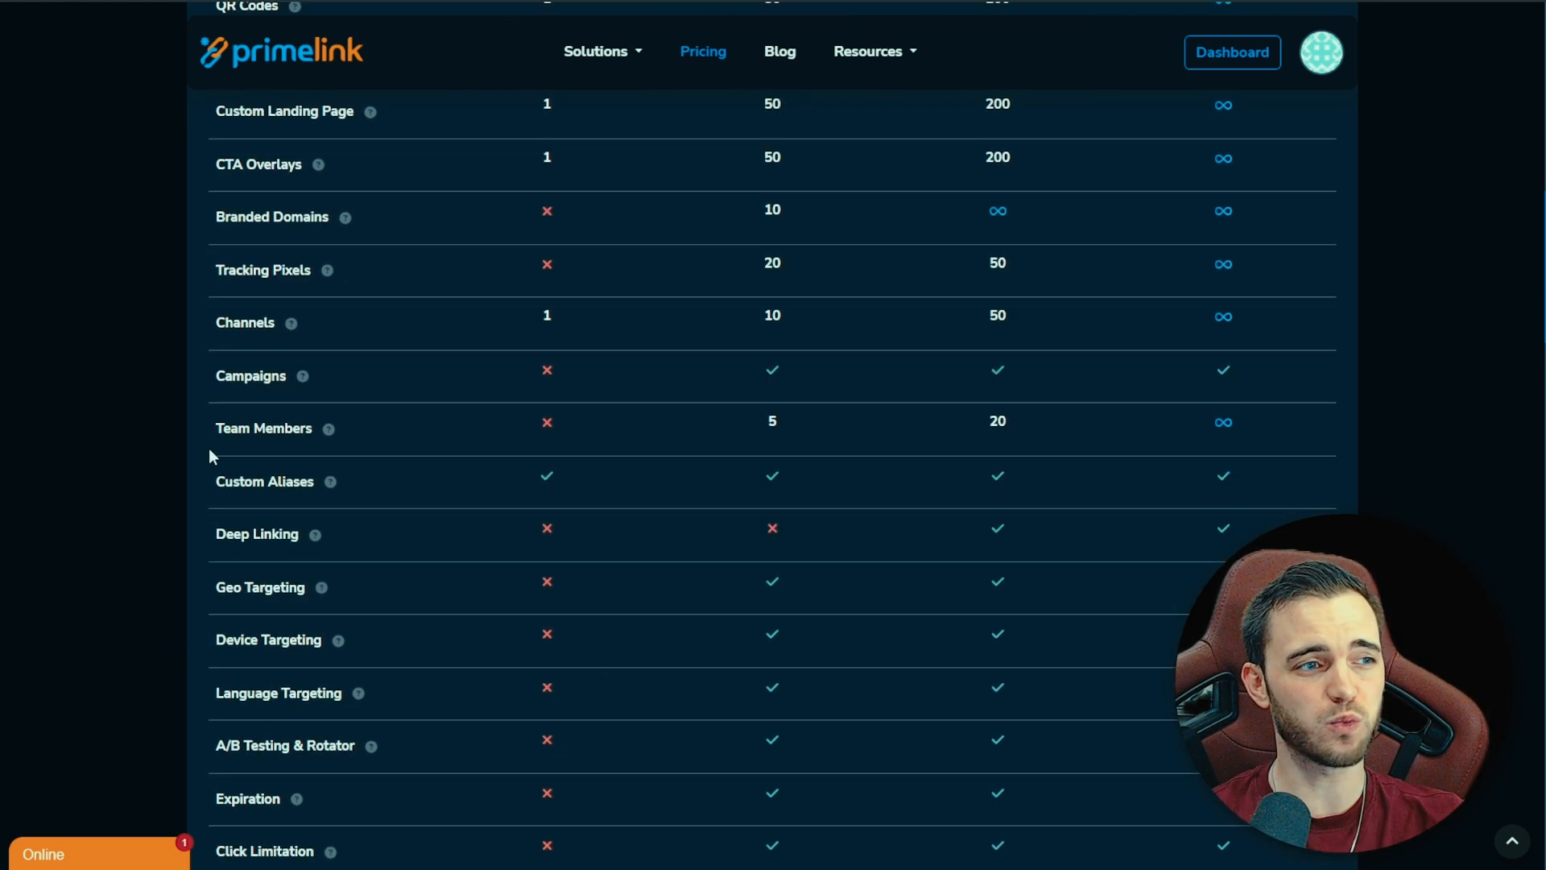
scroll("down", 3)
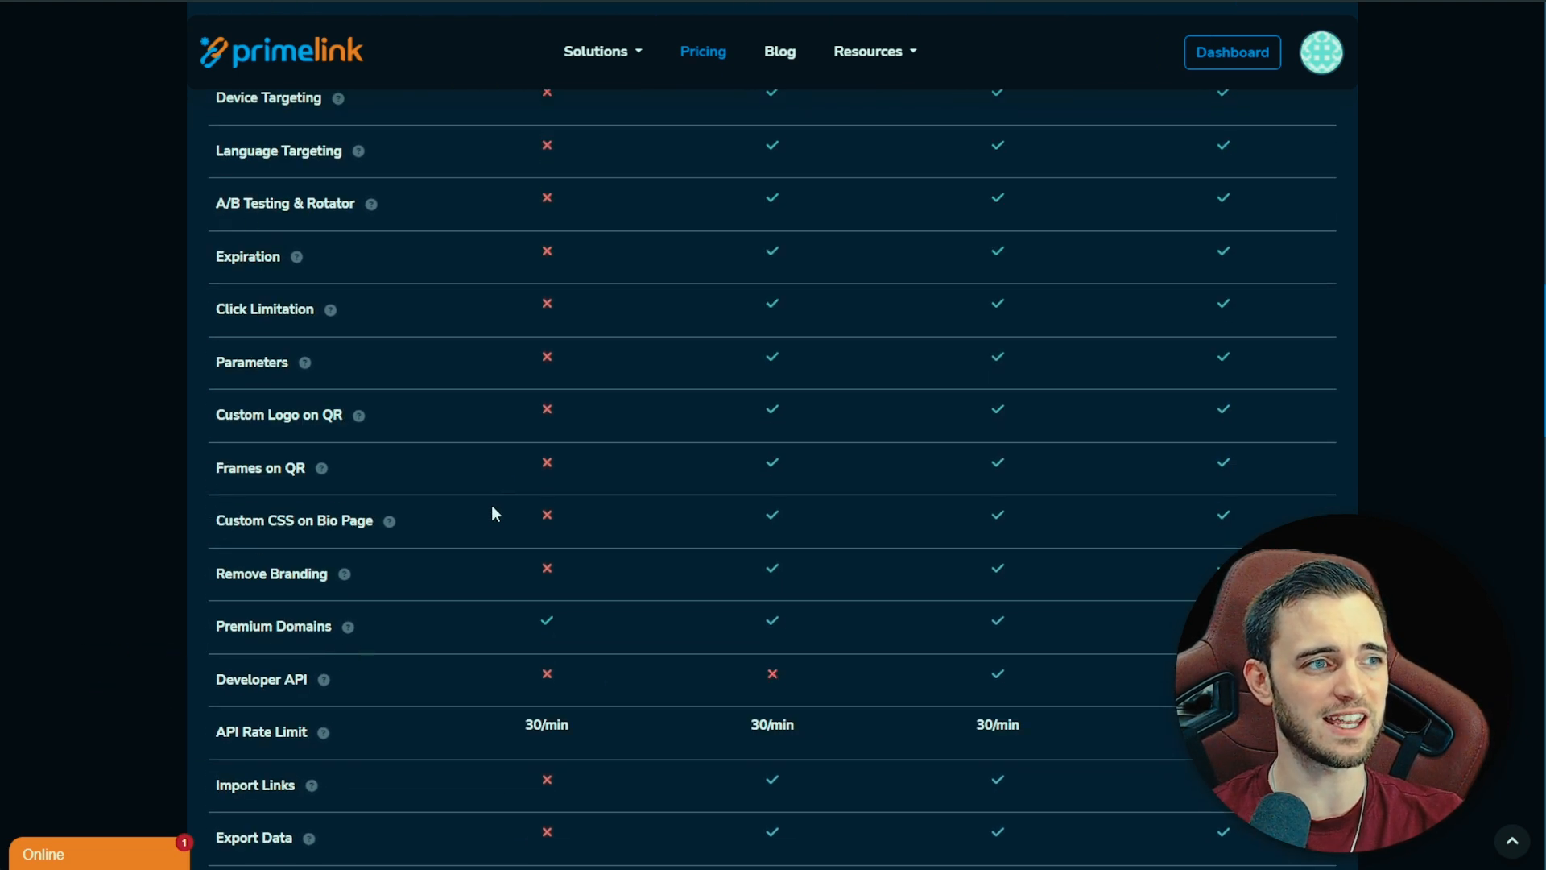
scroll("down", 3)
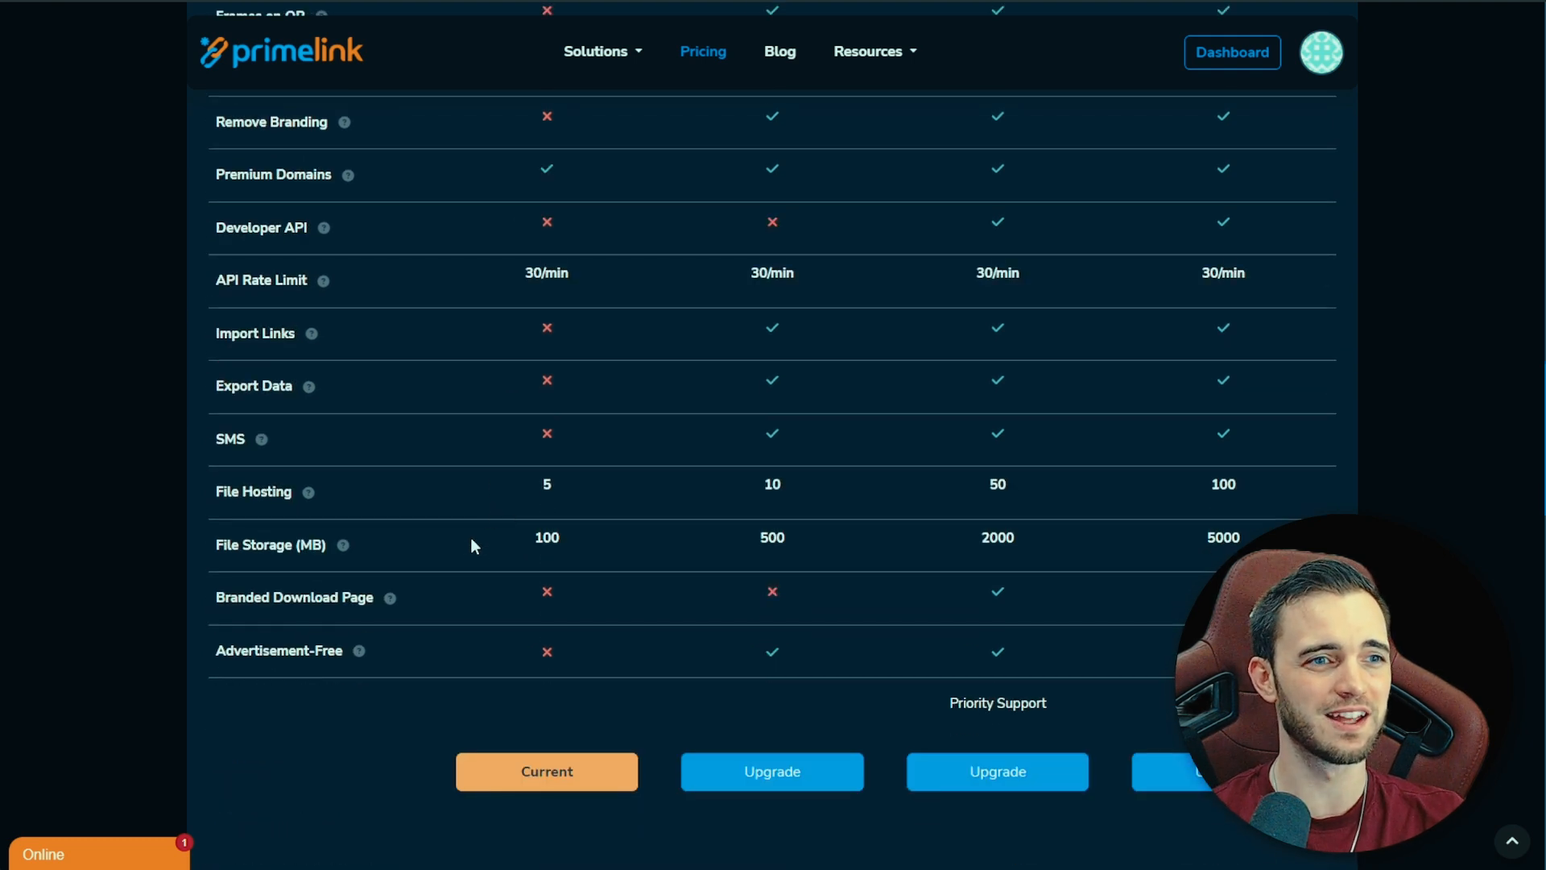
double_click(270, 545)
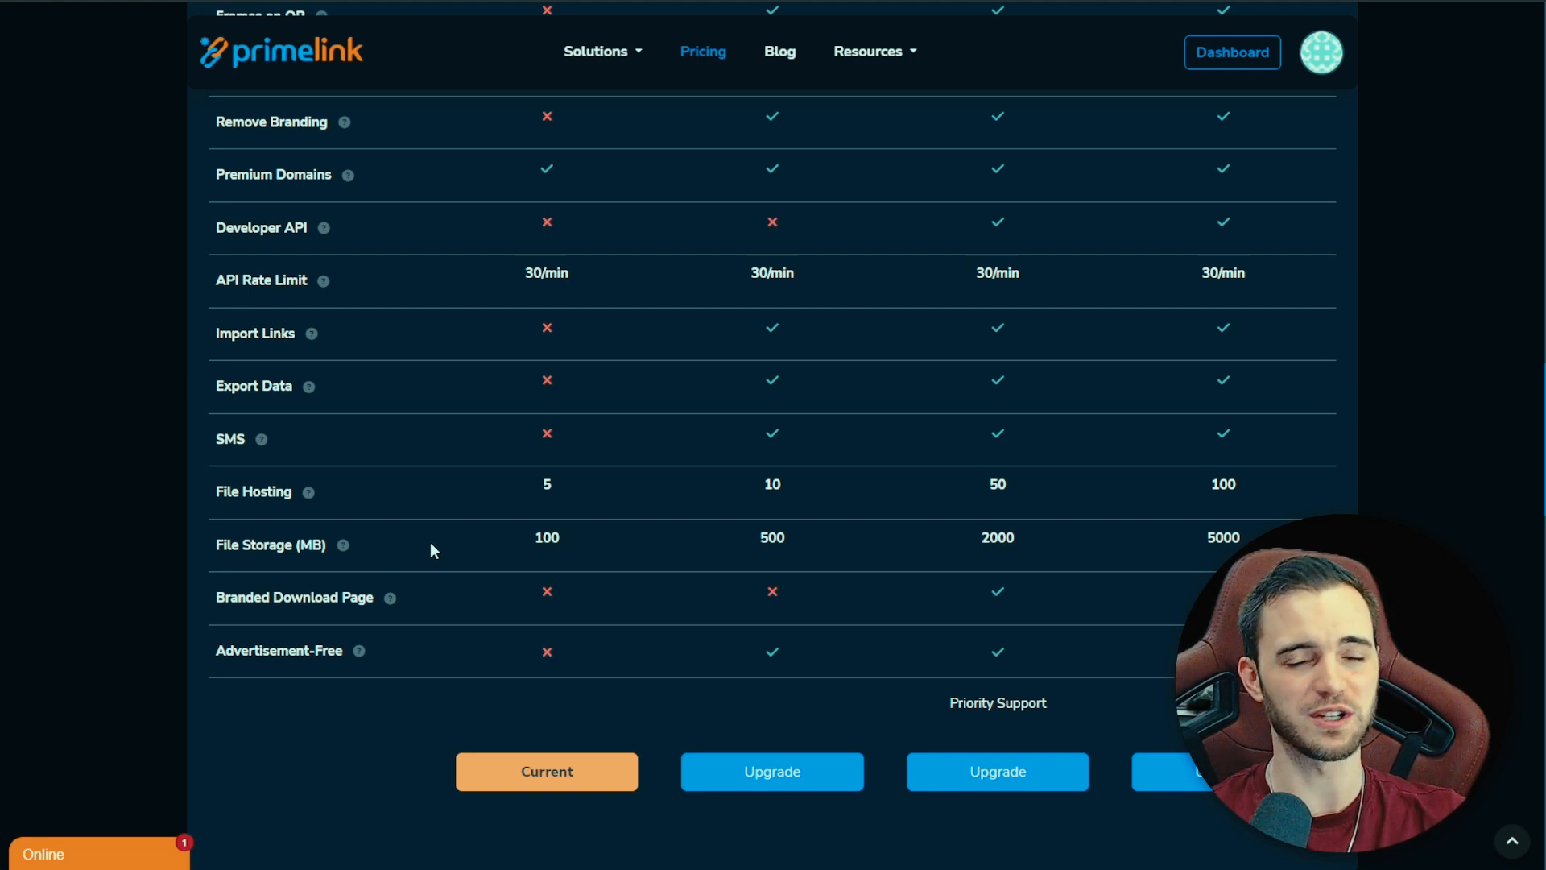
mouse_move(425, 572)
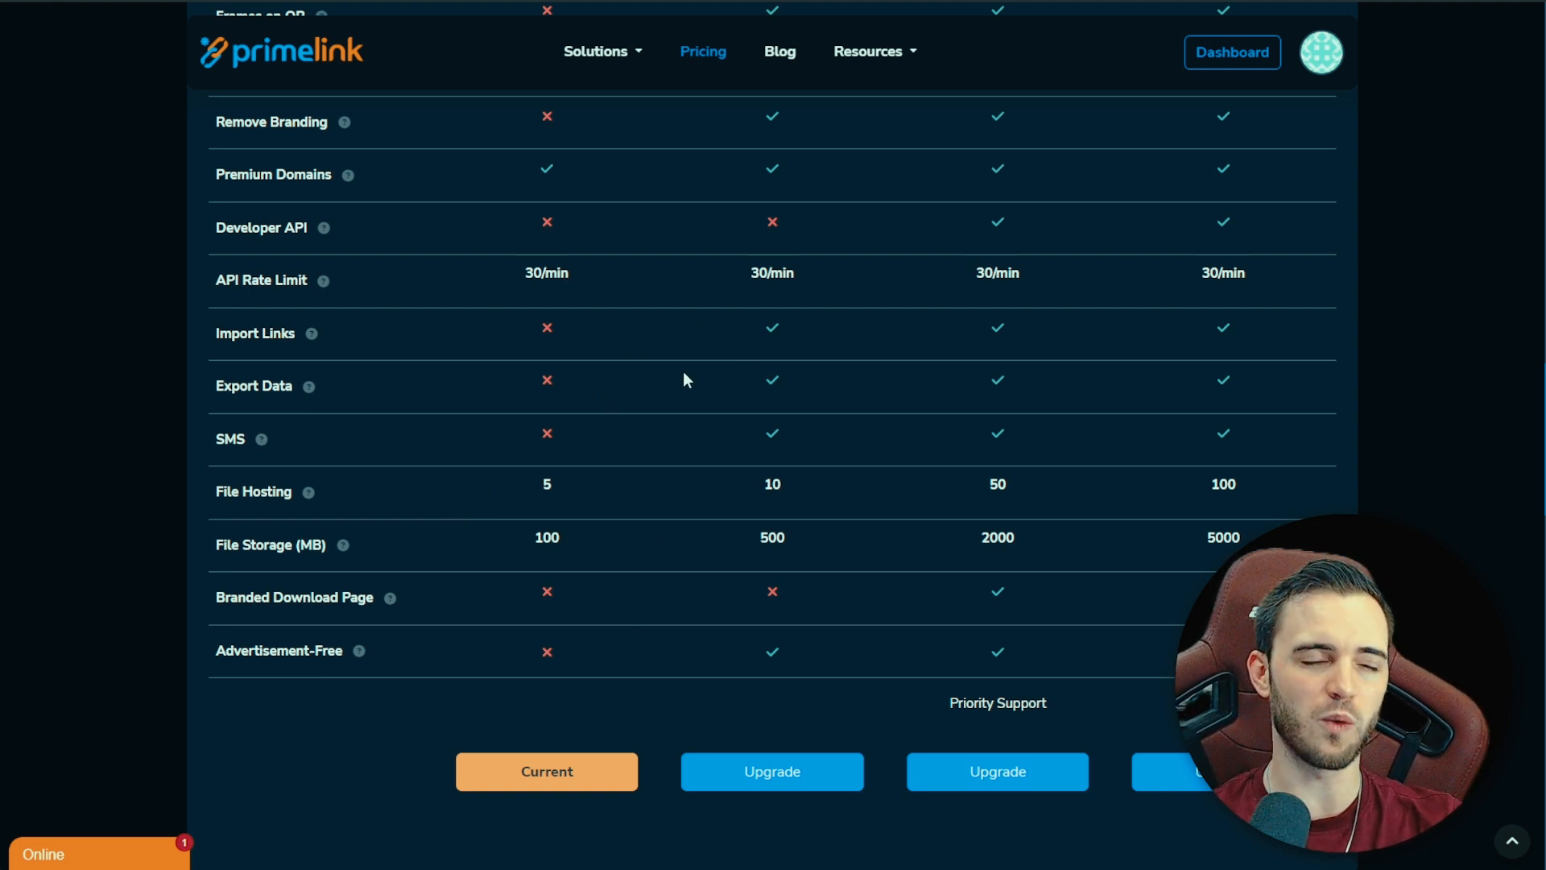
mouse_move(696, 370)
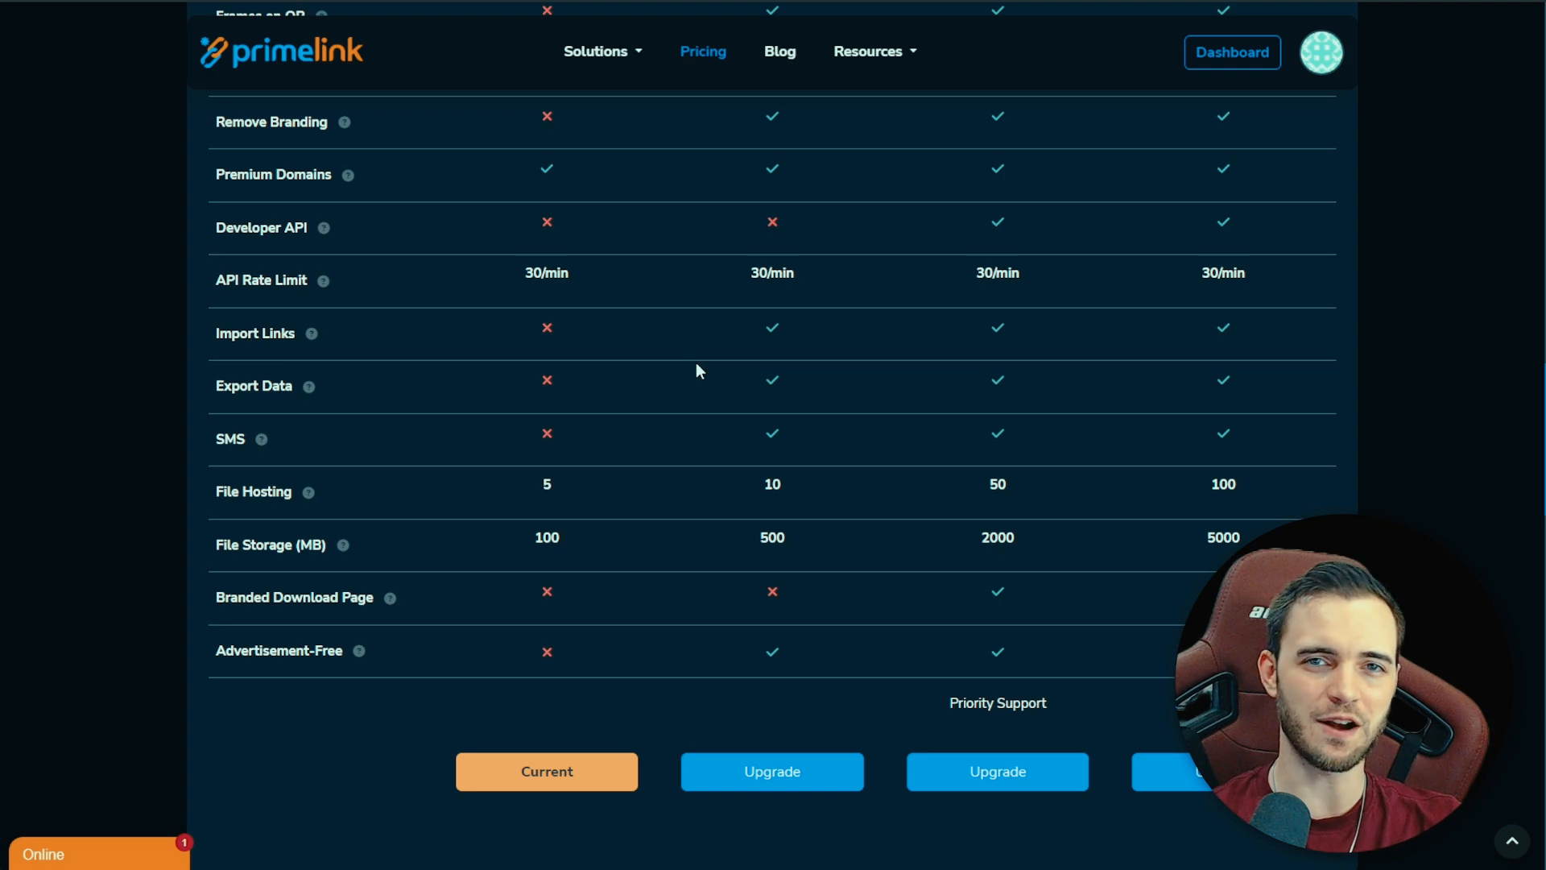